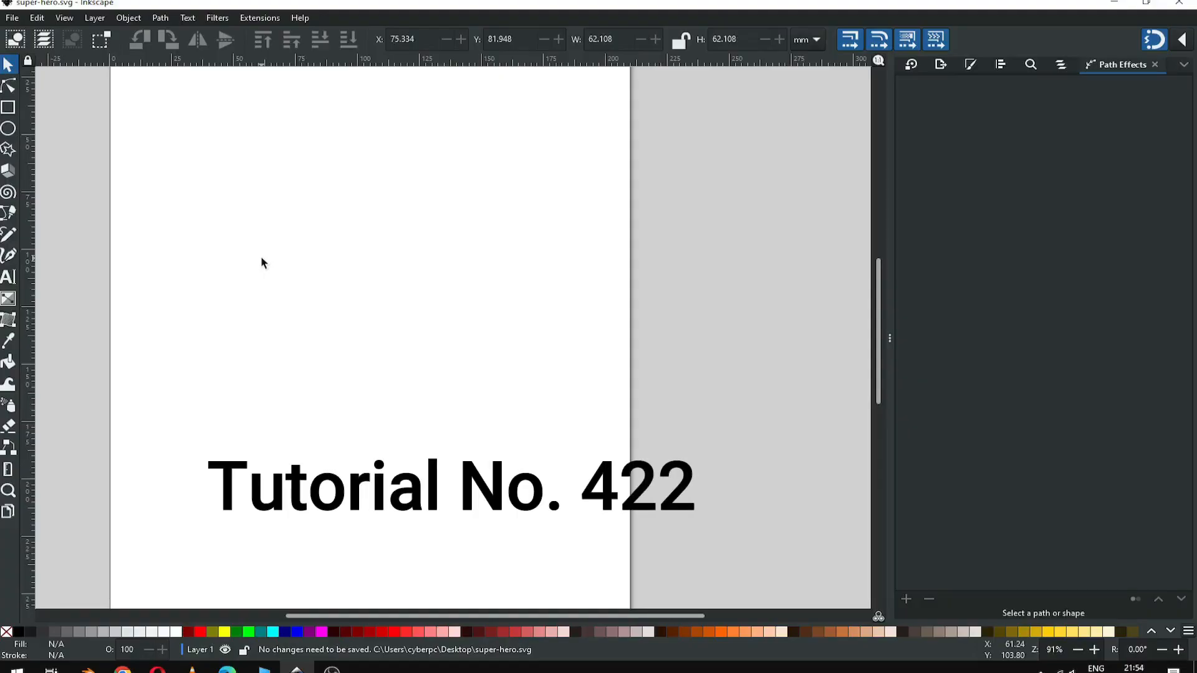
Step: Draw a dark red circle and shift a magenta duplicate over its lower half
{"action": "left_click", "coordinate": [10, 128]}
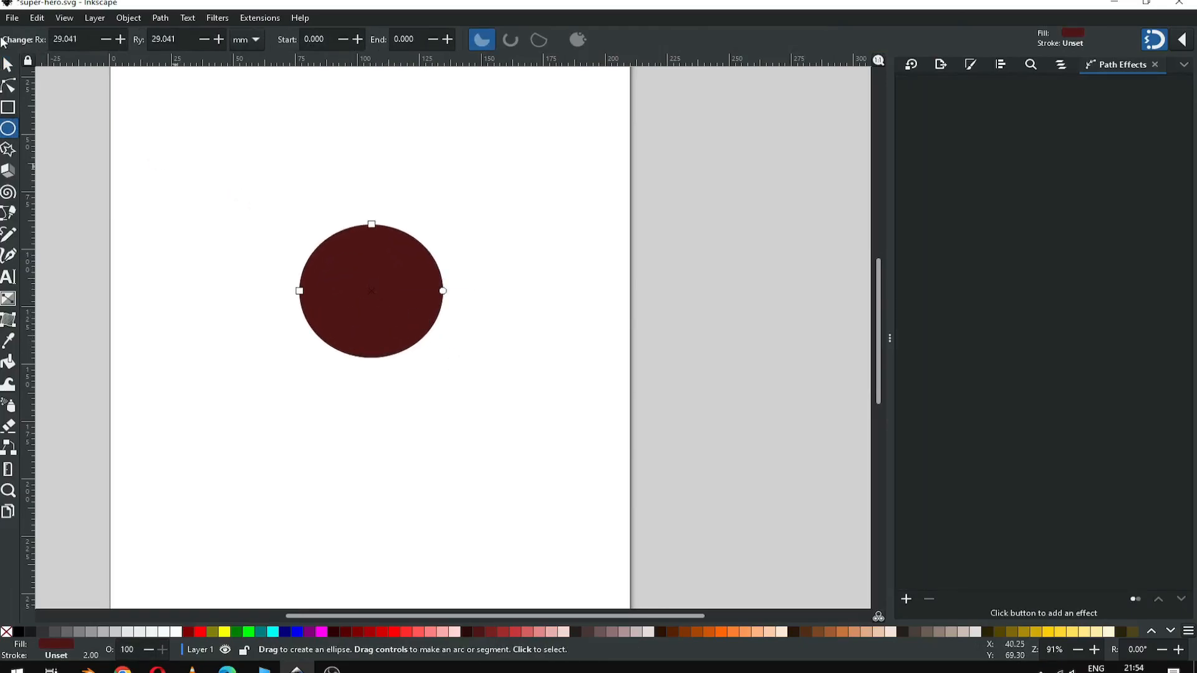
{"action": "left_click", "coordinate": [10, 65]}
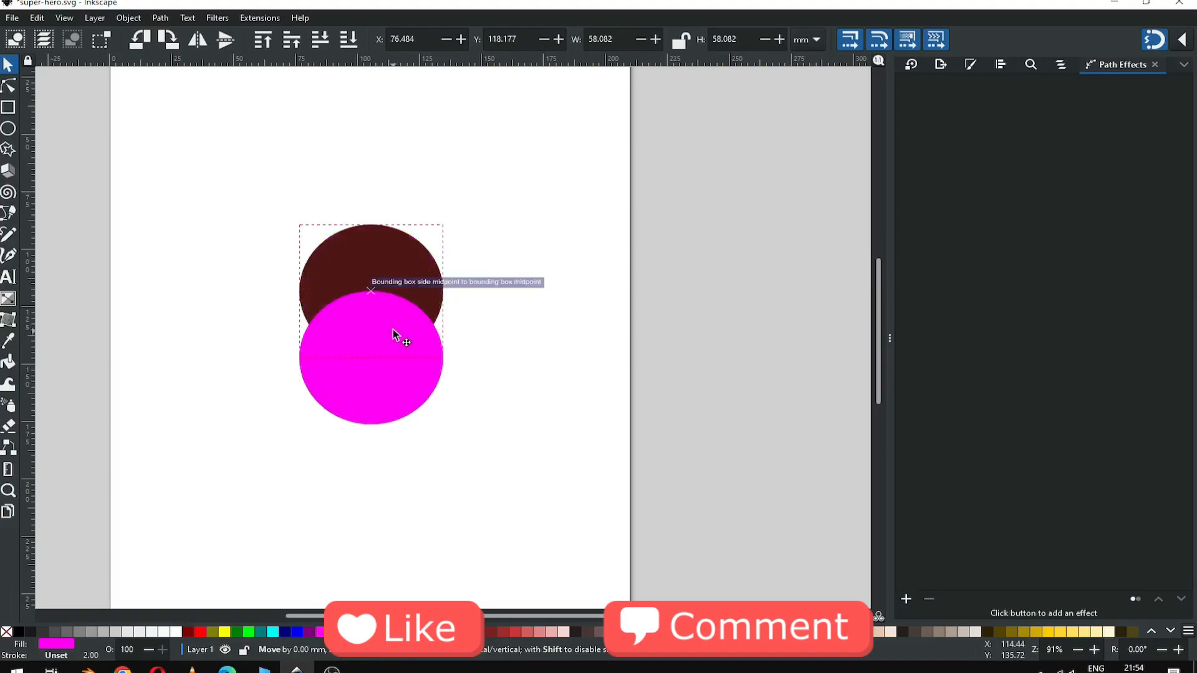
{"action": "left_click_drag", "start_coordinate": [404, 342], "coordinate": [404, 336]}
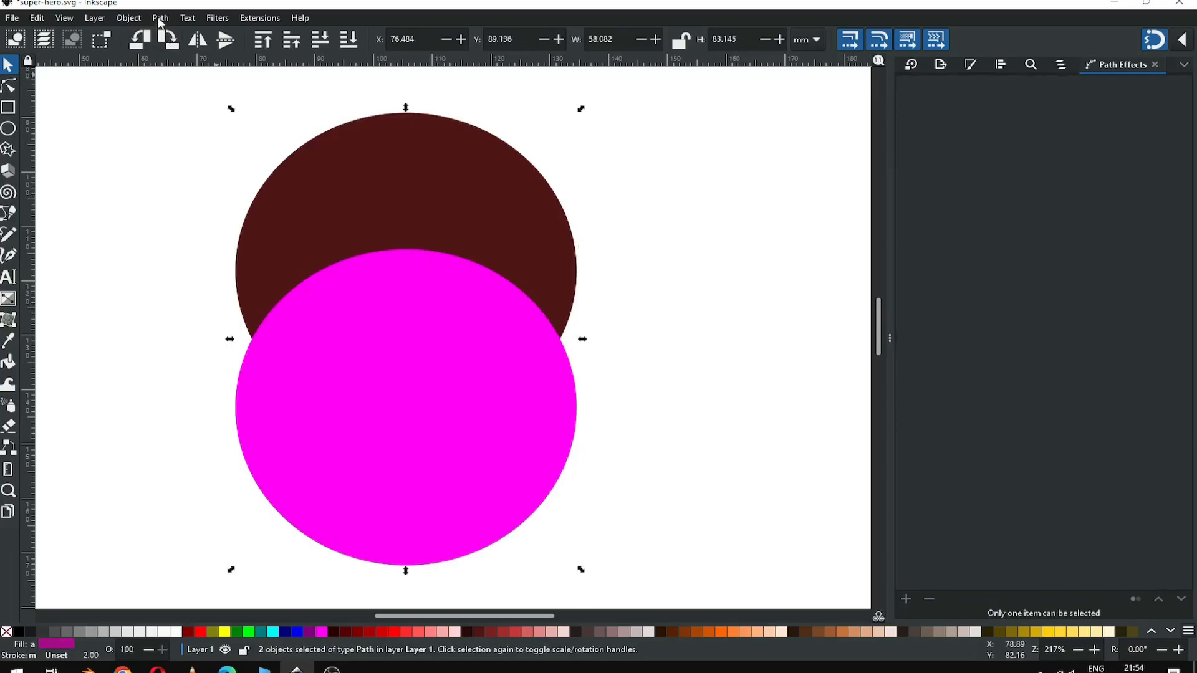
Step: Subtract the magenta circle from the red one with Path > Difference and duplicate the crescent
{"action": "left_click", "coordinate": [160, 16]}
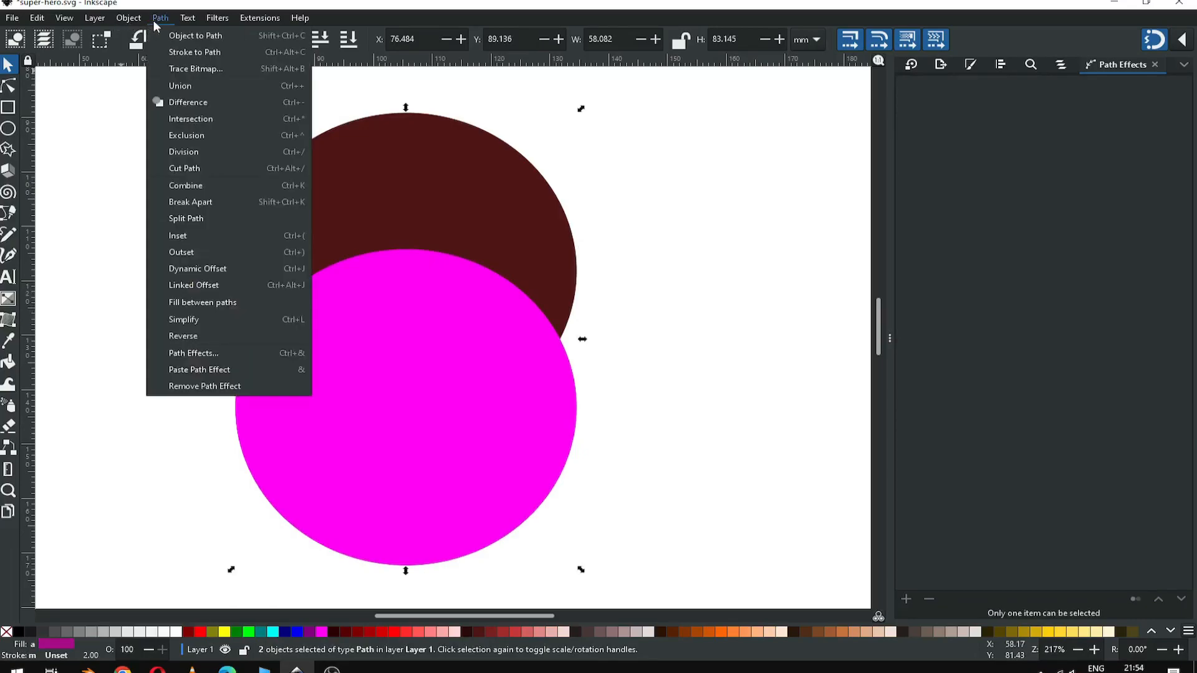
{"action": "left_click", "coordinate": [188, 101]}
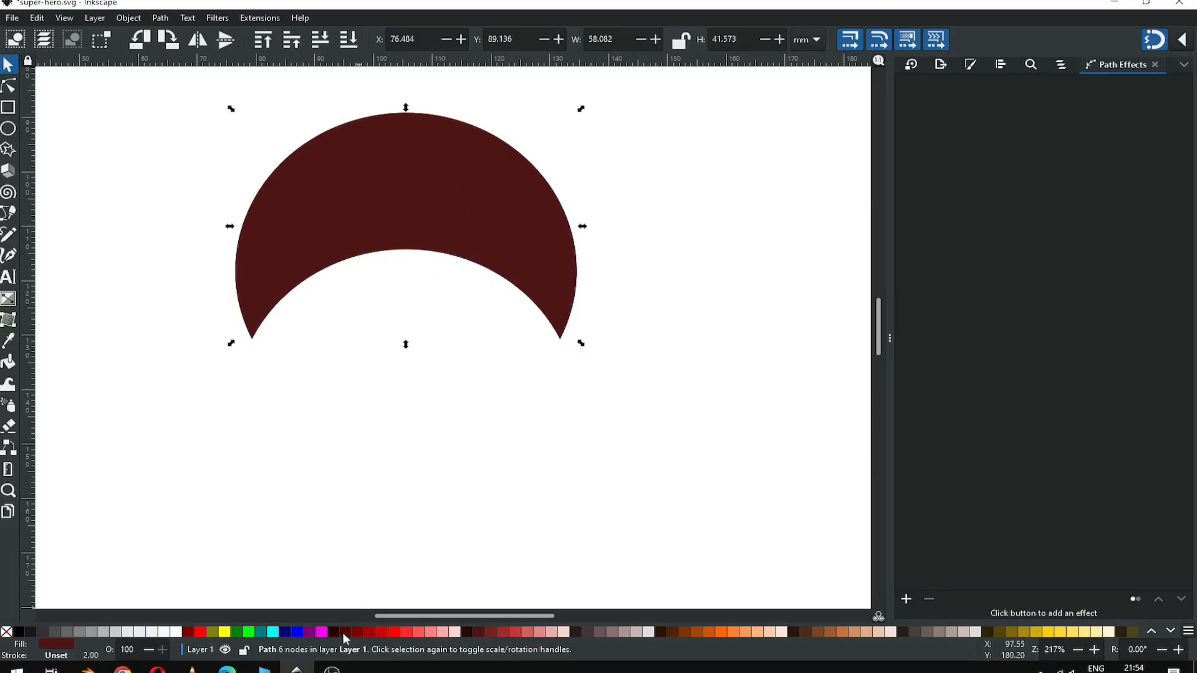
{"action": "right_click", "coordinate": [439, 216]}
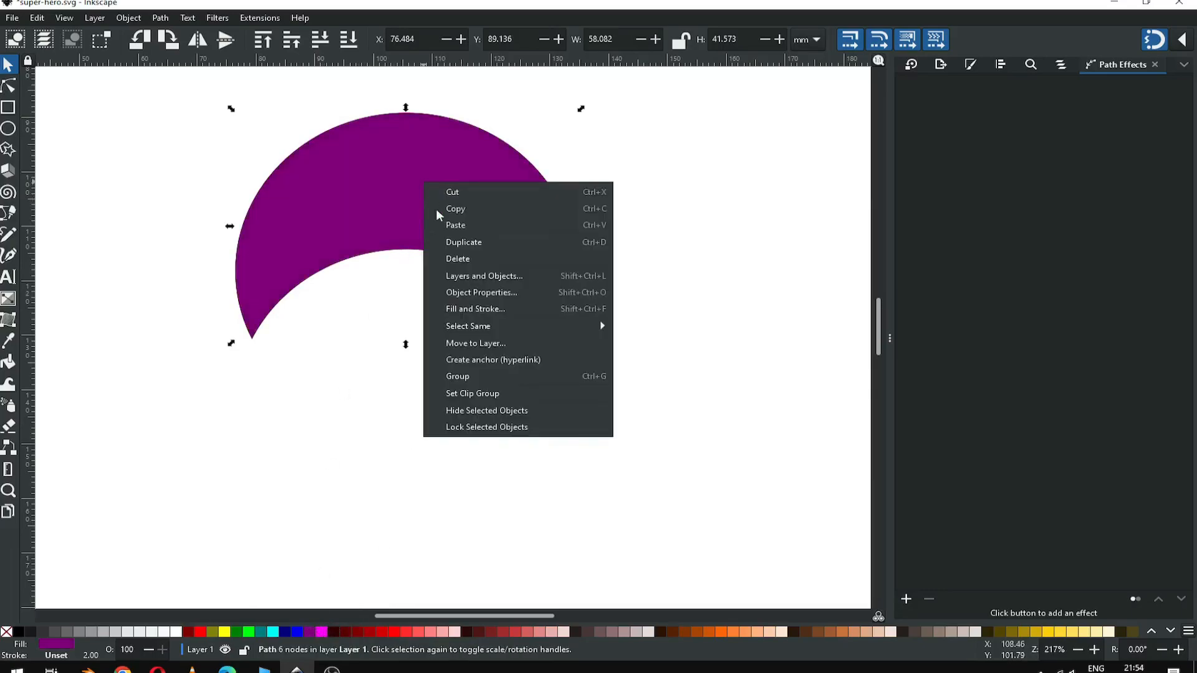
{"action": "left_click", "coordinate": [451, 564]}
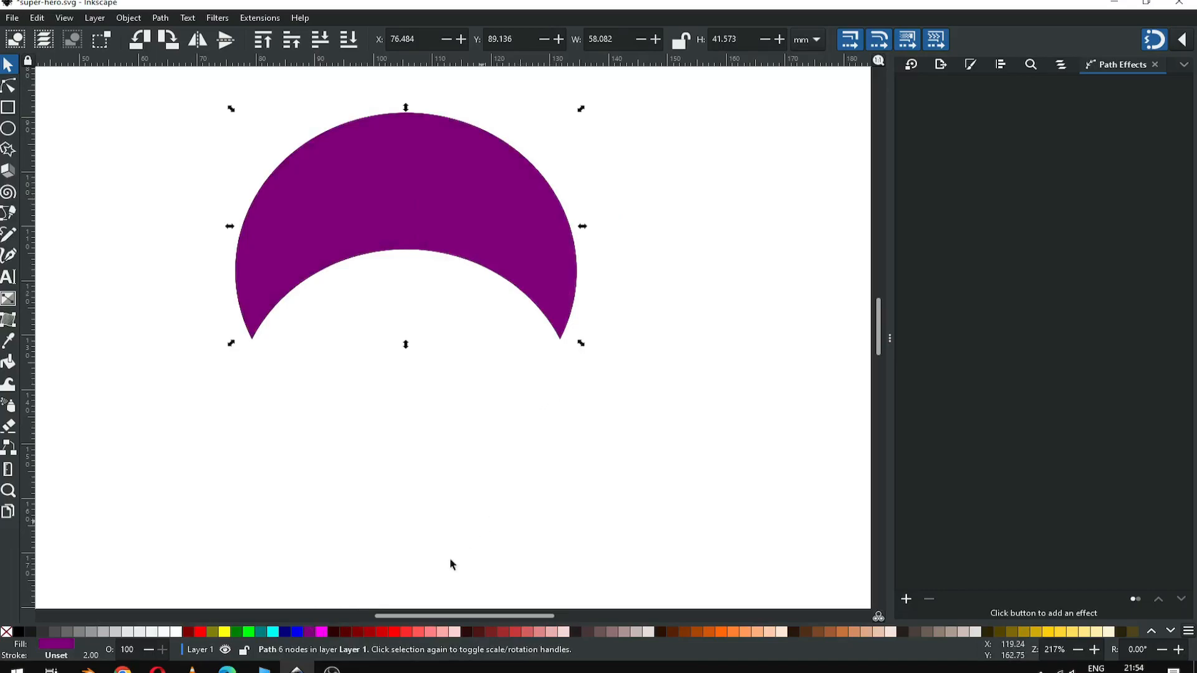
Step: Colour the crescent copy navy blue and adjust the snapping options
{"action": "left_click", "coordinate": [285, 631]}
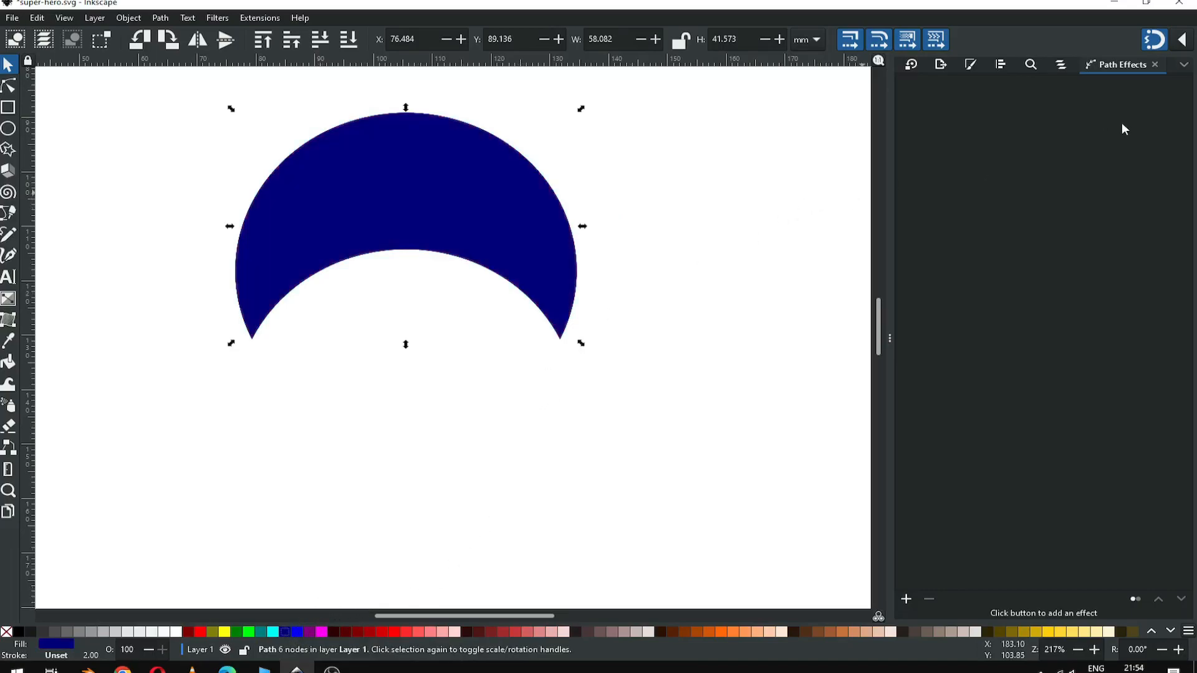
{"action": "left_click", "coordinate": [1154, 40]}
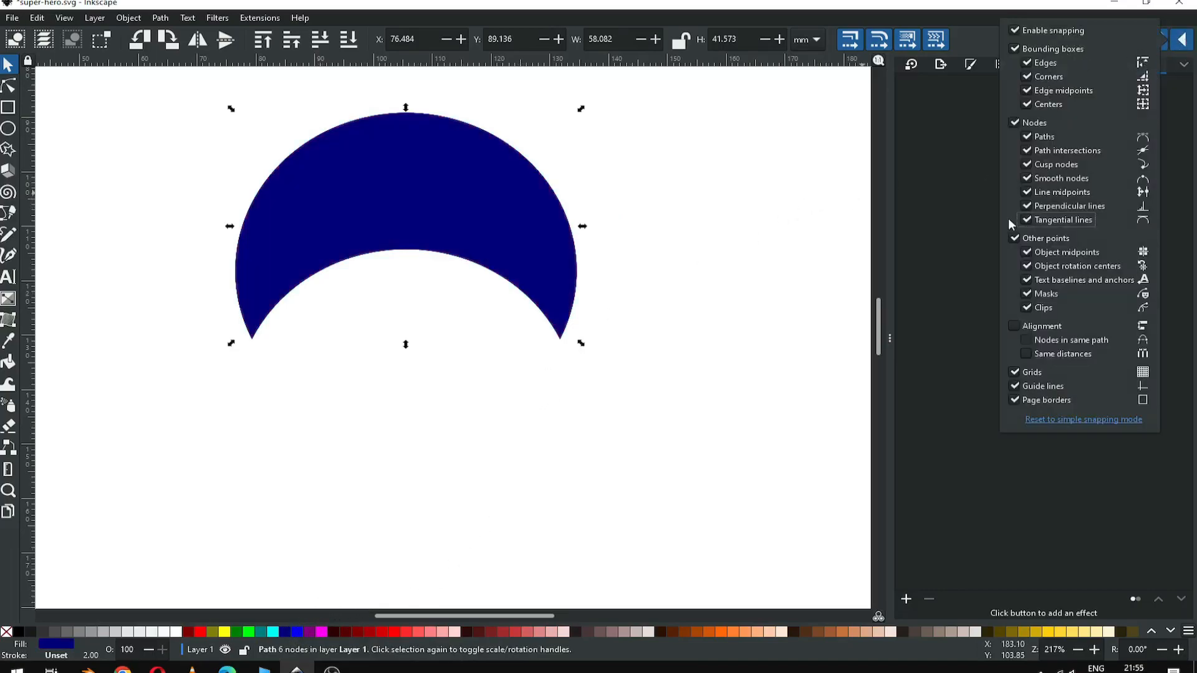
{"action": "left_click", "coordinate": [1015, 30]}
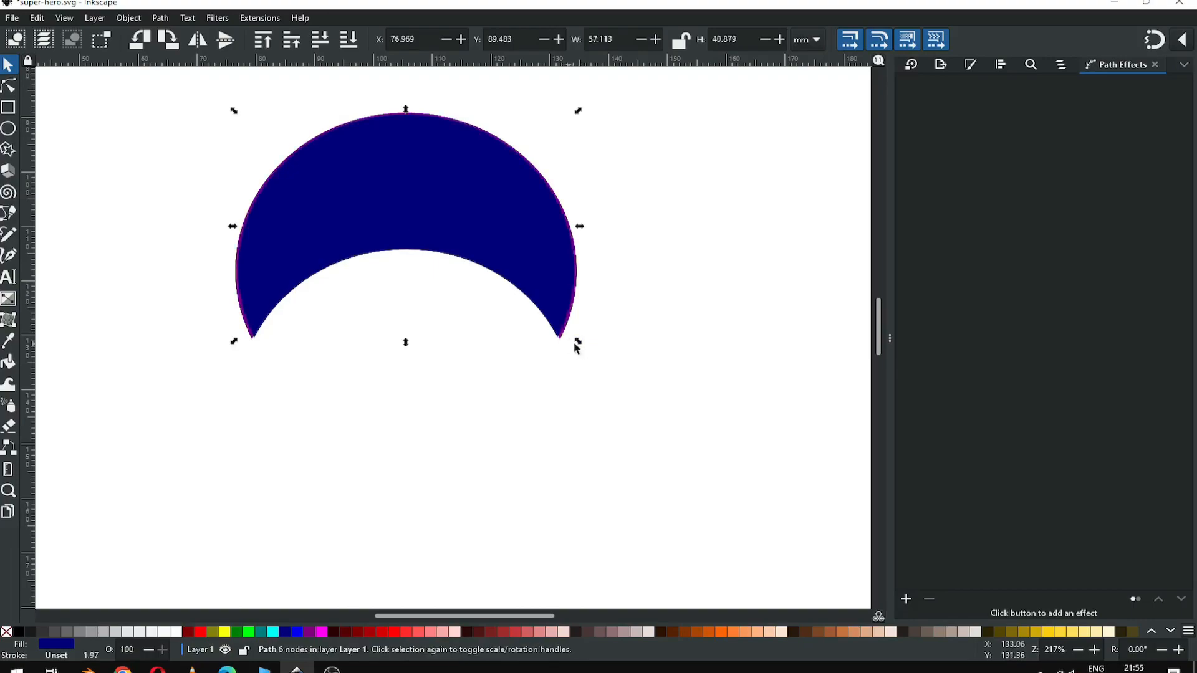
Step: Shrink the navy crescent inside the purple one and combine them into a rimmed crescent
{"action": "left_click_drag", "start_coordinate": [577, 341], "coordinate": [570, 335]}
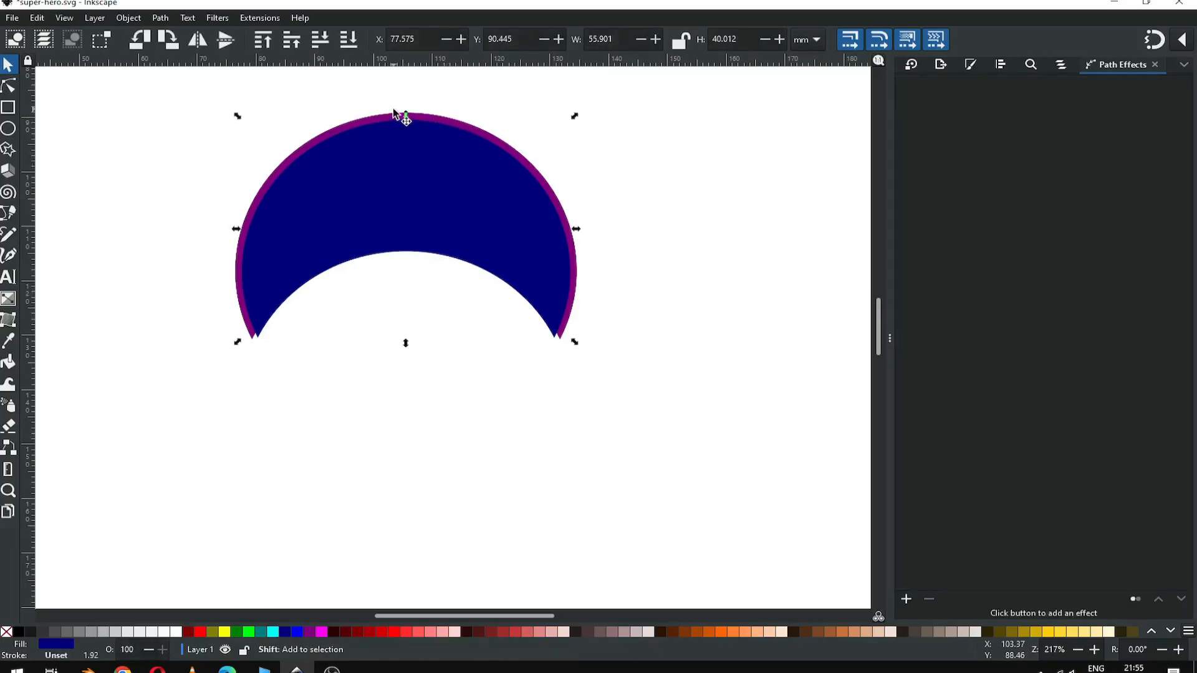
{"action": "left_click", "coordinate": [161, 18]}
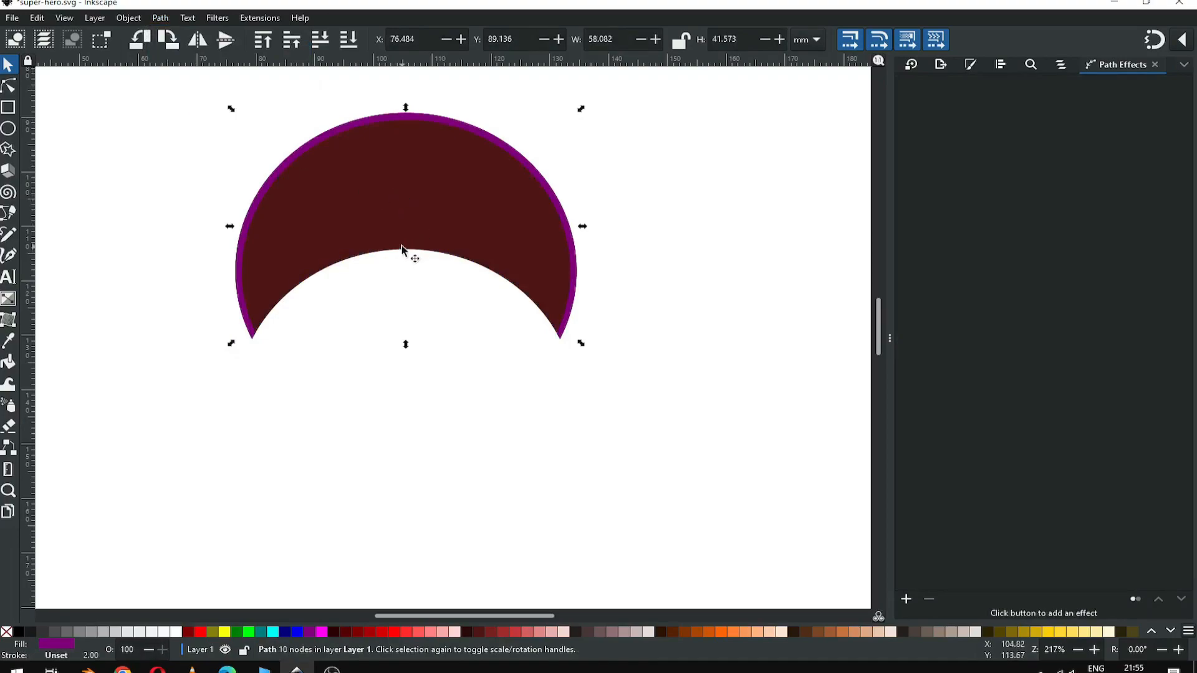
{"action": "mouse_move", "coordinate": [478, 192]}
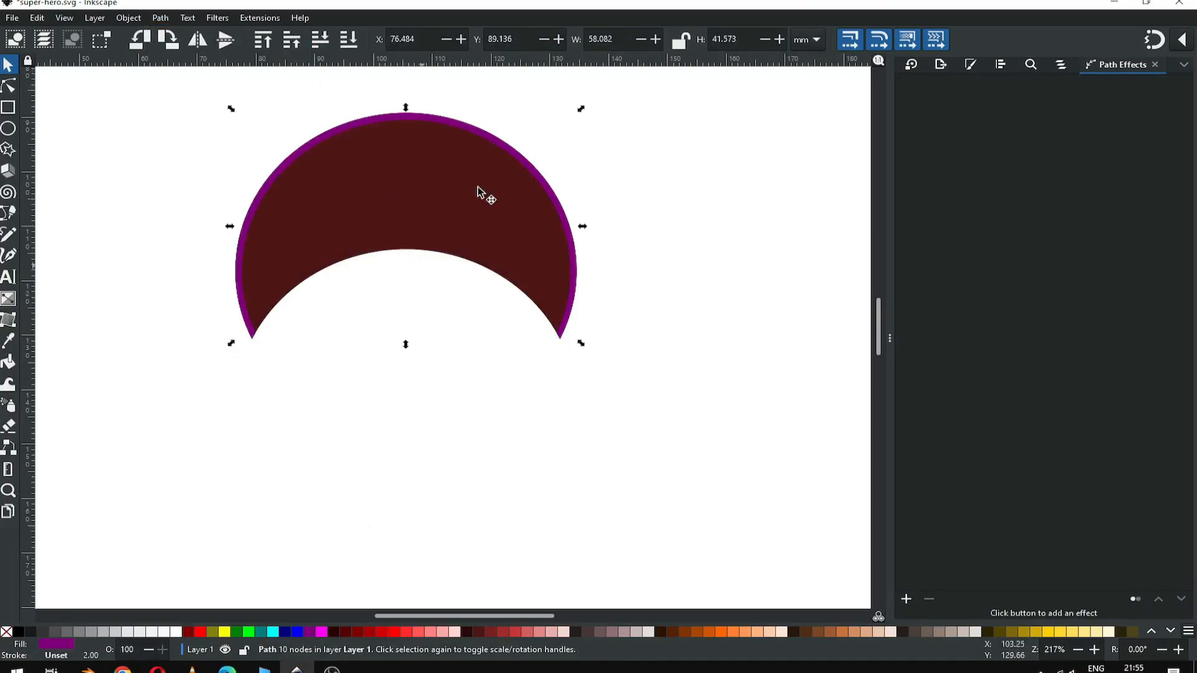
{"action": "right_click", "coordinate": [481, 194]}
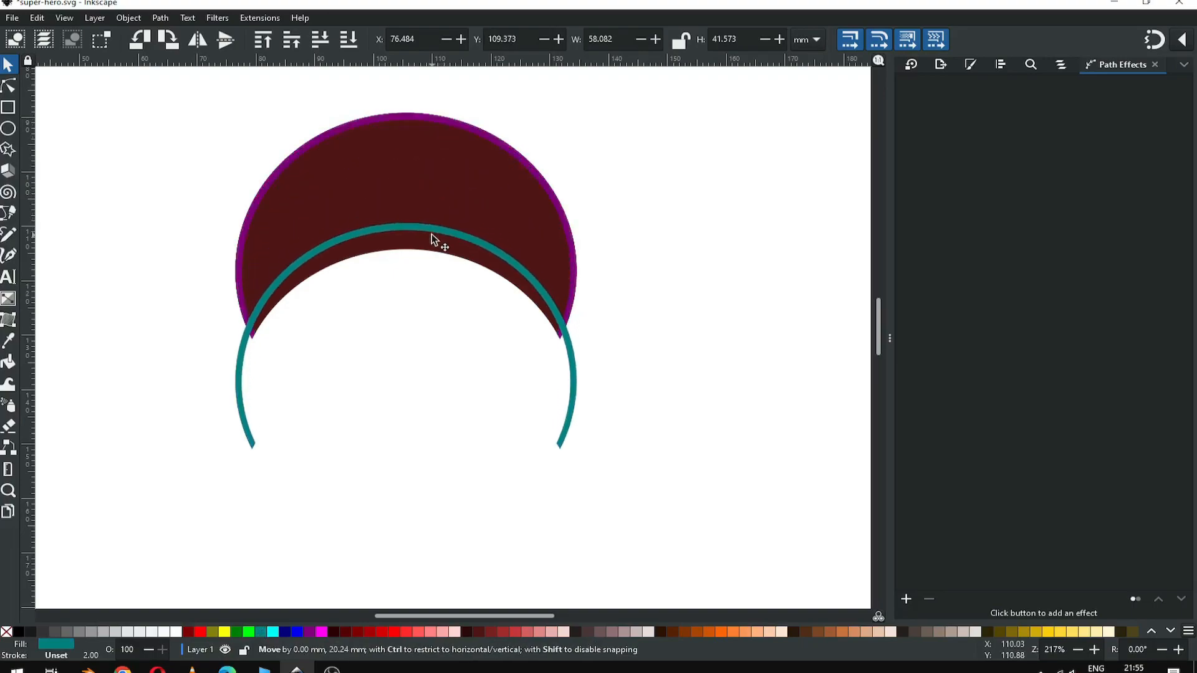
Step: Place a teal arc duplicate lower, hugging the crescent's bottom edge
{"action": "left_click_drag", "start_coordinate": [431, 237], "coordinate": [439, 256]}
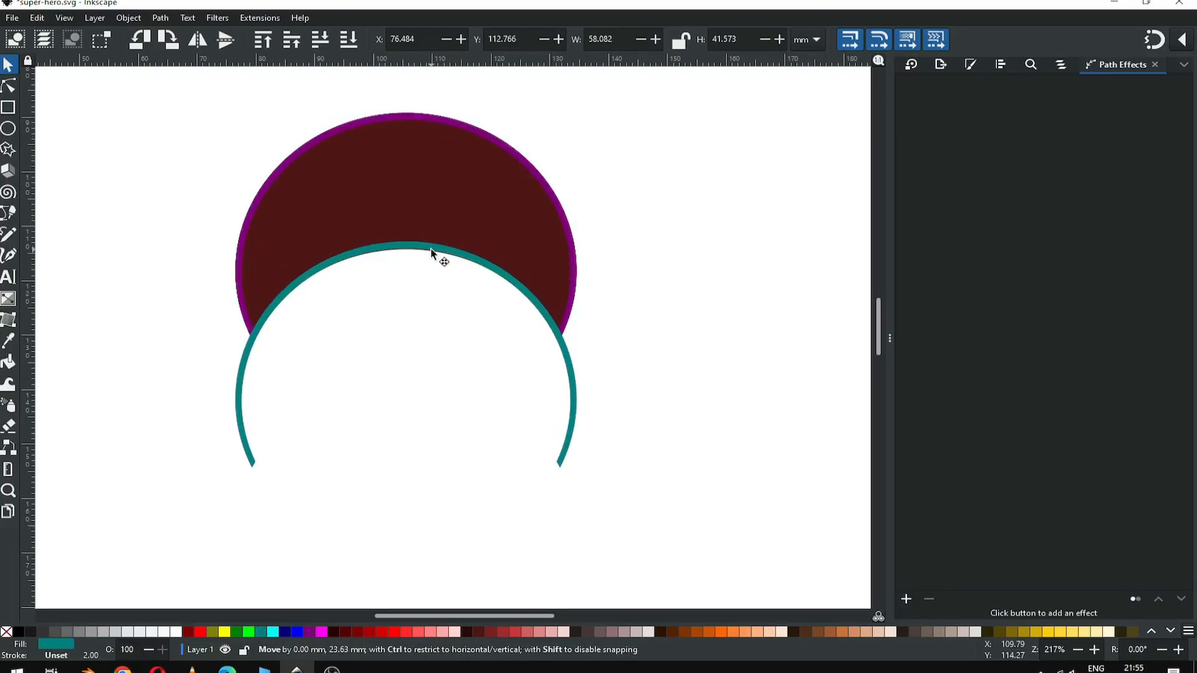
{"action": "left_click_drag", "start_coordinate": [439, 256], "coordinate": [439, 248]}
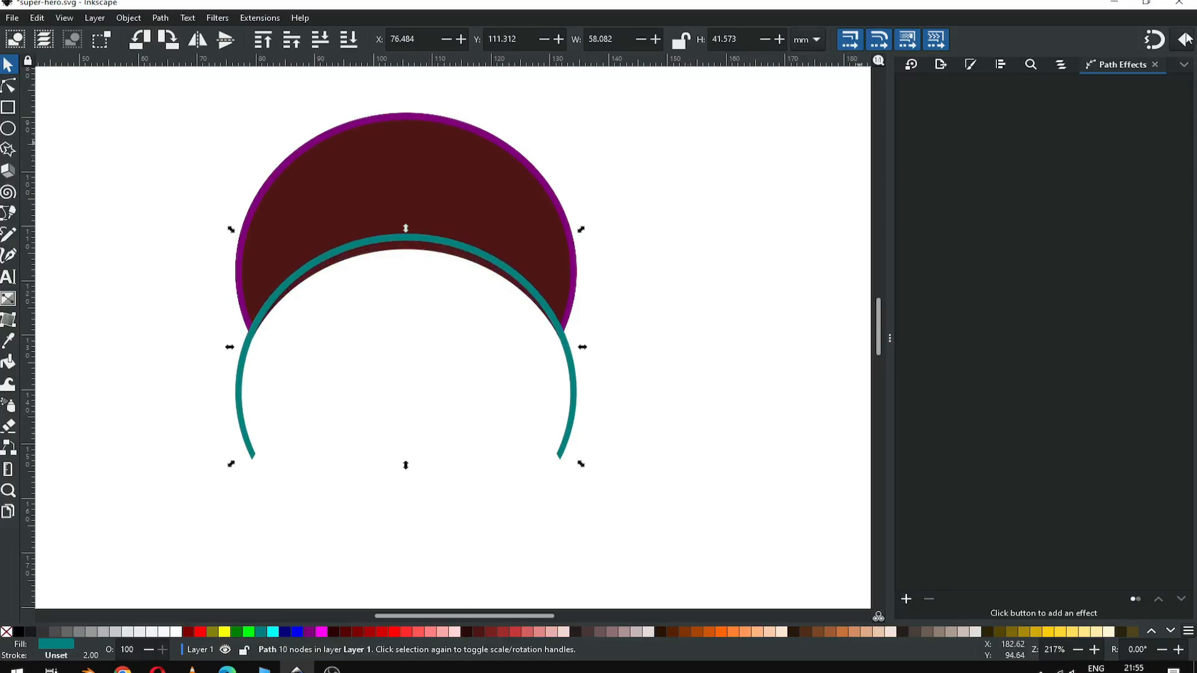
{"action": "left_click", "coordinate": [1181, 39]}
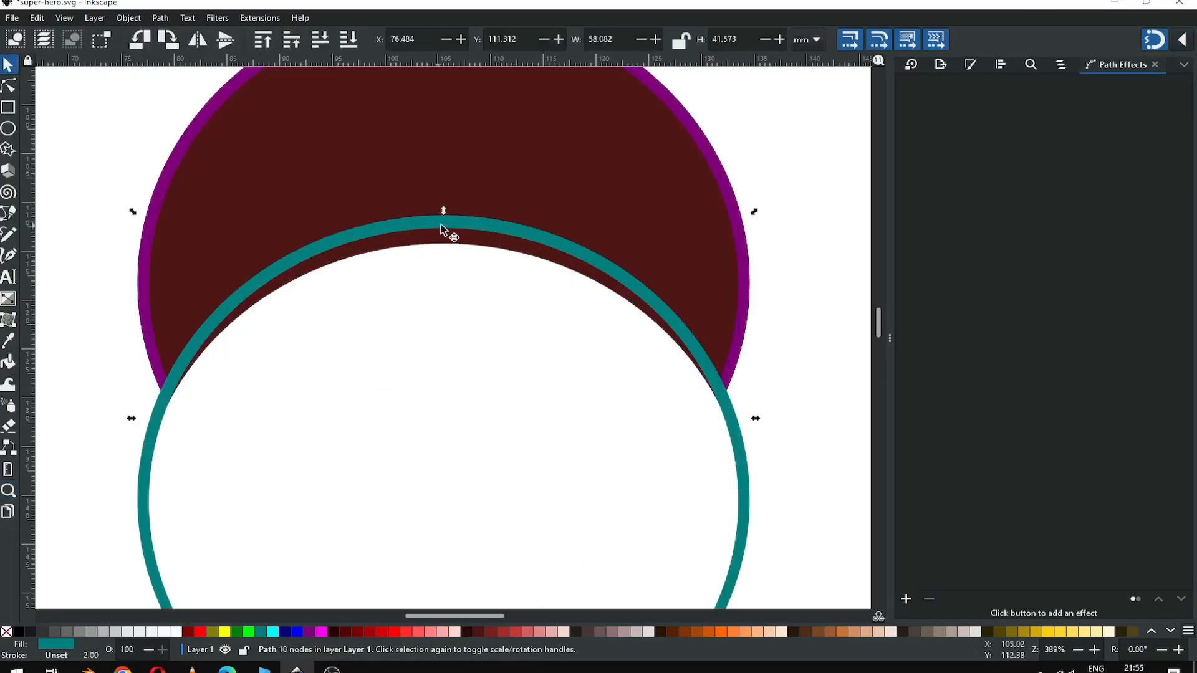
{"action": "left_click_drag", "start_coordinate": [444, 229], "coordinate": [444, 241]}
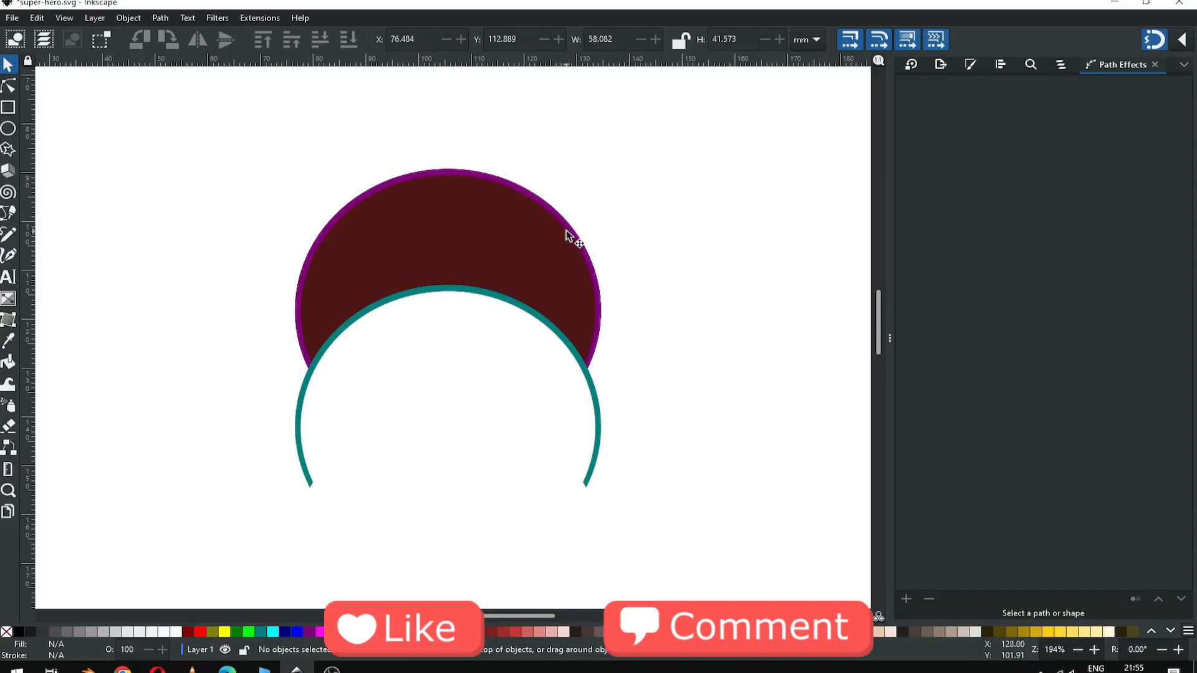
{"action": "left_click", "coordinate": [568, 233]}
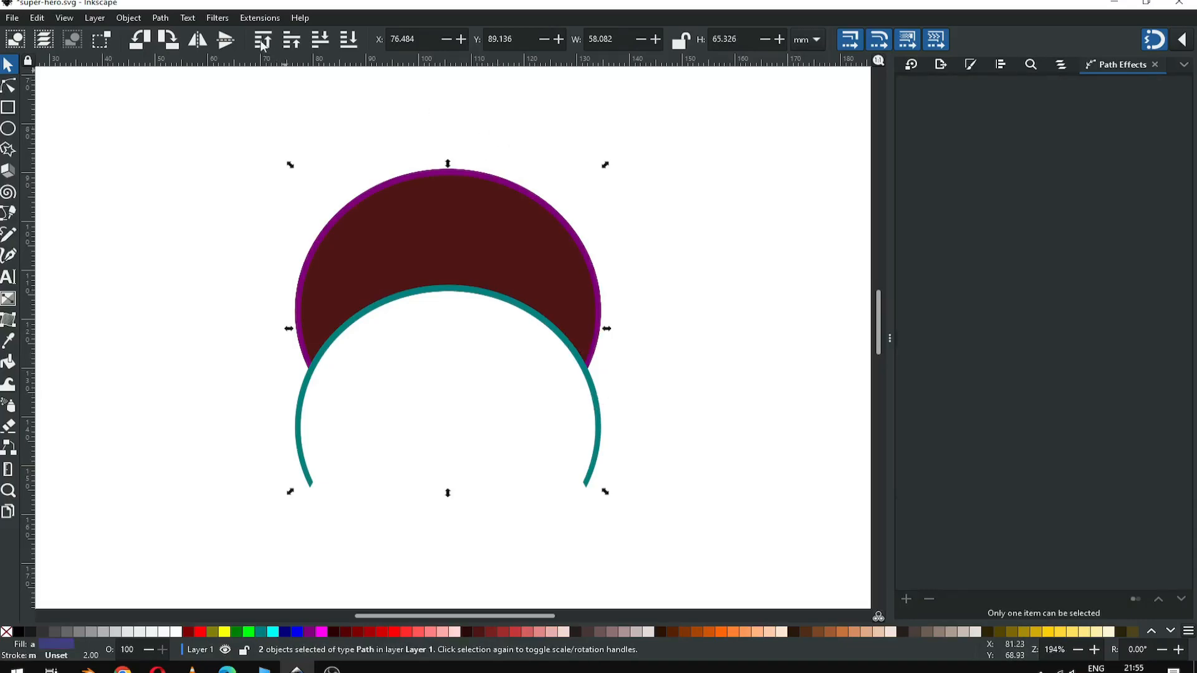
Step: Interpolate between the crescent and teal arc with live preview, applying the purple-to-teal blend
{"action": "left_click", "coordinate": [259, 18]}
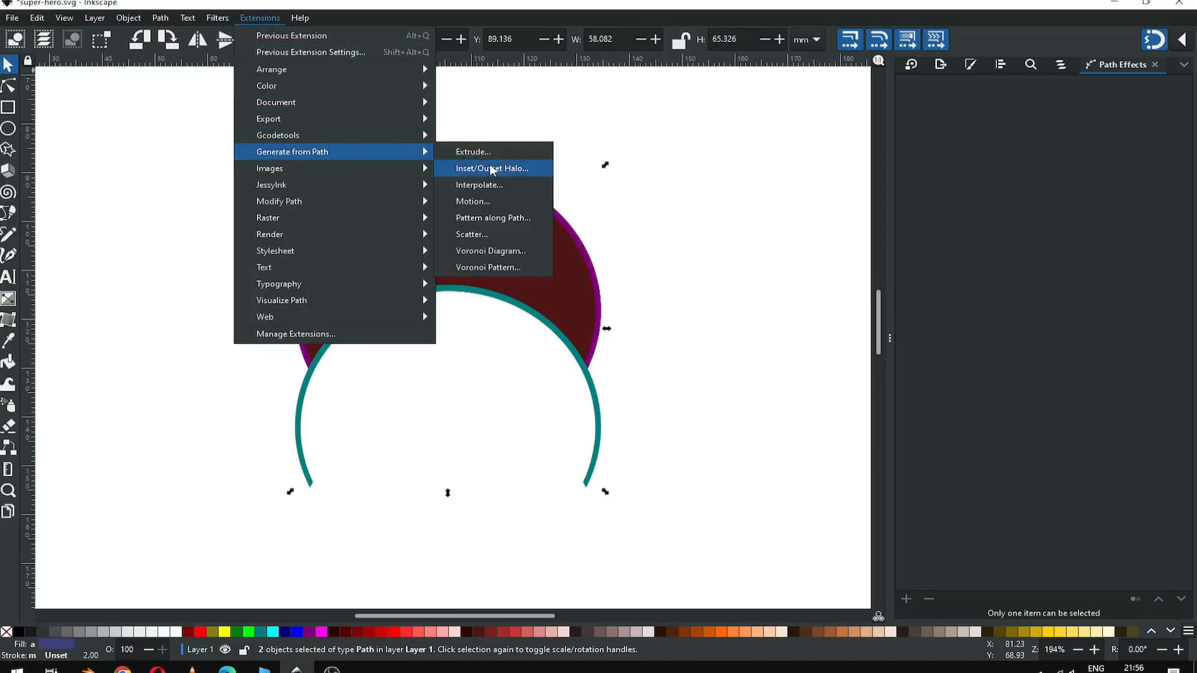
{"action": "mouse_move", "coordinate": [487, 200]}
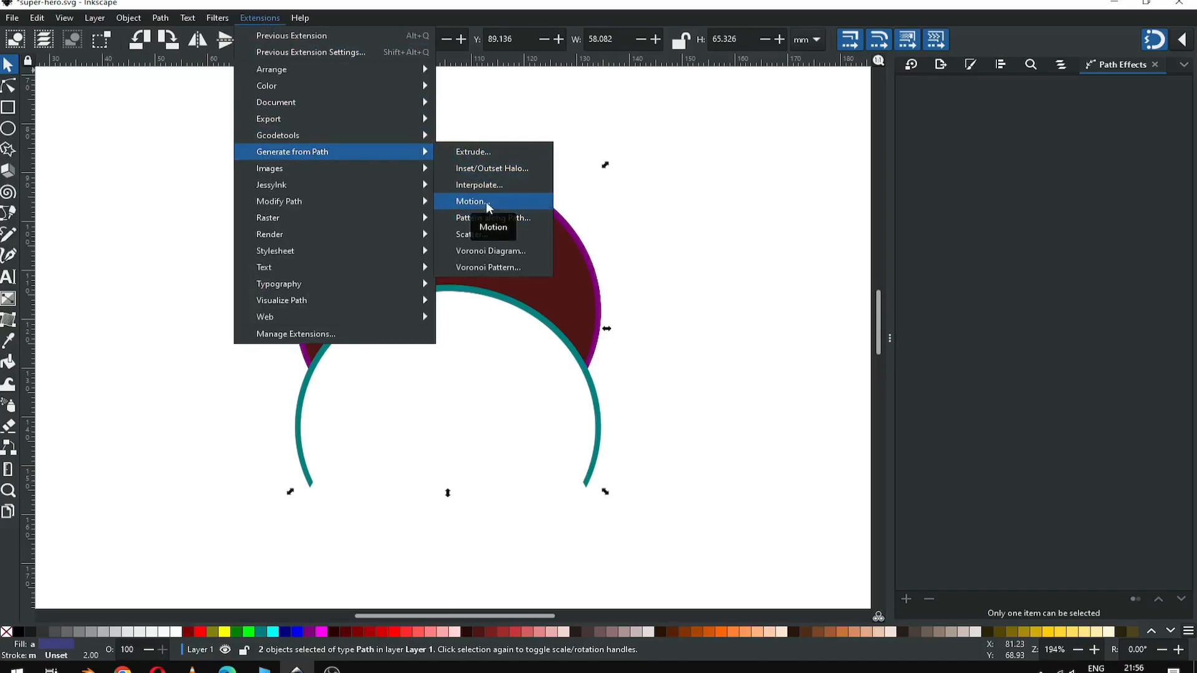
{"action": "left_click", "coordinate": [479, 184]}
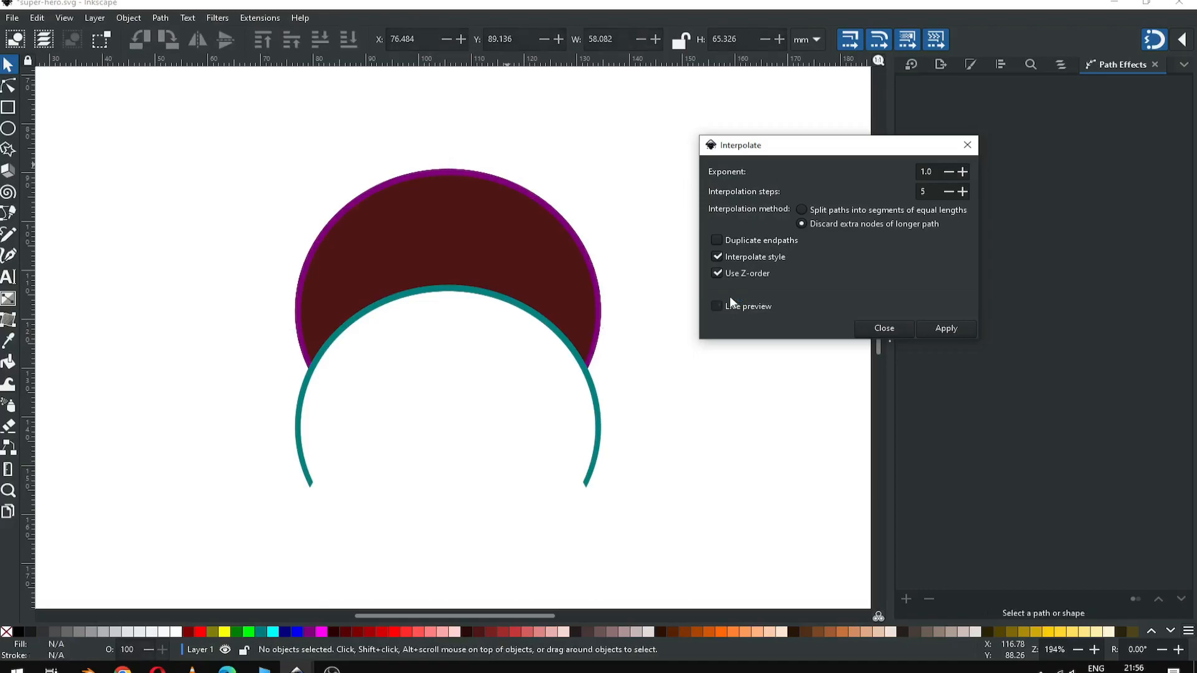
{"action": "left_click", "coordinate": [716, 307]}
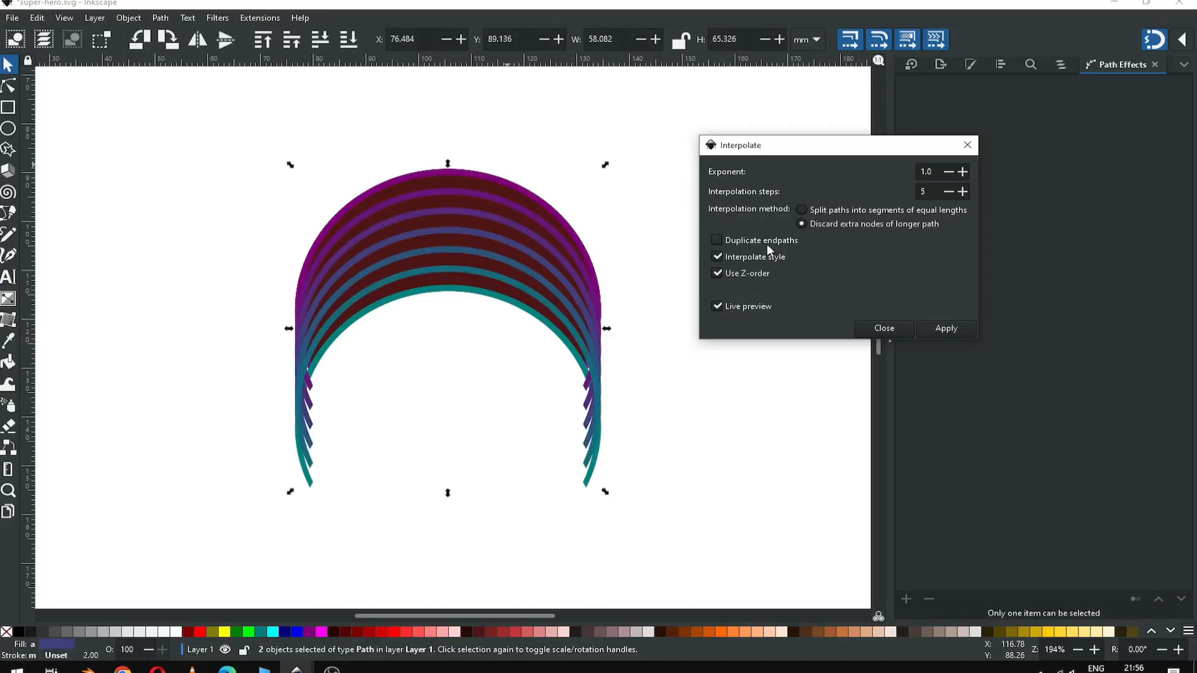
{"action": "left_click", "coordinate": [946, 328]}
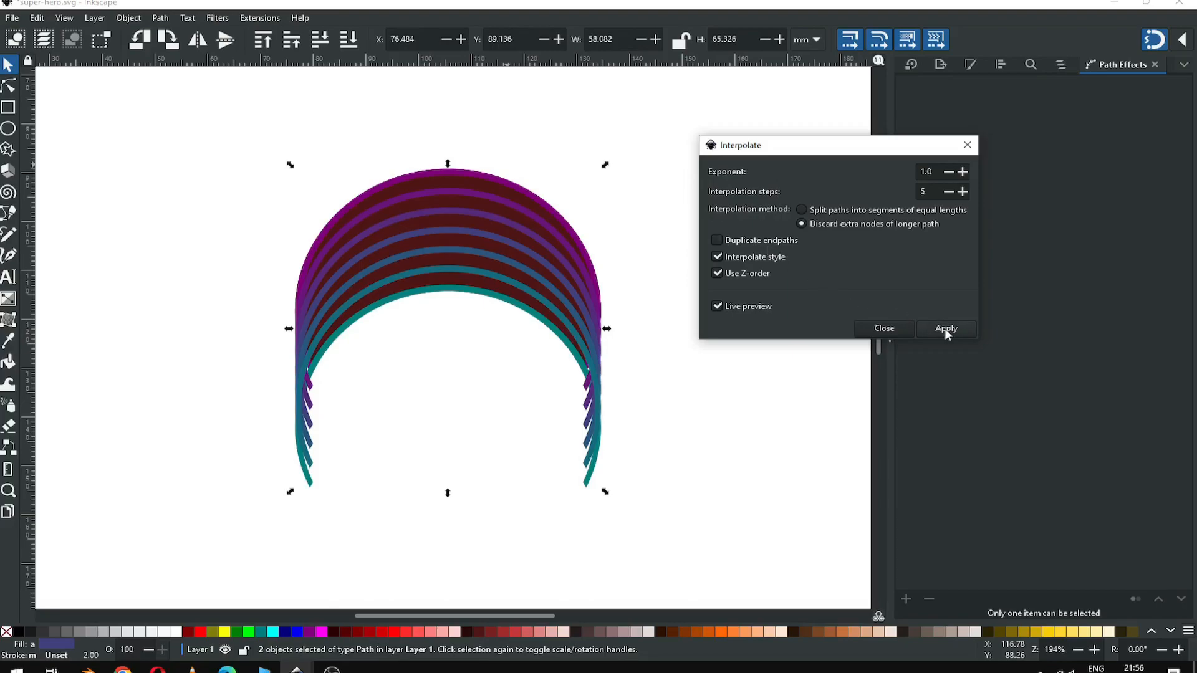
{"action": "left_click", "coordinate": [716, 306]}
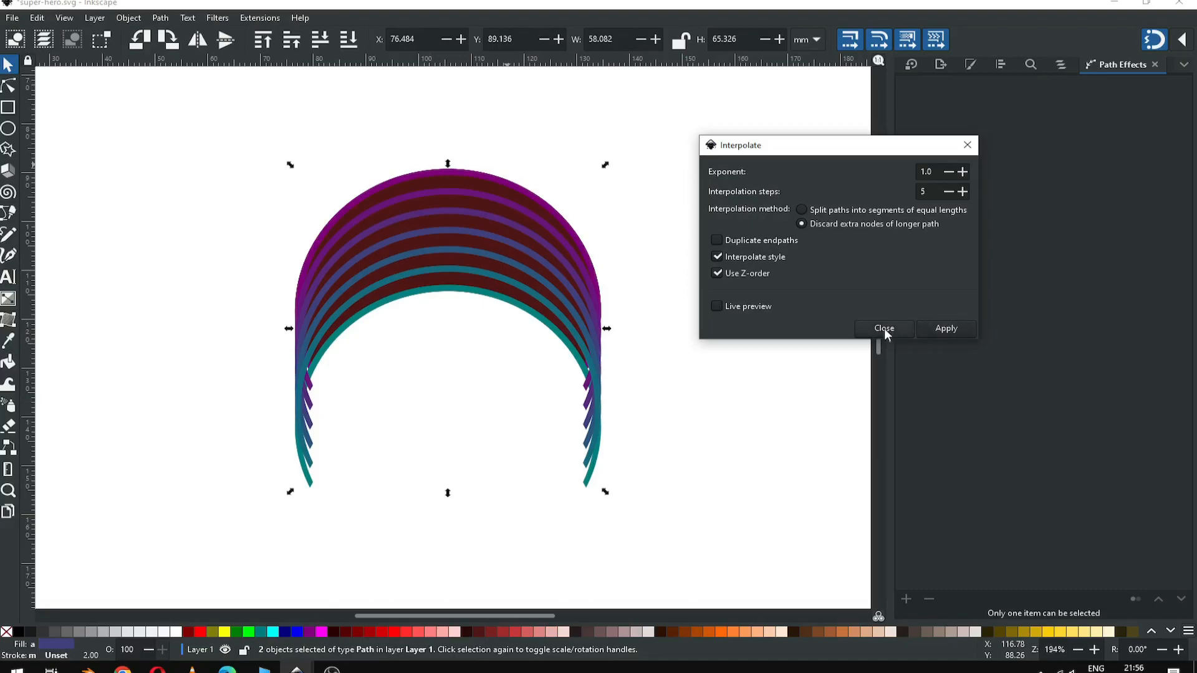
{"action": "left_click", "coordinate": [882, 328]}
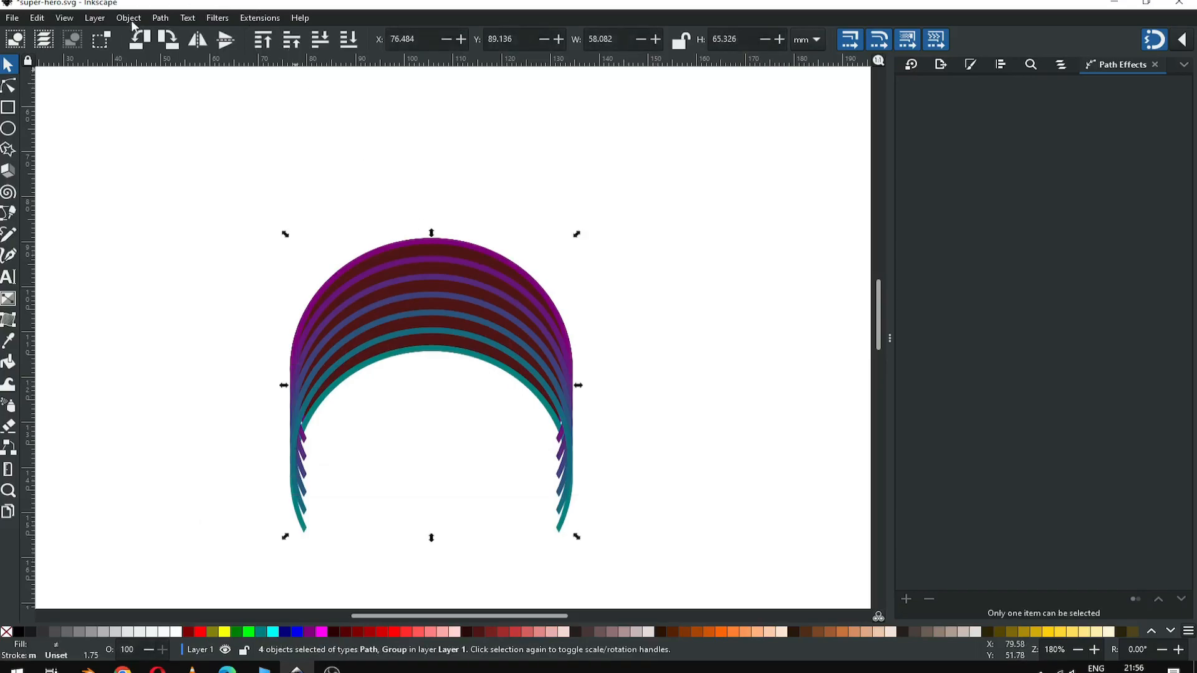
{"action": "mouse_move", "coordinate": [159, 17]}
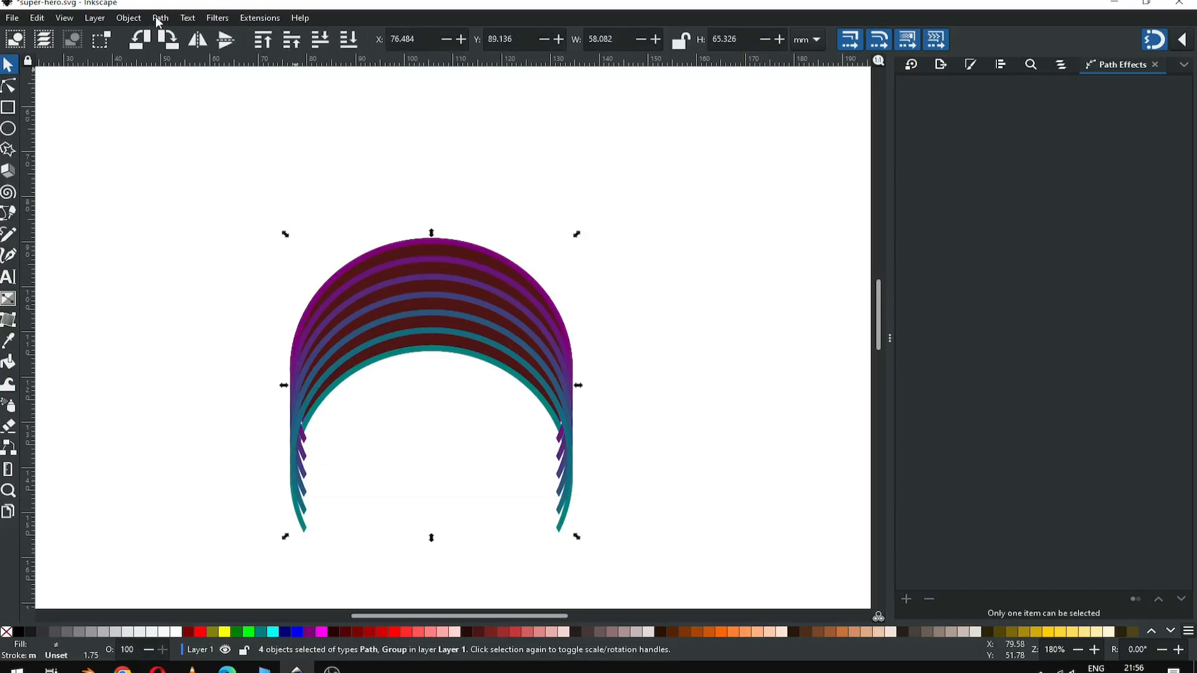
Step: Ungroup the blended arcs and select all seven stripe paths together
{"action": "left_click", "coordinate": [129, 17]}
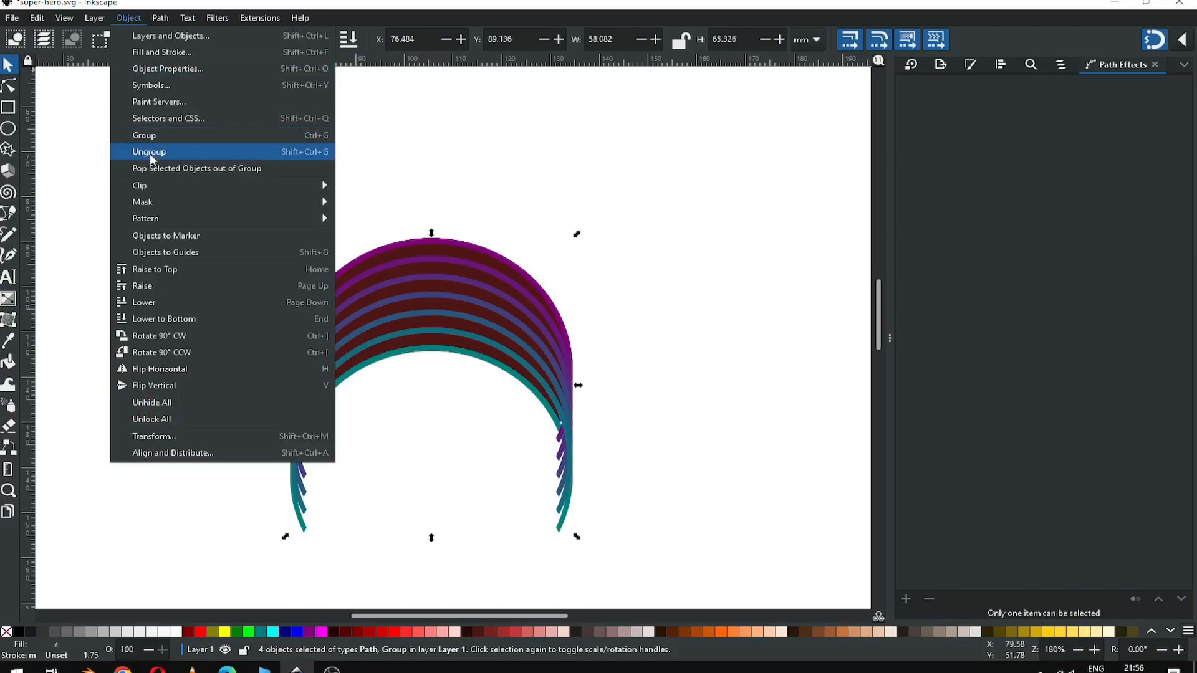
{"action": "left_click", "coordinate": [148, 151]}
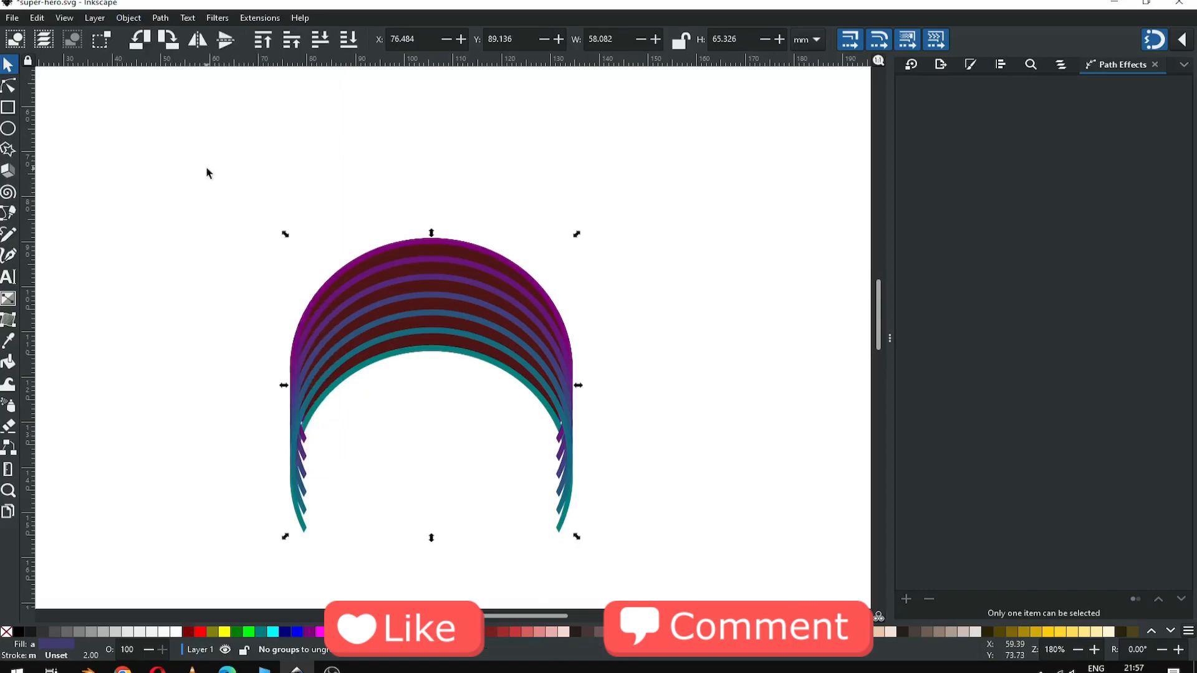
{"action": "left_click", "coordinate": [10, 492]}
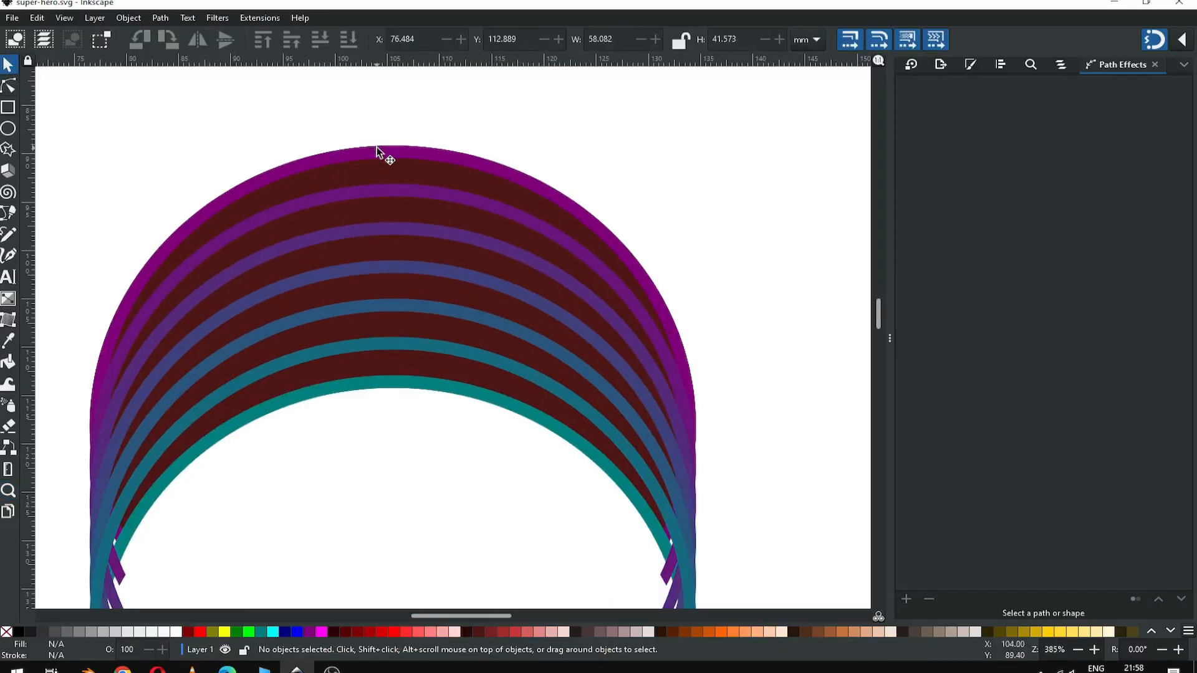
{"action": "left_click", "coordinate": [402, 234]}
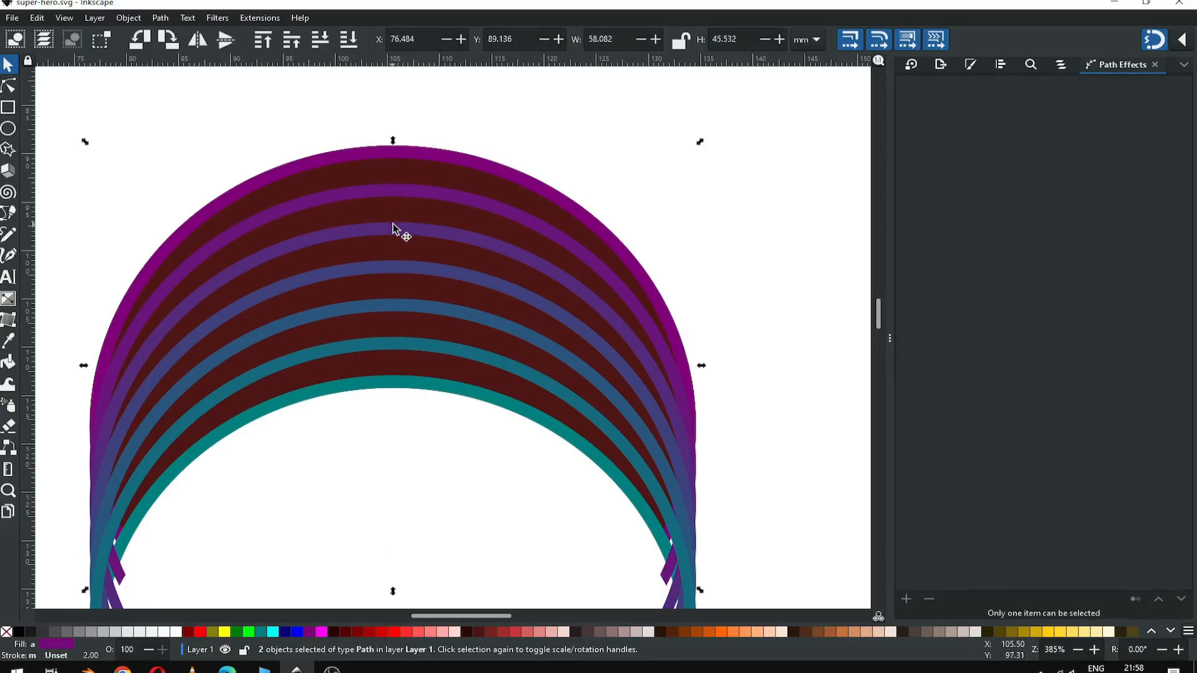
{"action": "left_click", "coordinate": [419, 311]}
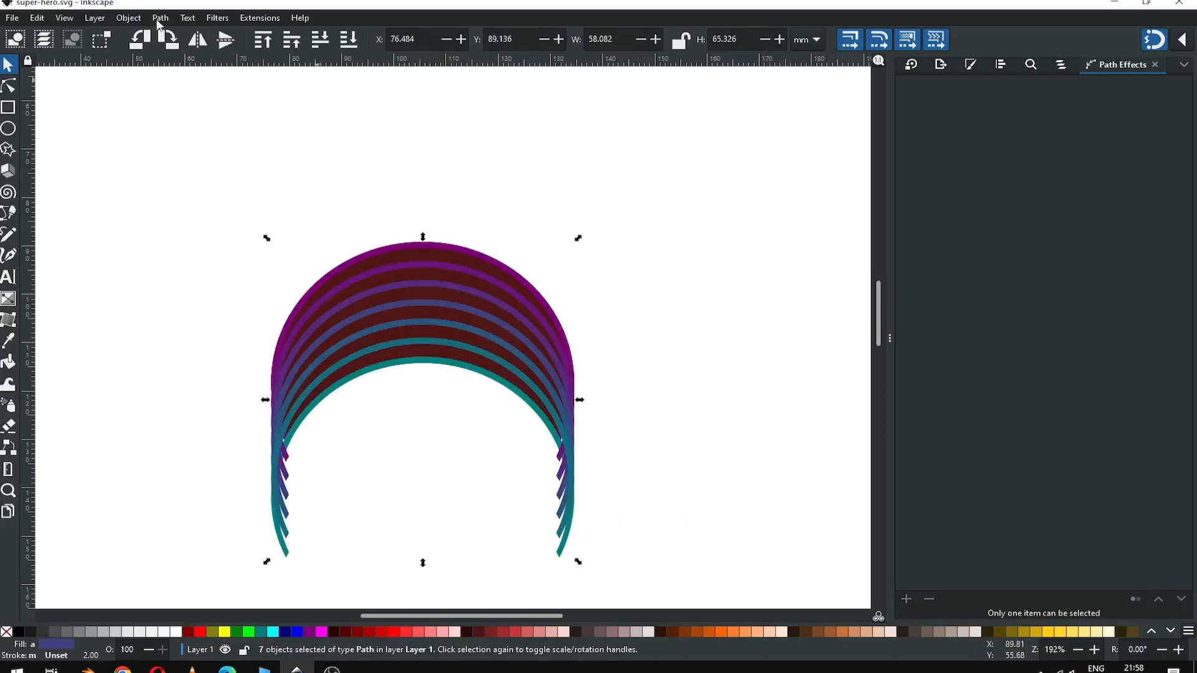
Step: Union the seven stripes into one orange path and select it with the dark red crescent
{"action": "left_click", "coordinate": [160, 18]}
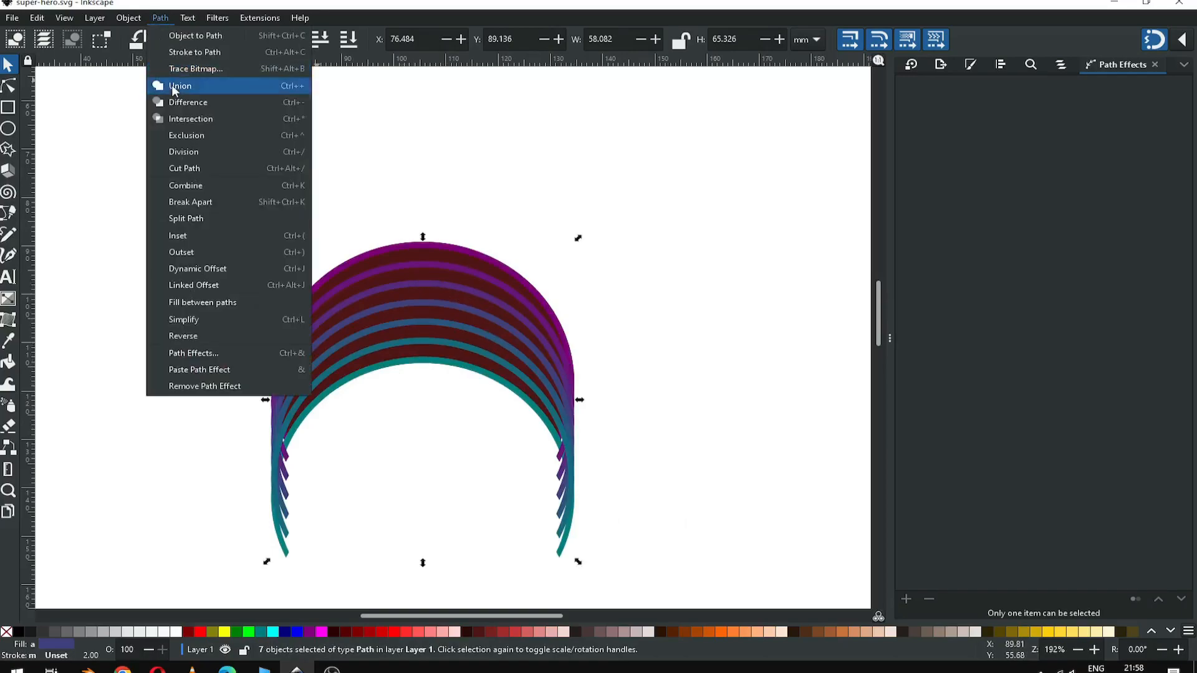
{"action": "left_click", "coordinate": [179, 87]}
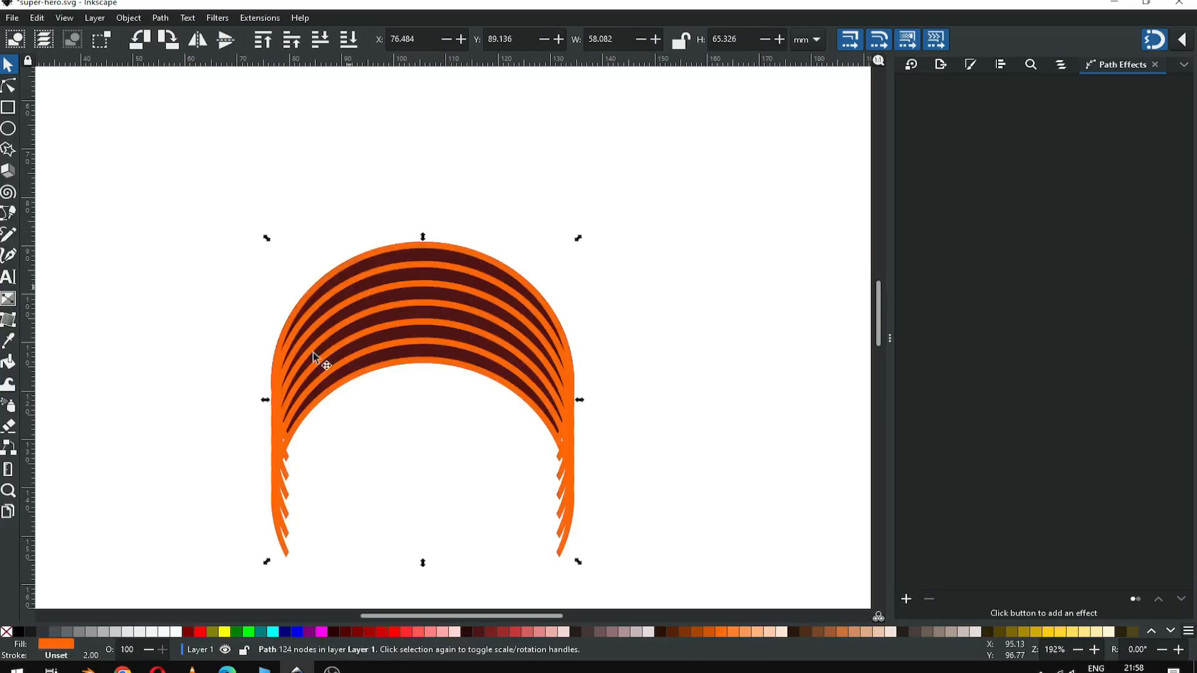
{"action": "left_click", "coordinate": [558, 325]}
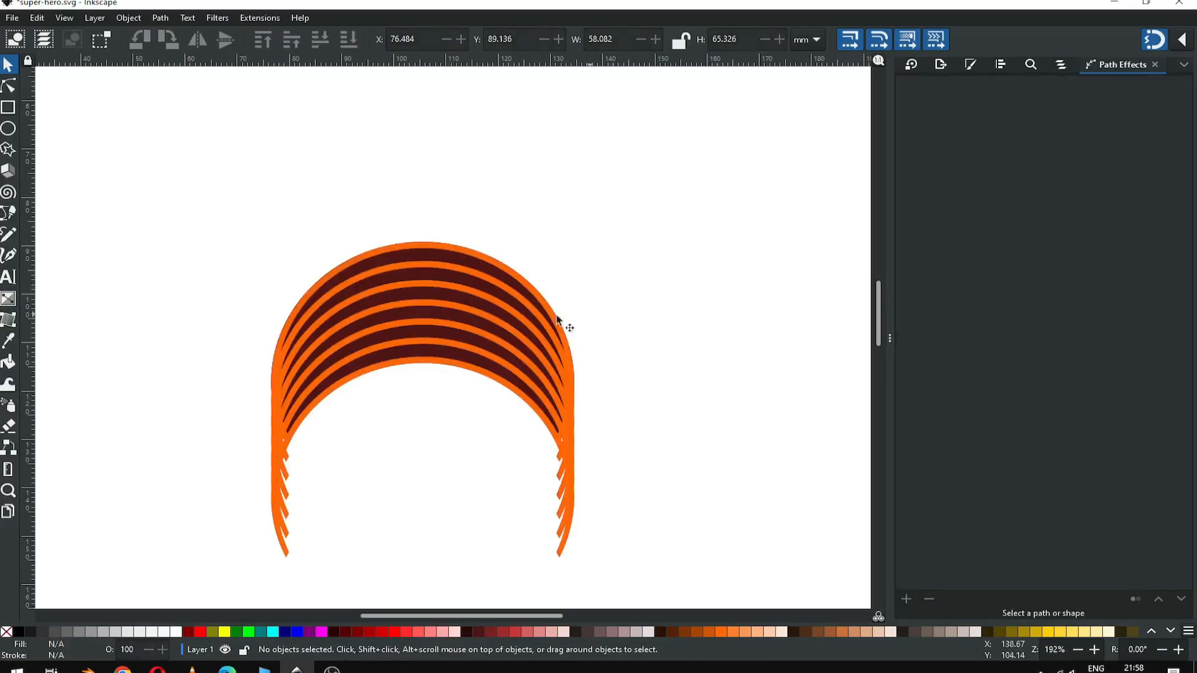
{"action": "left_click", "coordinate": [10, 490]}
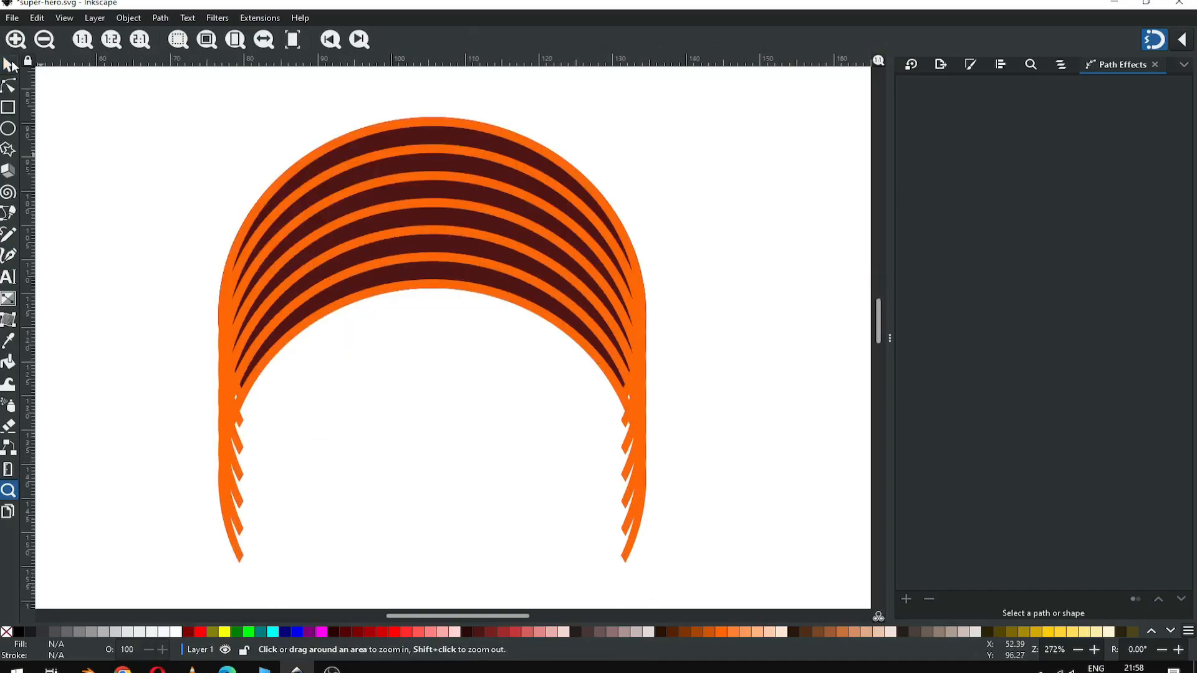
{"action": "left_click", "coordinate": [10, 65]}
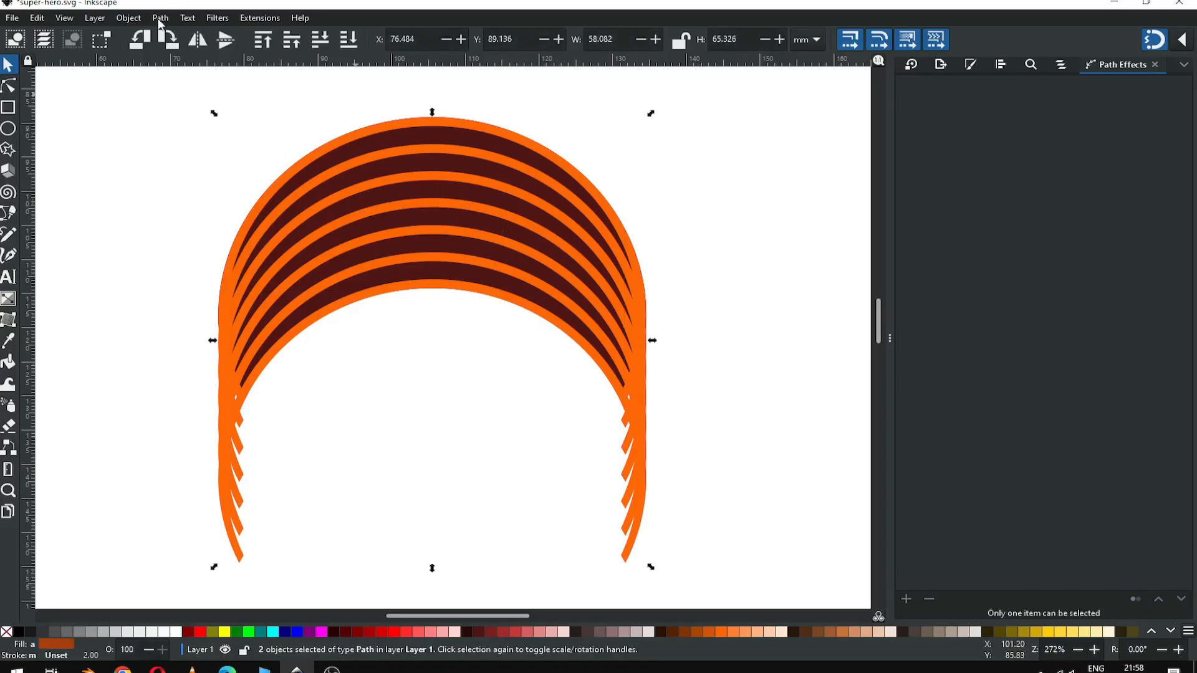
Step: Intersect the orange shape with the crescent, leaving seven thin arcs, and move them higher
{"action": "left_click", "coordinate": [161, 17]}
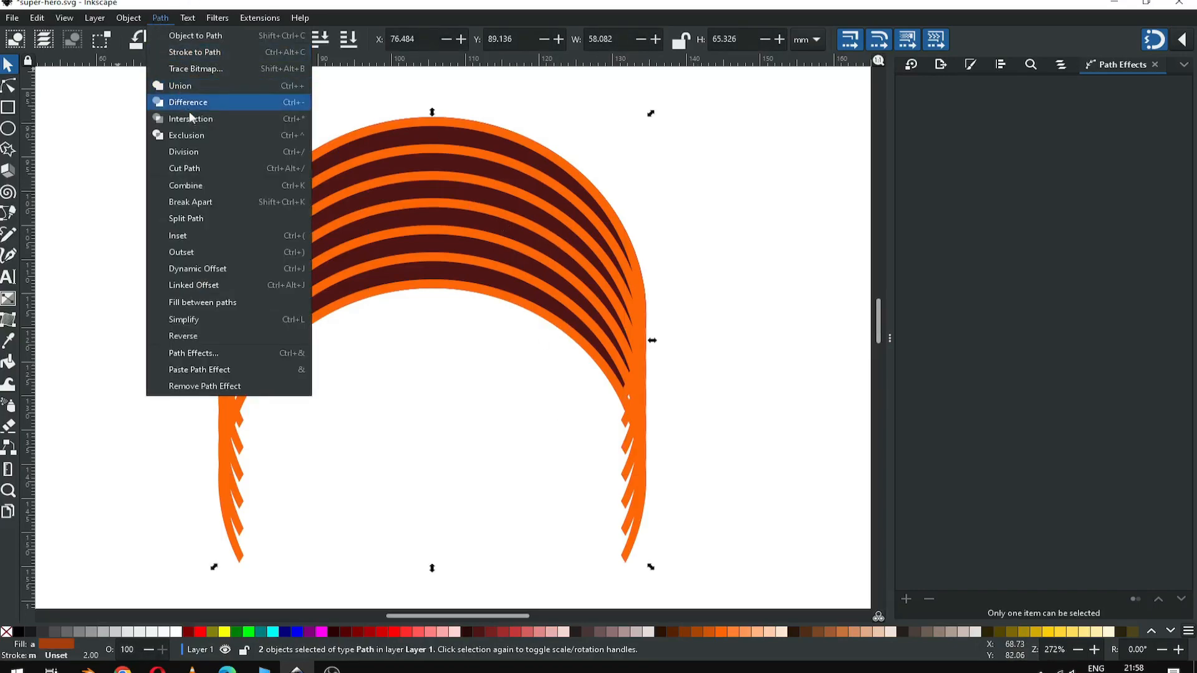
{"action": "mouse_move", "coordinate": [190, 119]}
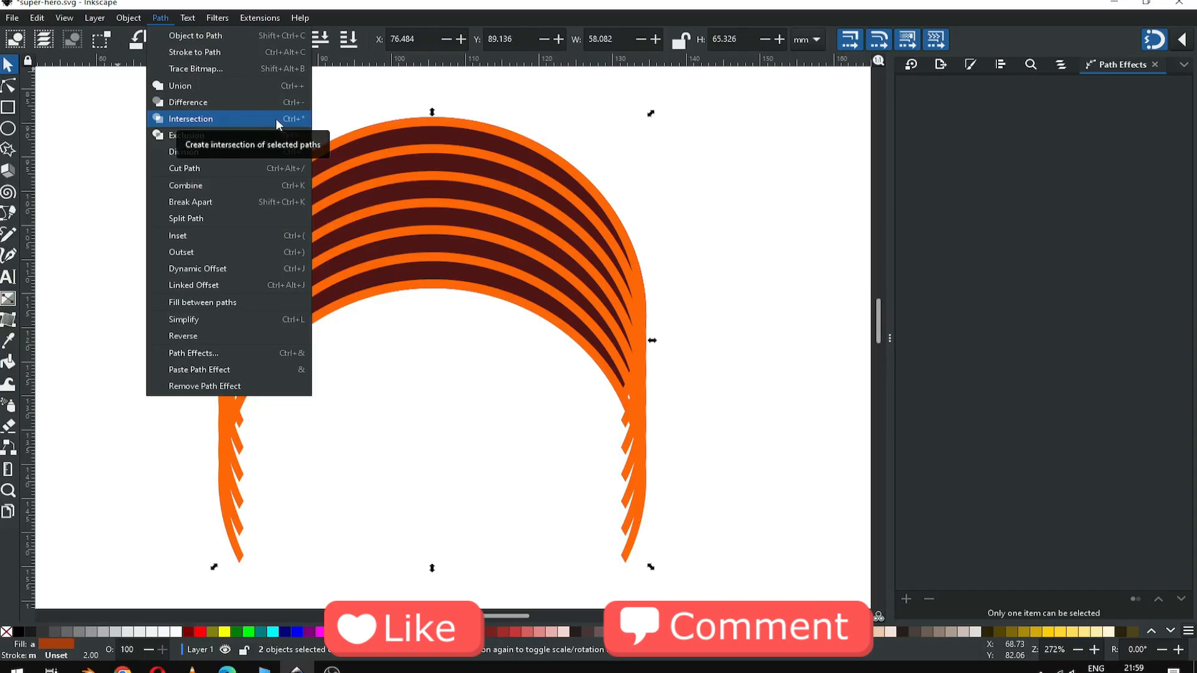
{"action": "left_click", "coordinate": [189, 119]}
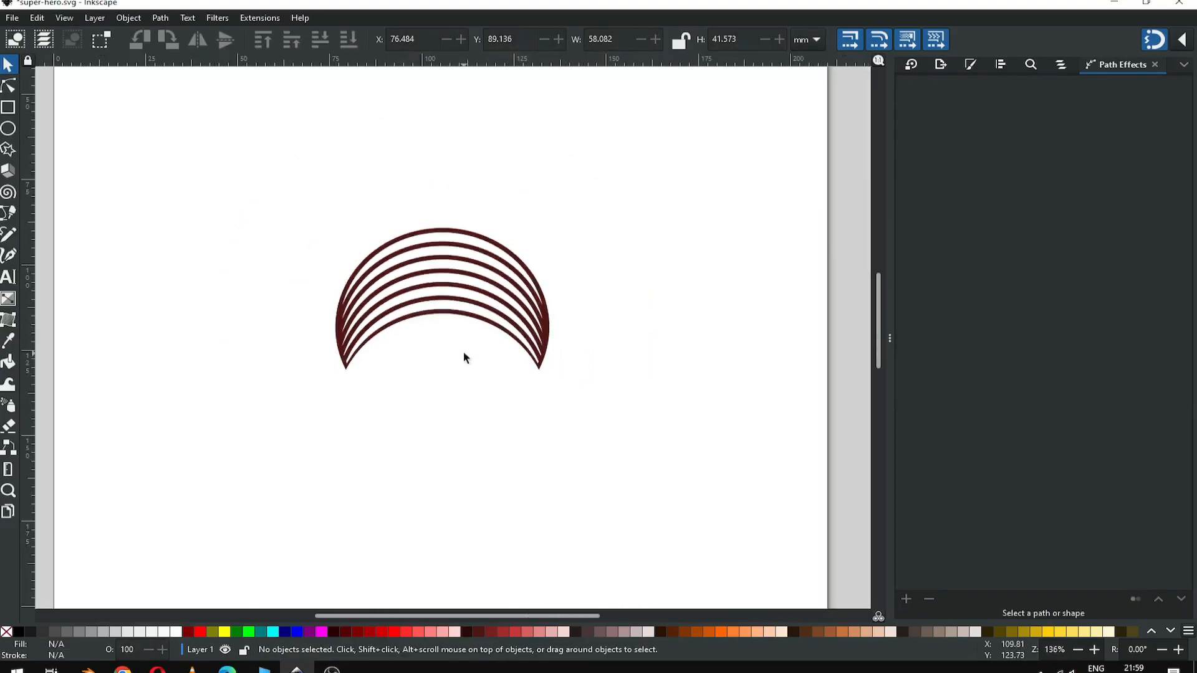
{"action": "scroll", "scroll_direction": "down", "scroll_amount": 3}
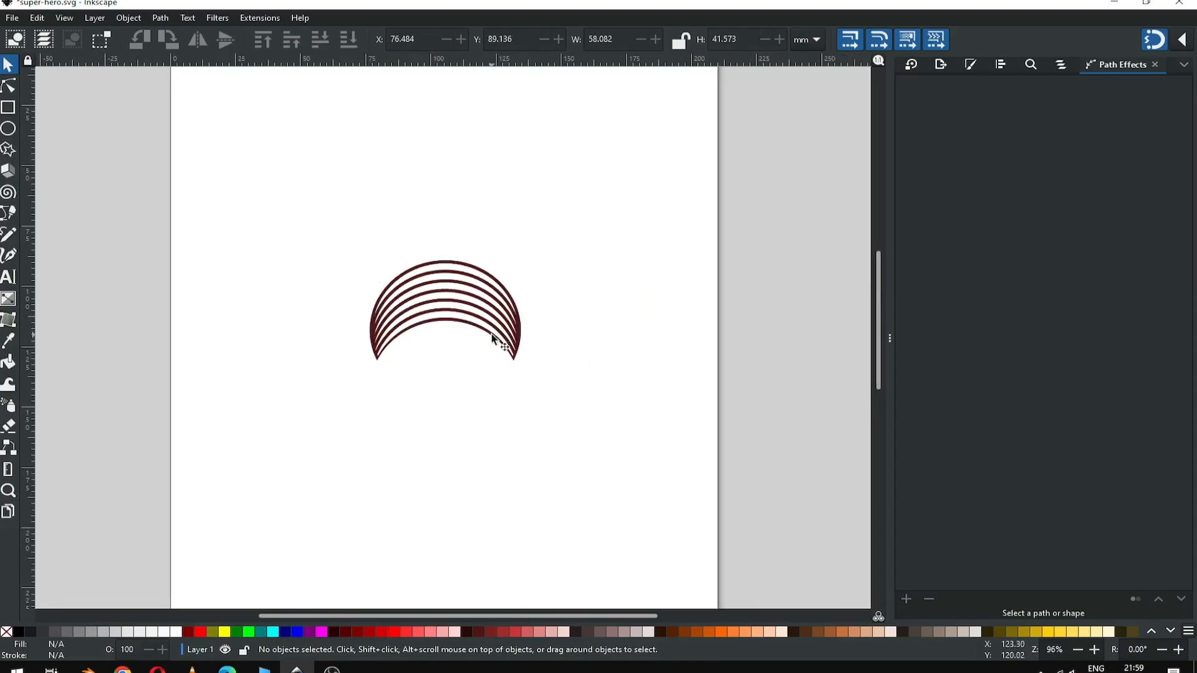
{"action": "left_click_drag", "start_coordinate": [492, 339], "coordinate": [482, 244]}
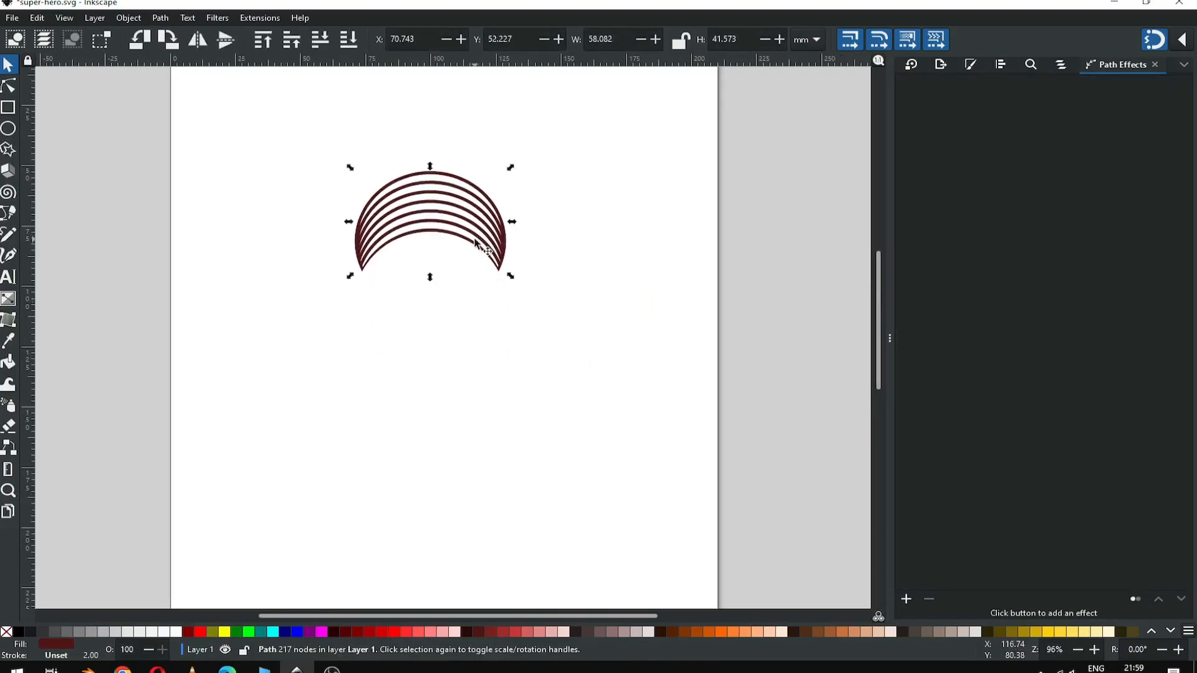
{"action": "right_click", "coordinate": [474, 245]}
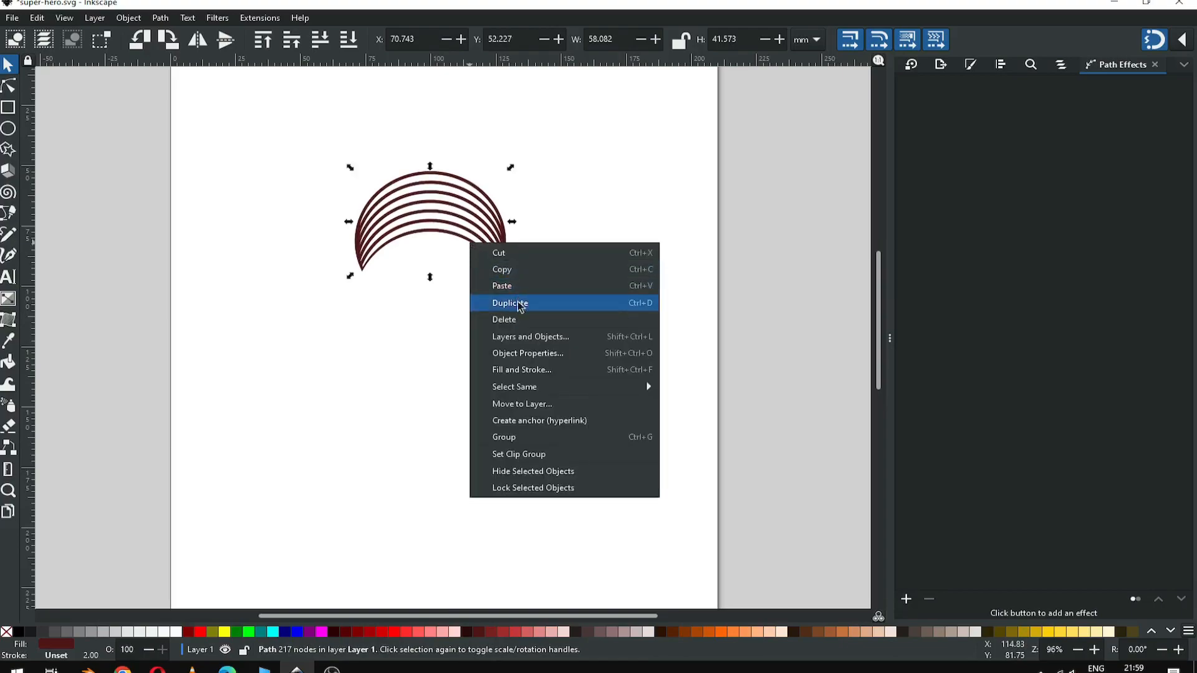
Step: Duplicate the striped crescent and bring up the Transform rotation settings
{"action": "left_click", "coordinate": [509, 303]}
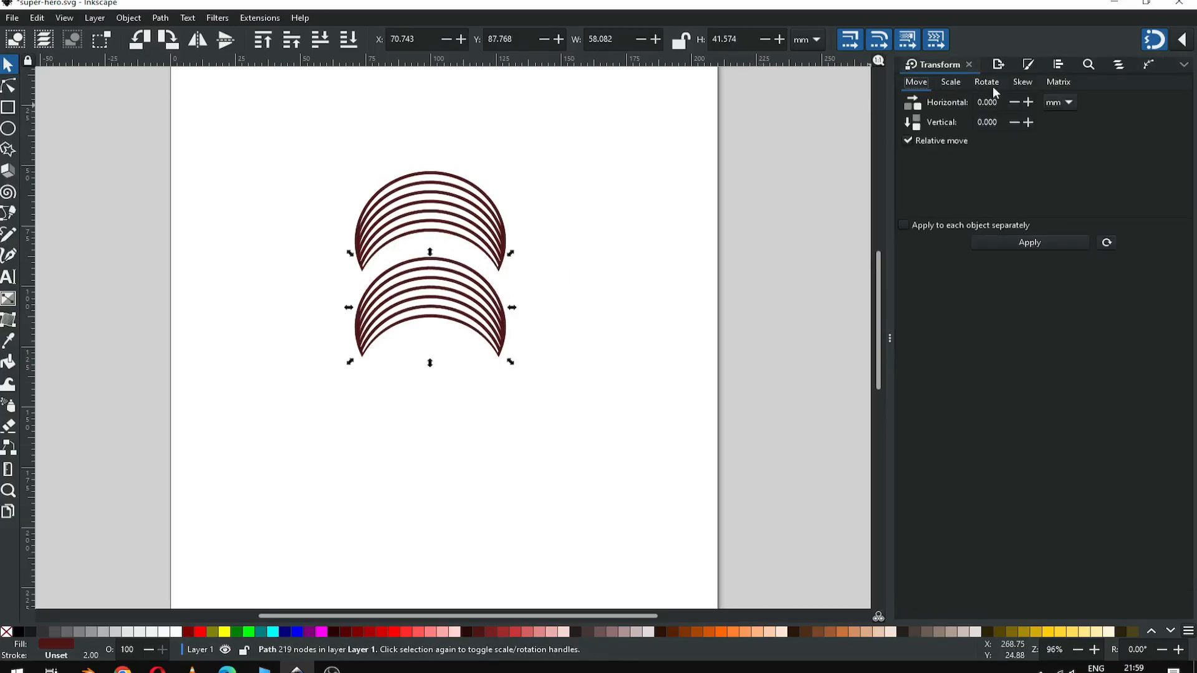
{"action": "left_click", "coordinate": [985, 83]}
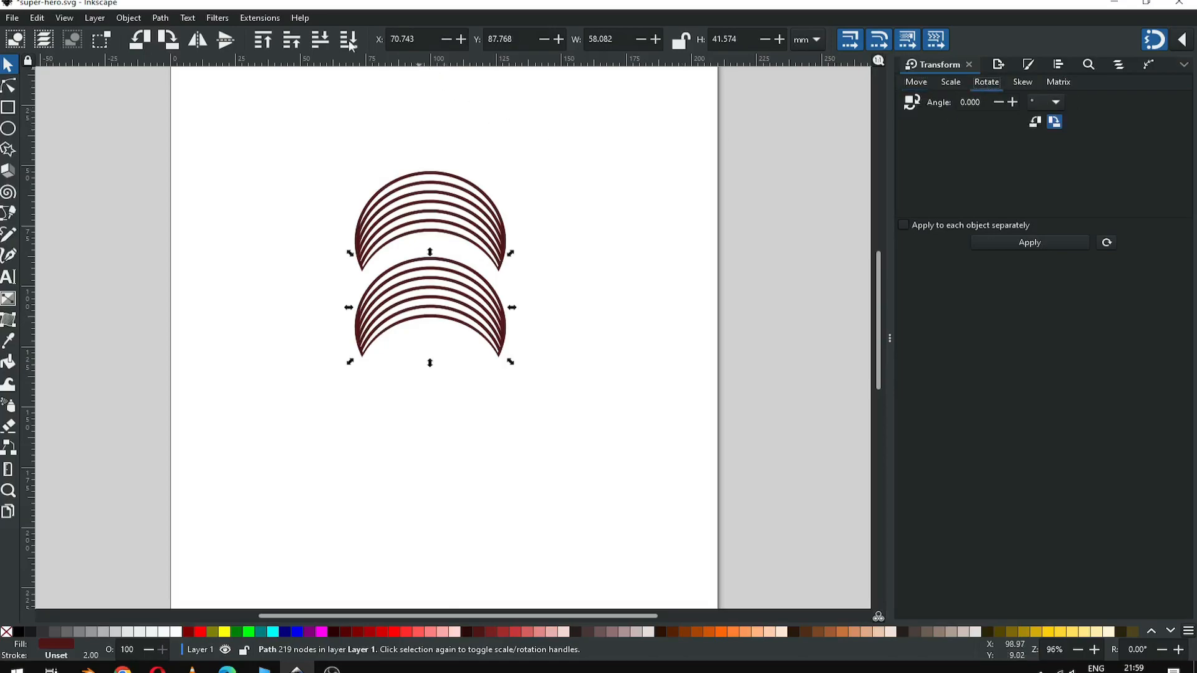
{"action": "left_click", "coordinate": [128, 18]}
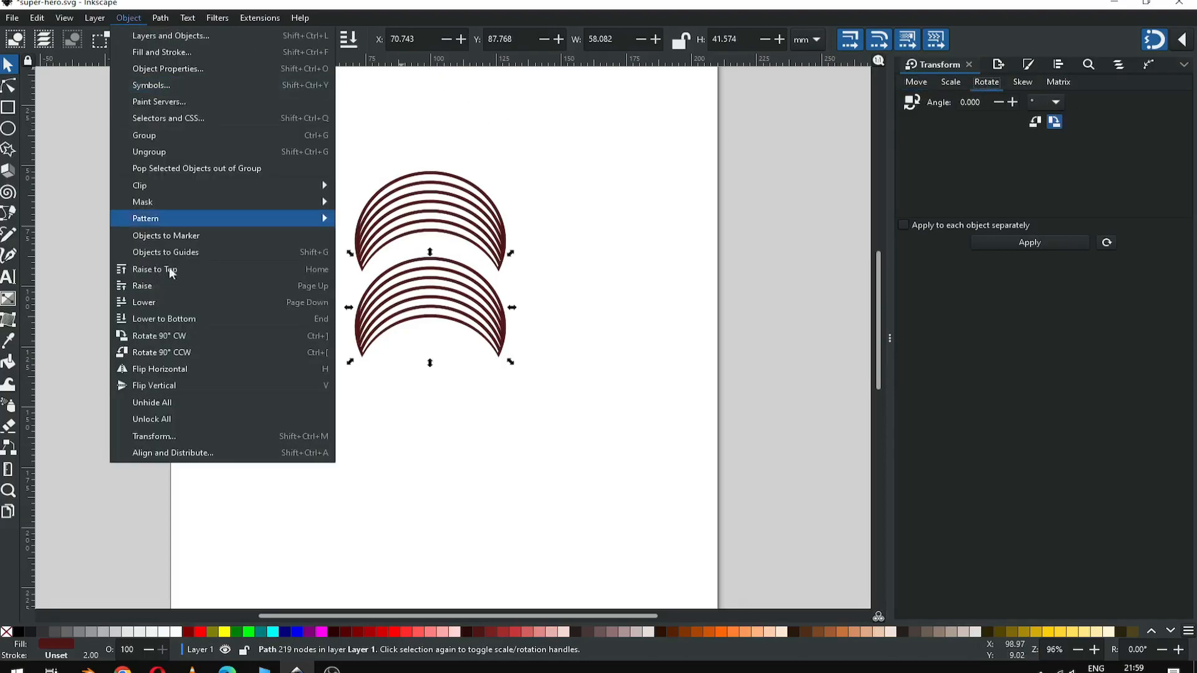
{"action": "mouse_move", "coordinate": [161, 437]}
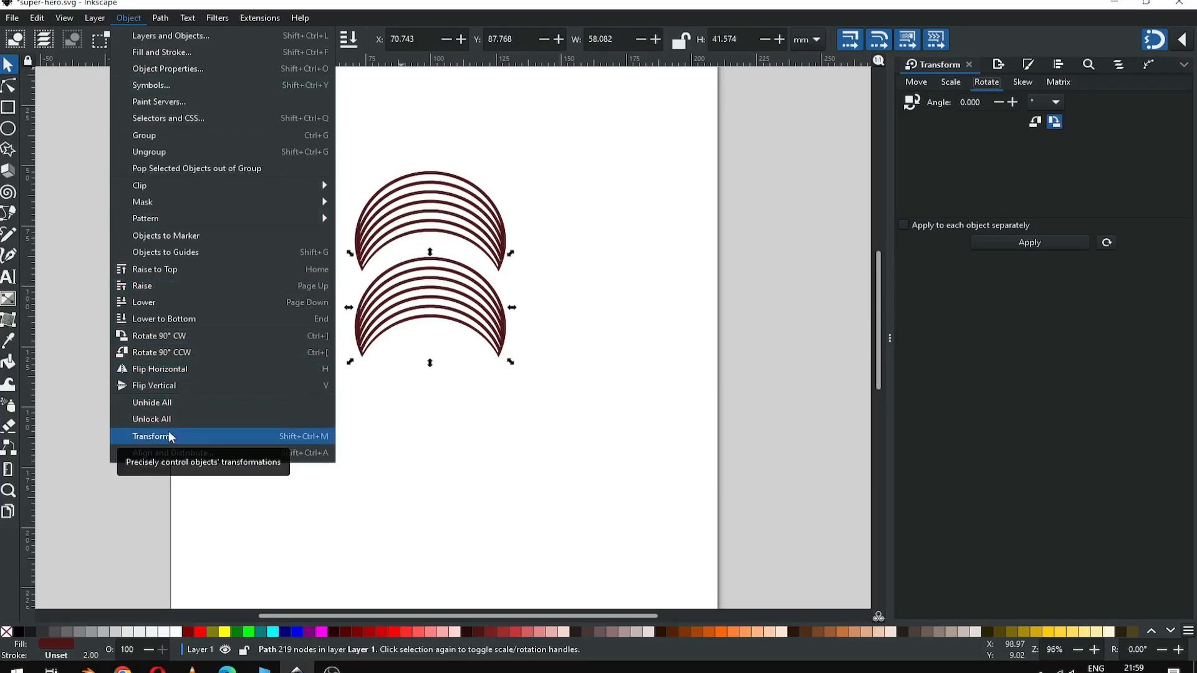
{"action": "left_click", "coordinate": [151, 437]}
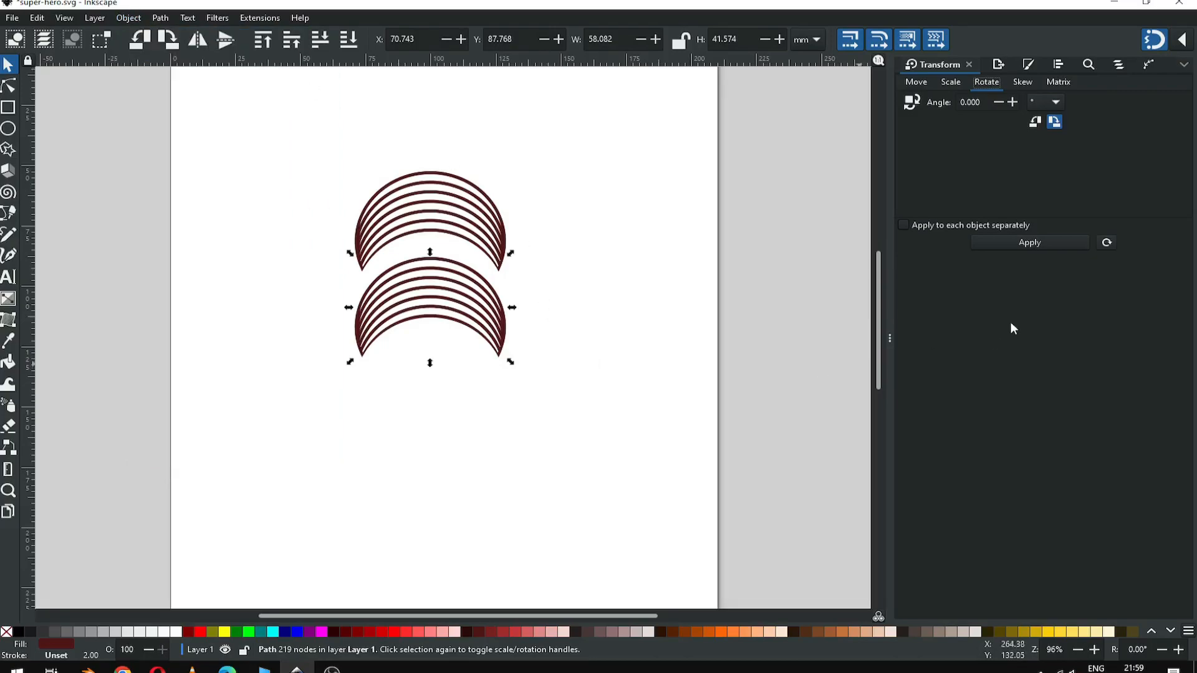
Step: Rotate the copied crescent by 90 degrees and apply it
{"action": "left_click", "coordinate": [970, 101]}
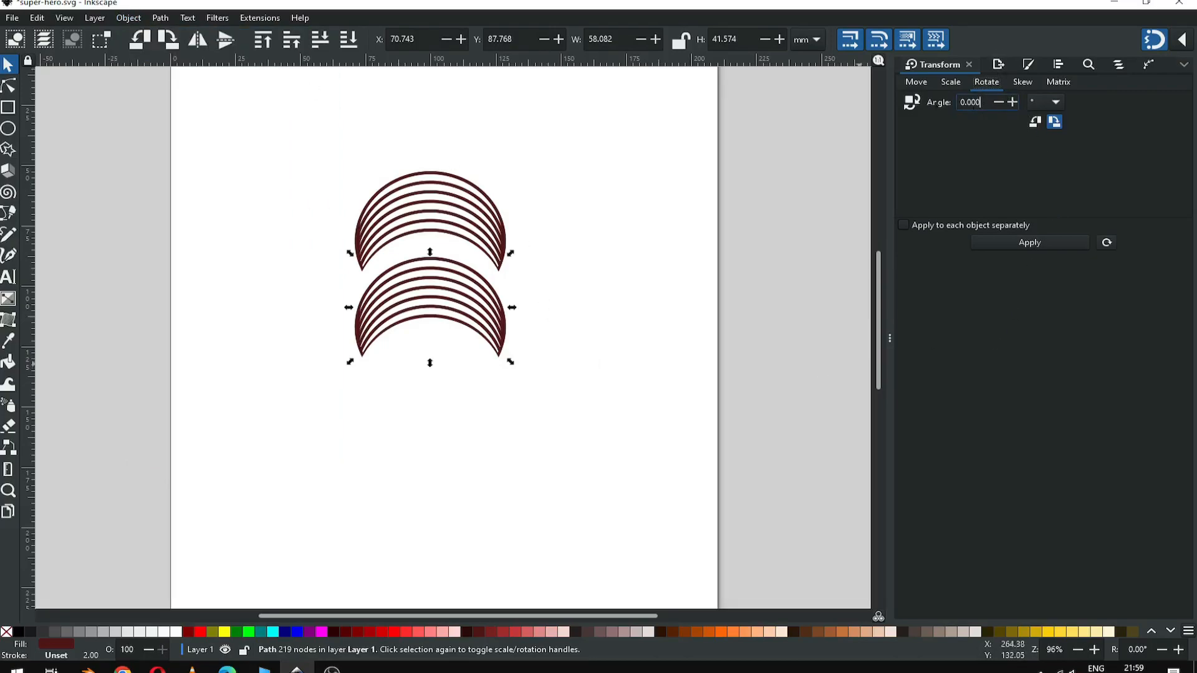
{"action": "type", "text": "90"}
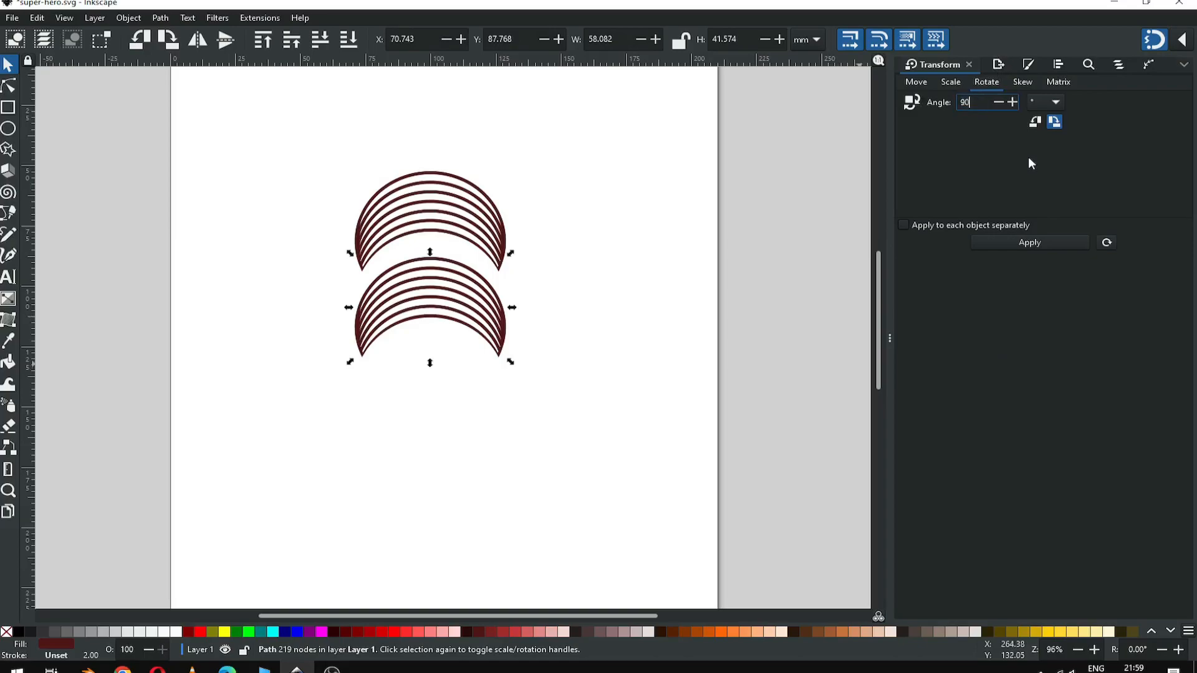
{"action": "left_click", "coordinate": [1029, 242]}
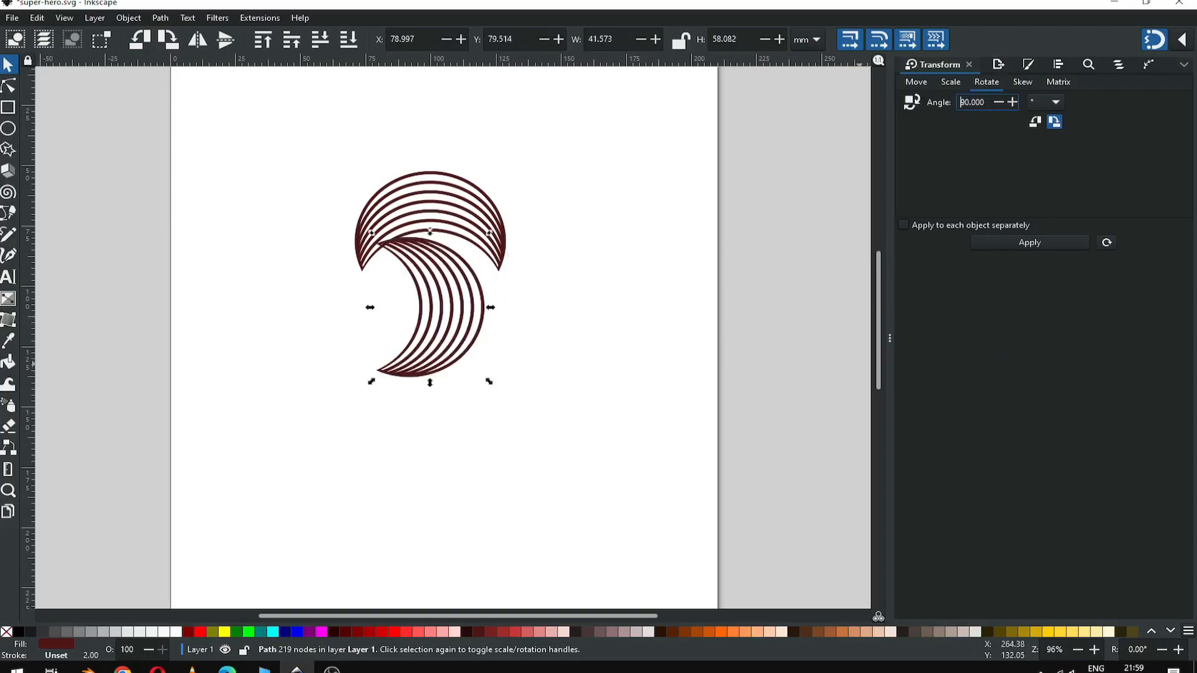
{"action": "mouse_move", "coordinate": [465, 277]}
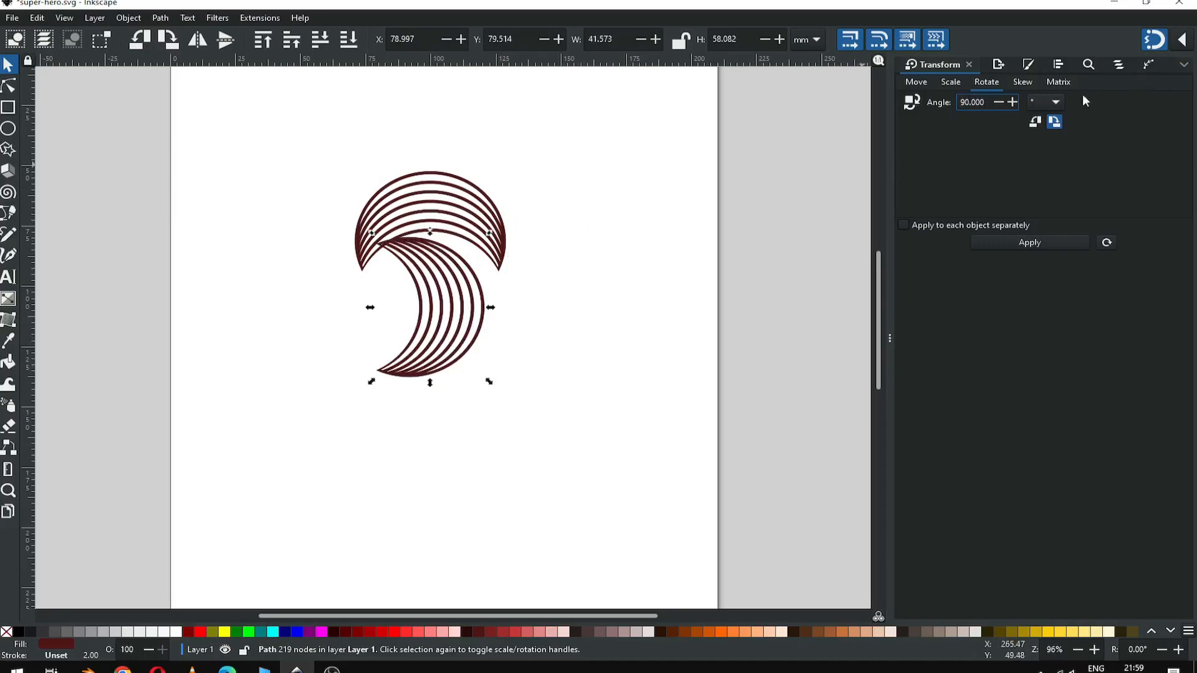
{"action": "left_click", "coordinate": [1182, 40]}
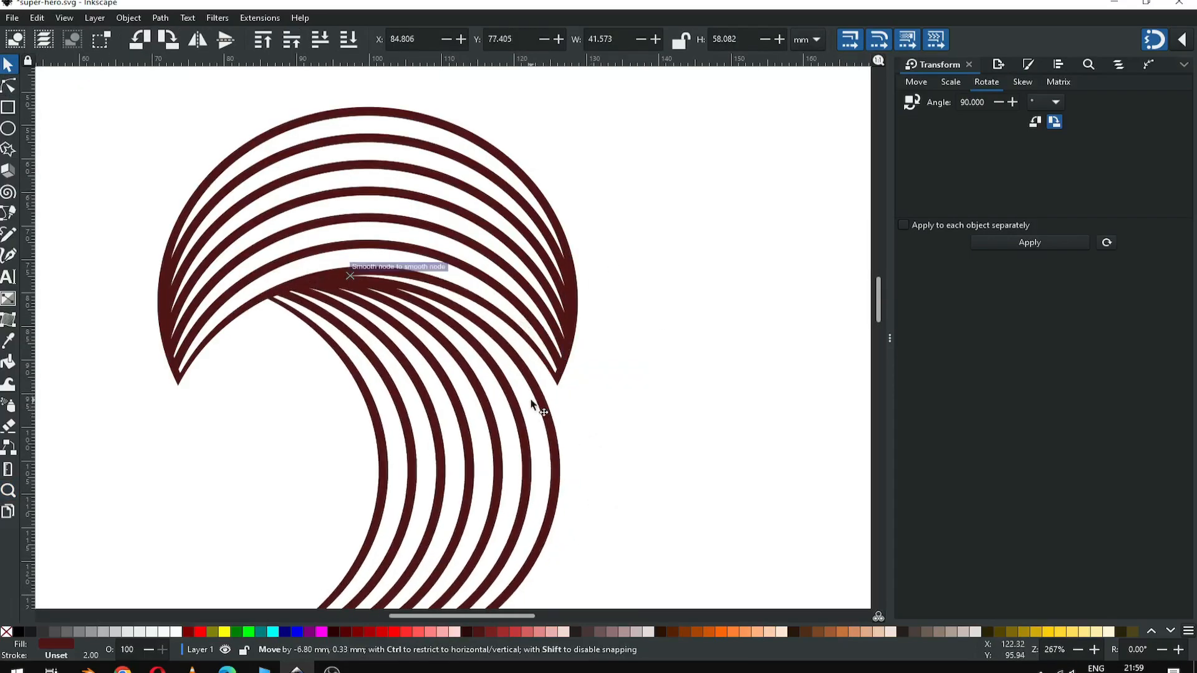
Step: Fit the rotated crescent against the first and rotate another copy 90 degrees
{"action": "left_click_drag", "start_coordinate": [349, 274], "coordinate": [557, 388]}
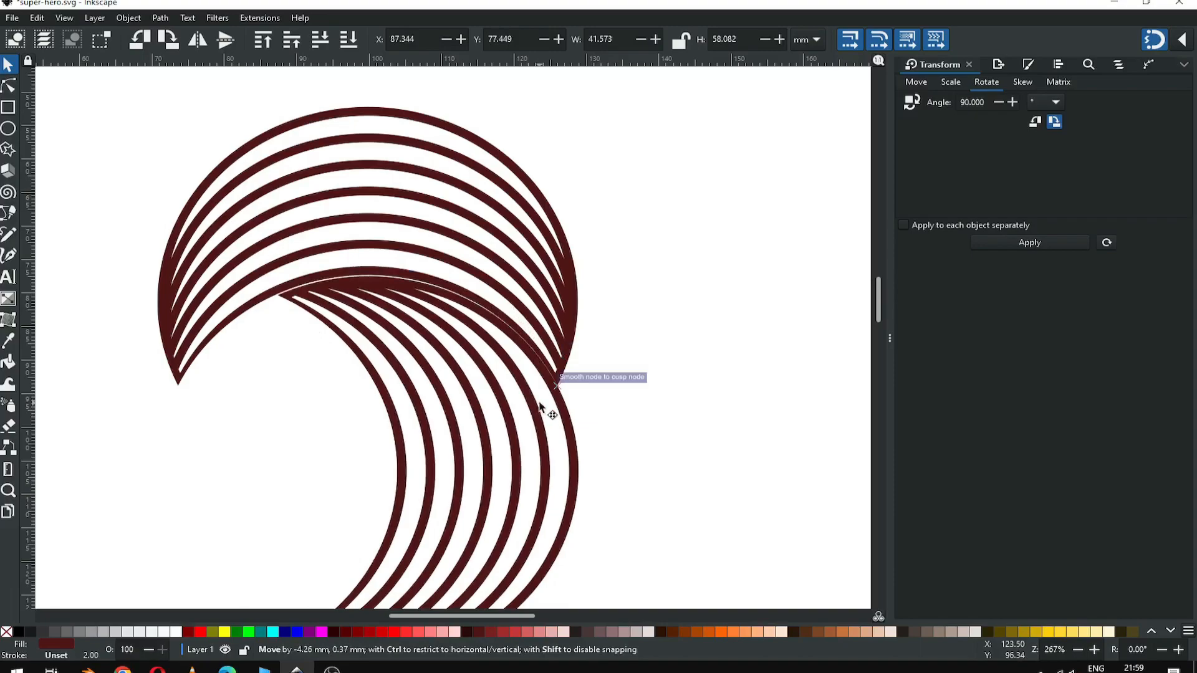
{"action": "left_click", "coordinate": [10, 490]}
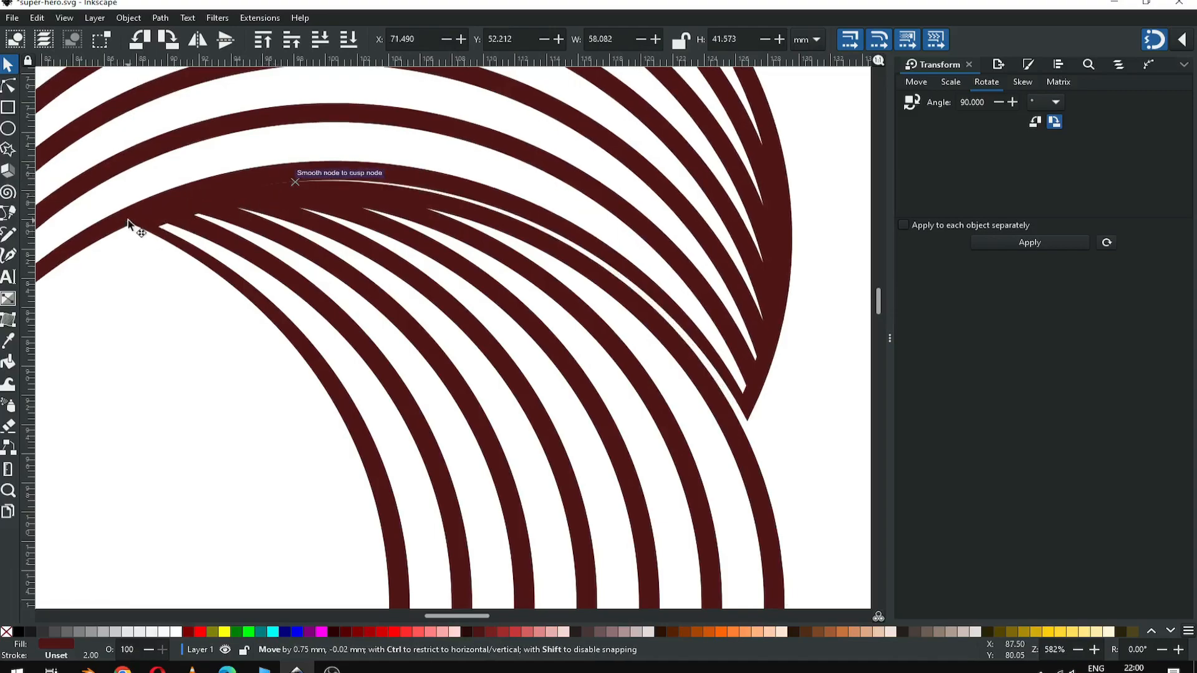
{"action": "left_click_drag", "start_coordinate": [138, 233], "coordinate": [129, 223]}
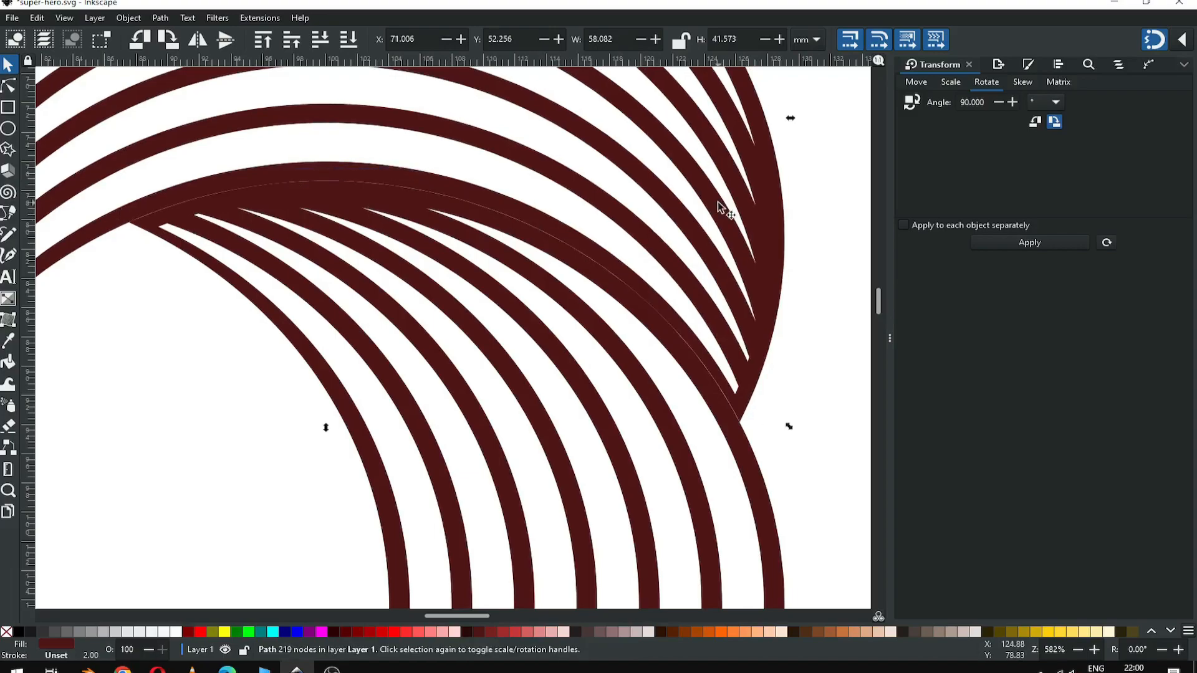
{"action": "left_click", "coordinate": [465, 328]}
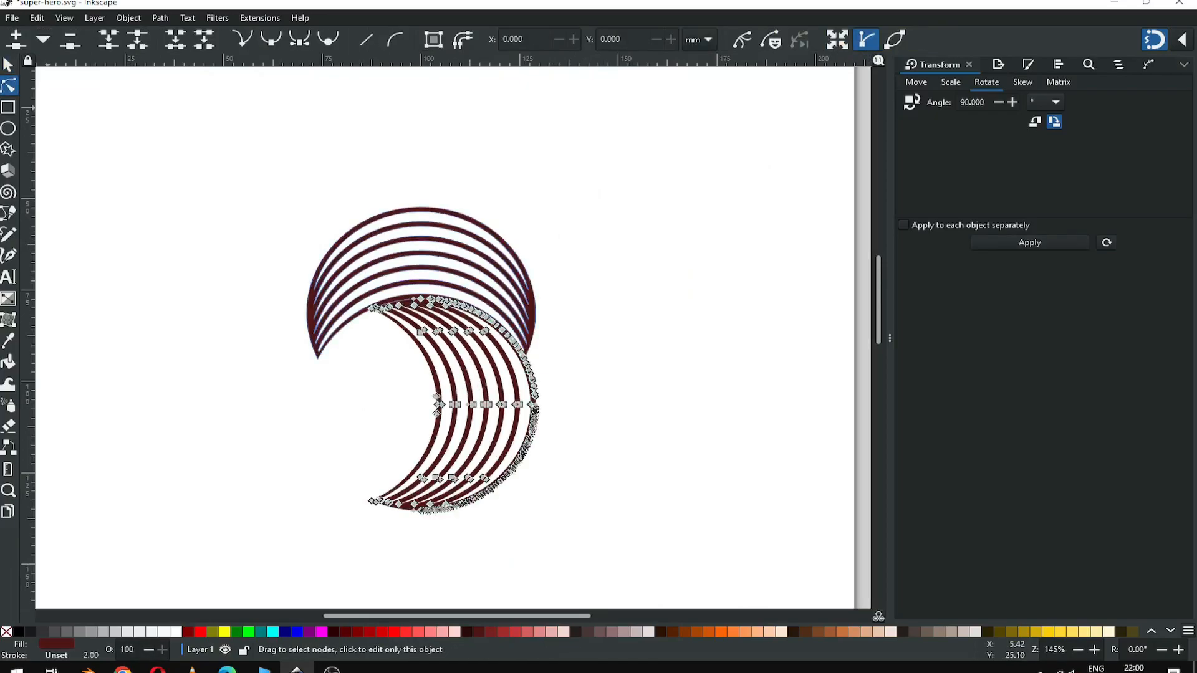
{"action": "right_click", "coordinate": [488, 399]}
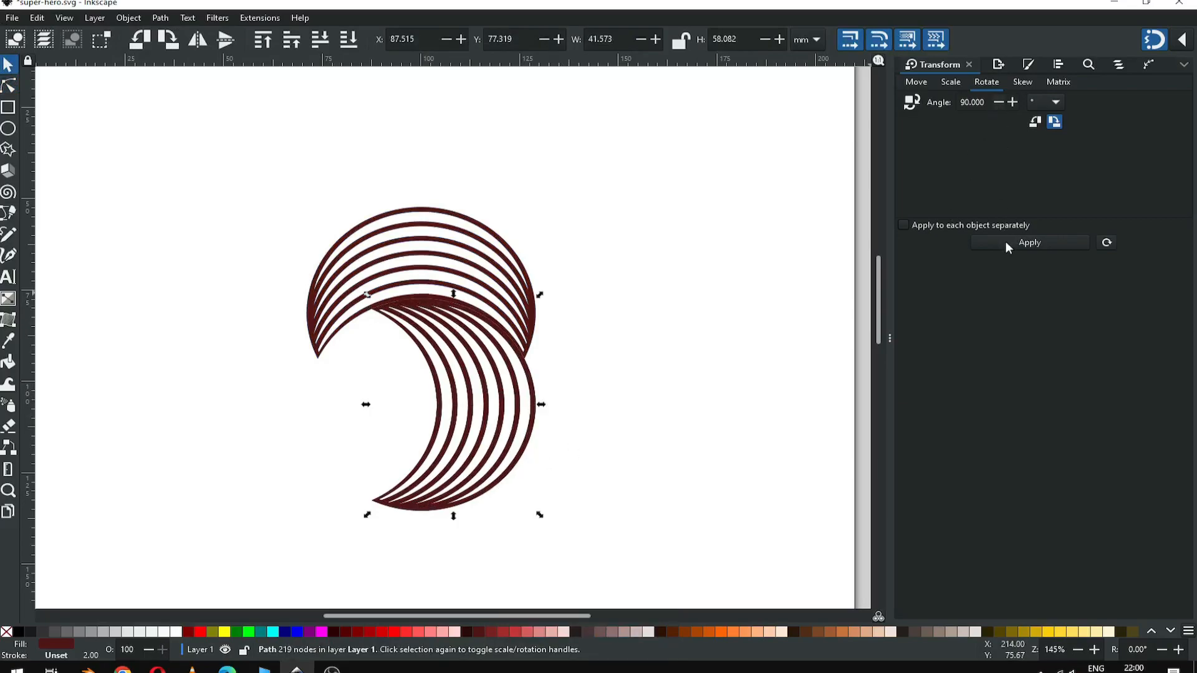
{"action": "left_click", "coordinate": [1029, 242]}
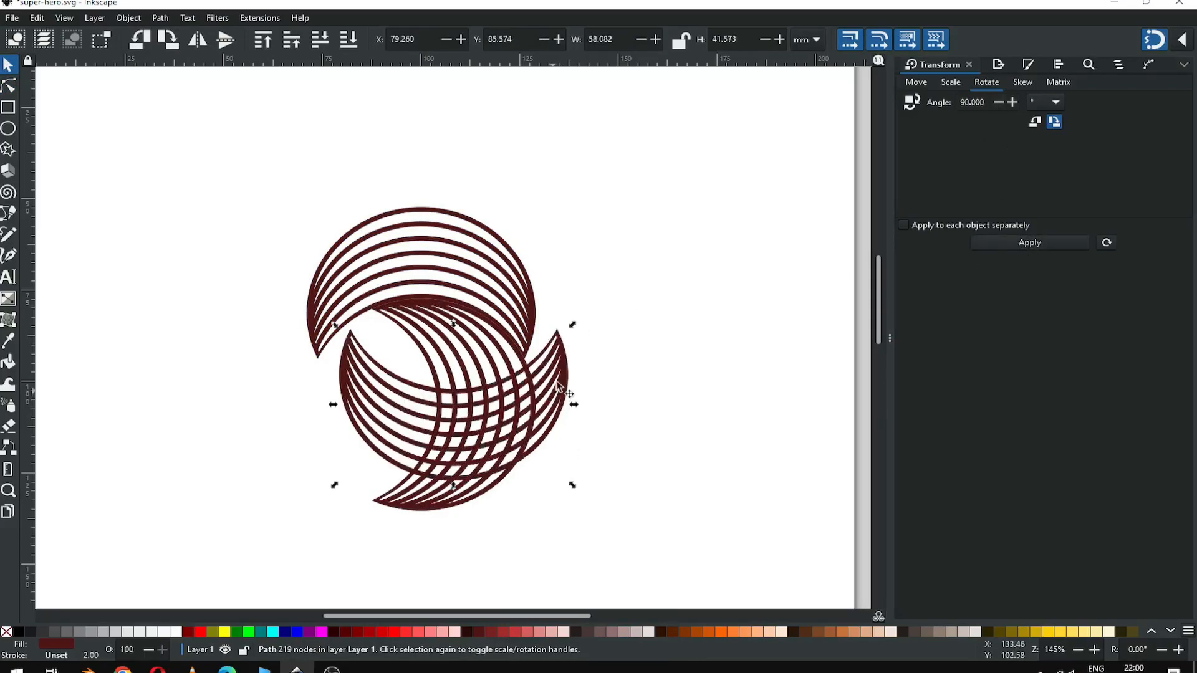
Step: Slide the remaining crescents into place so the four-part ring closes
{"action": "left_click_drag", "start_coordinate": [557, 385], "coordinate": [420, 403]}
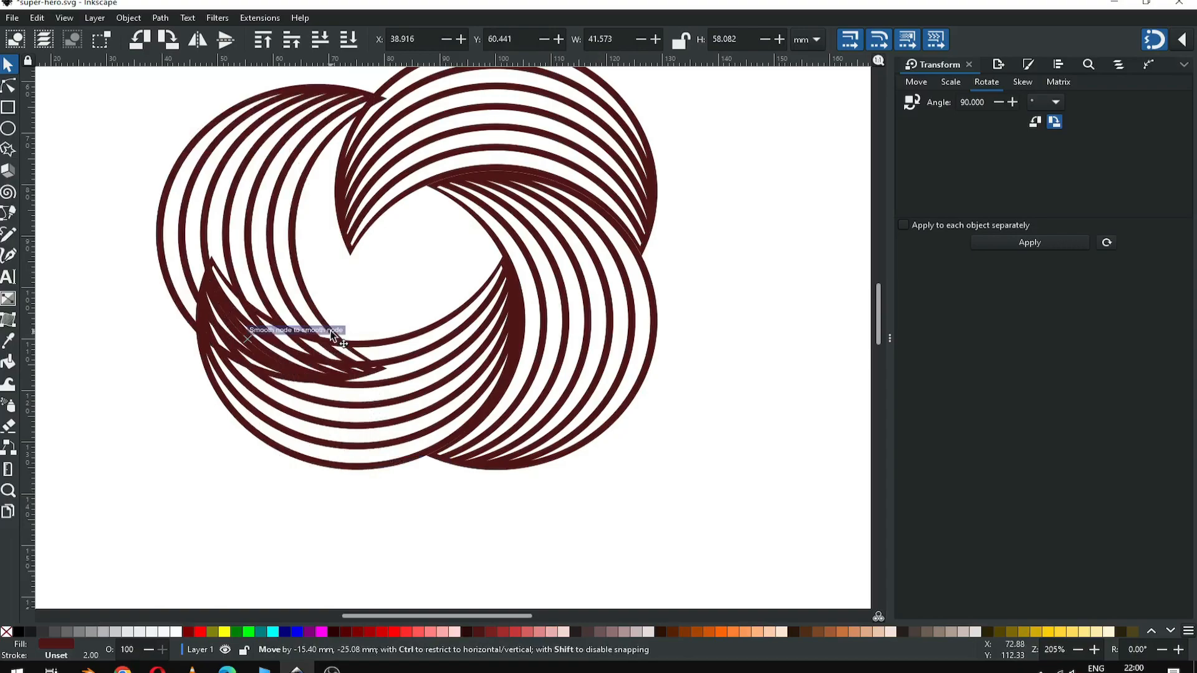
{"action": "left_click_drag", "start_coordinate": [332, 339], "coordinate": [393, 298]}
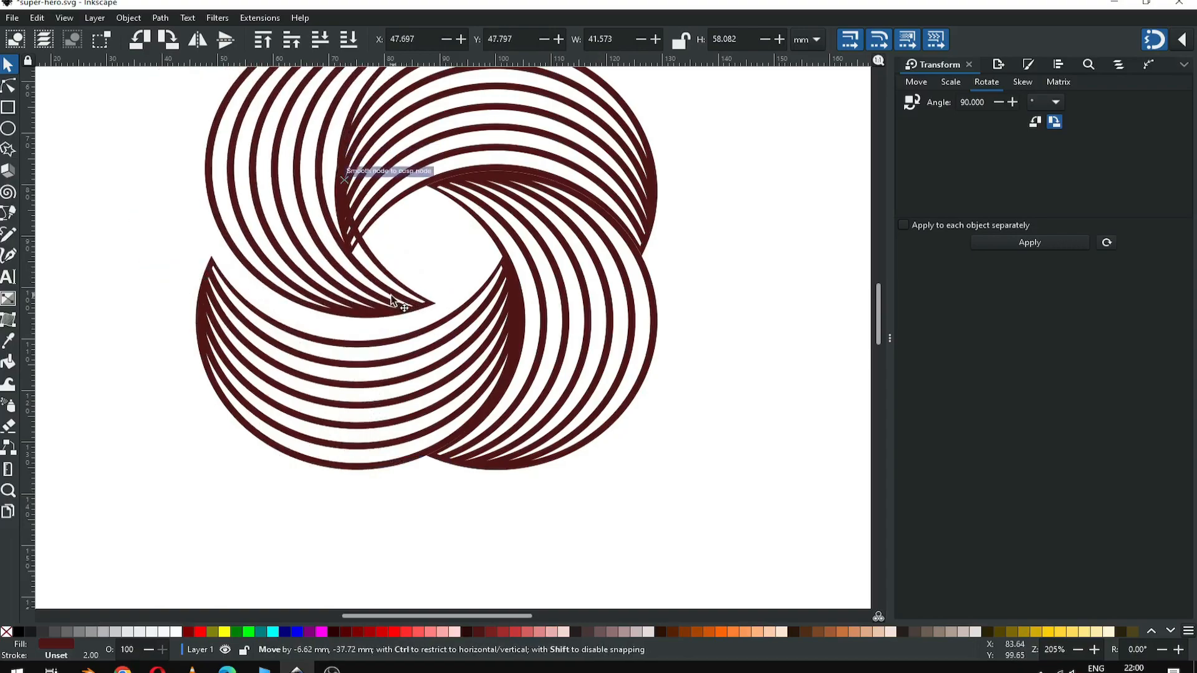
{"action": "left_click_drag", "start_coordinate": [397, 301], "coordinate": [381, 313]}
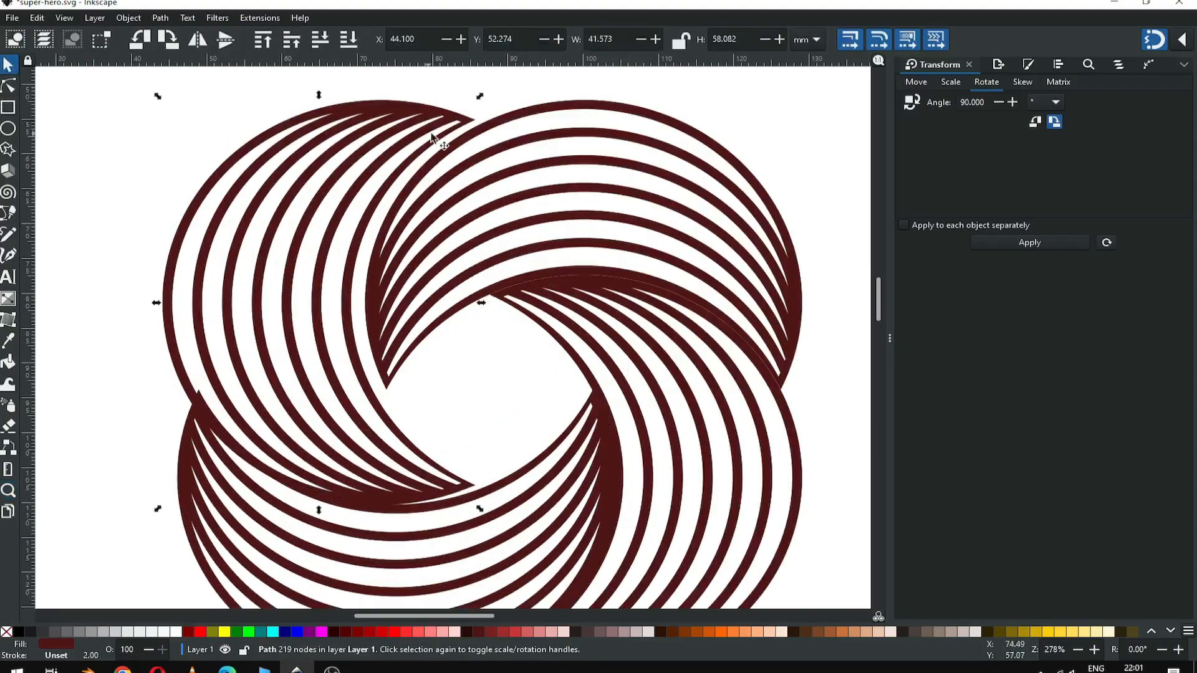
{"action": "left_click_drag", "start_coordinate": [442, 137], "coordinate": [456, 122]}
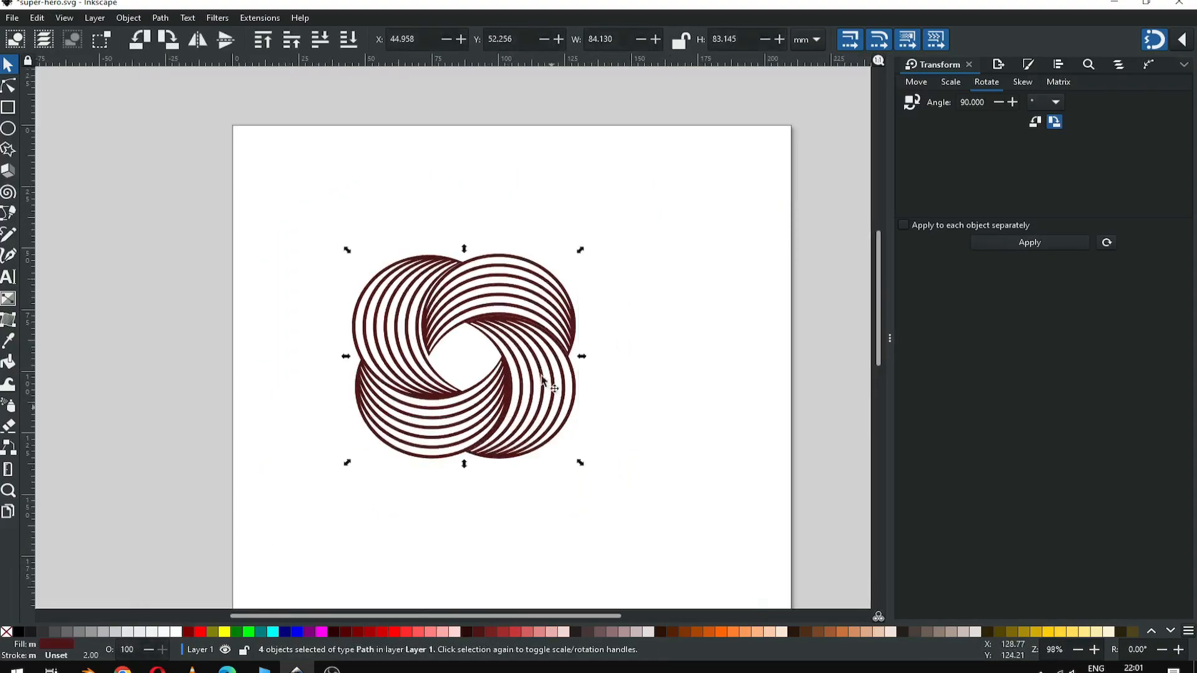
{"action": "mouse_move", "coordinate": [603, 388]}
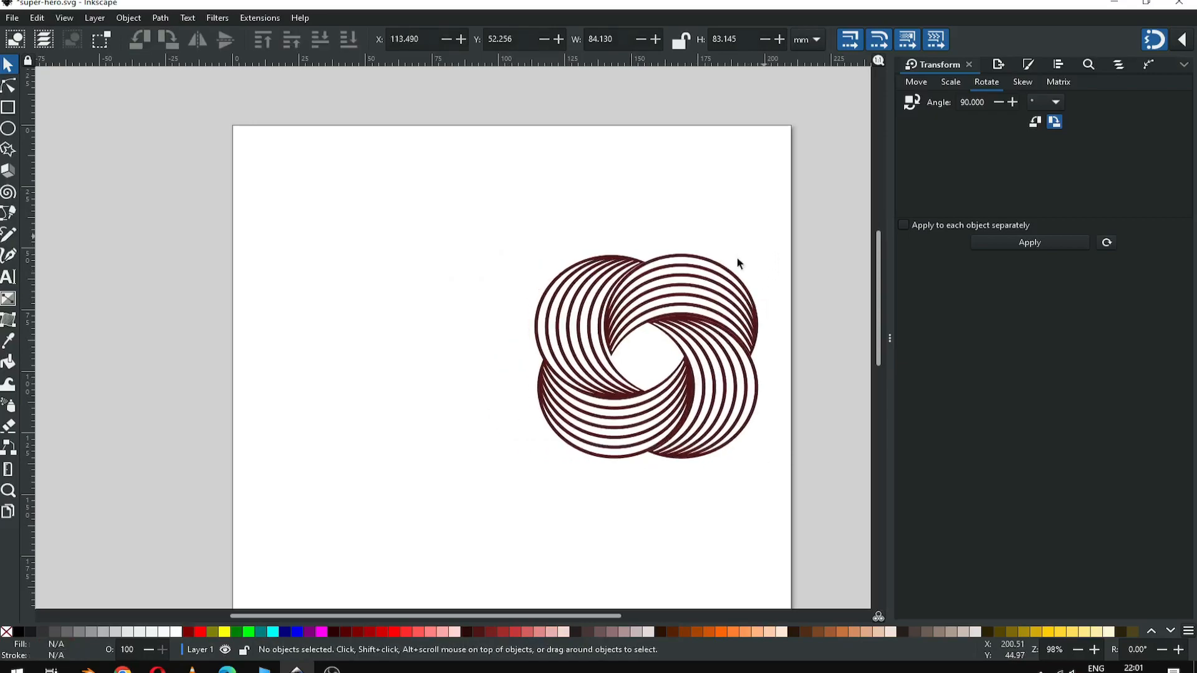
Step: Duplicate one crescent of the ring and move the copy to the page's left side
{"action": "right_click", "coordinate": [648, 344]}
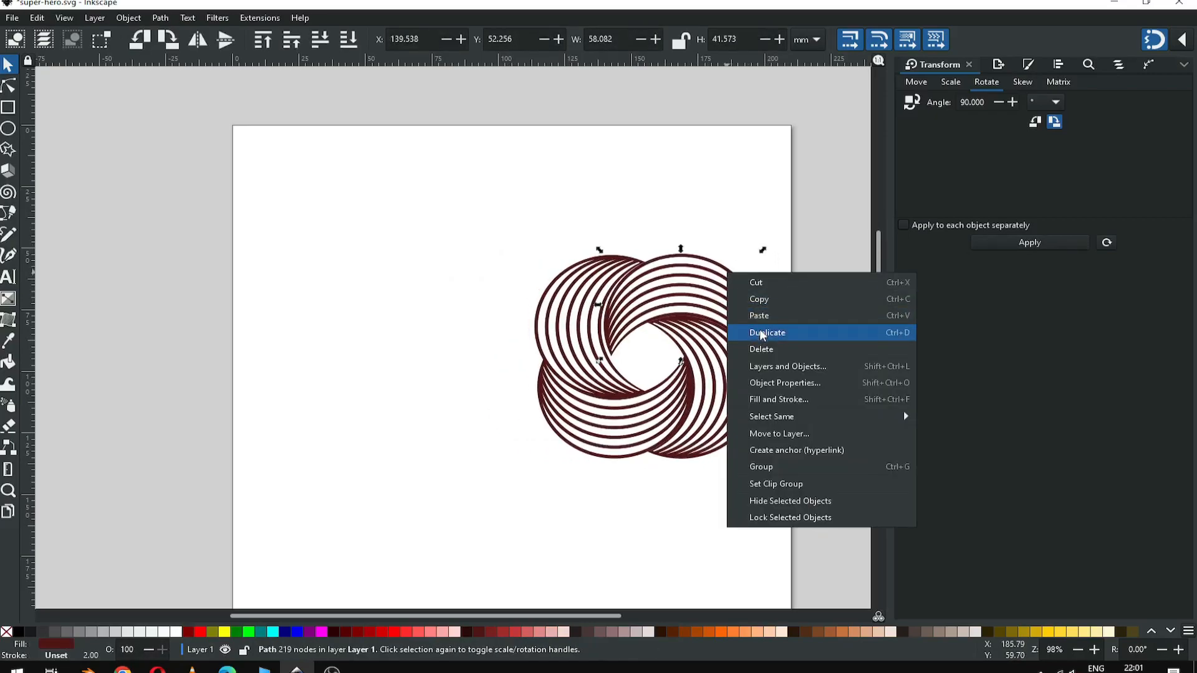
{"action": "left_click", "coordinate": [765, 332]}
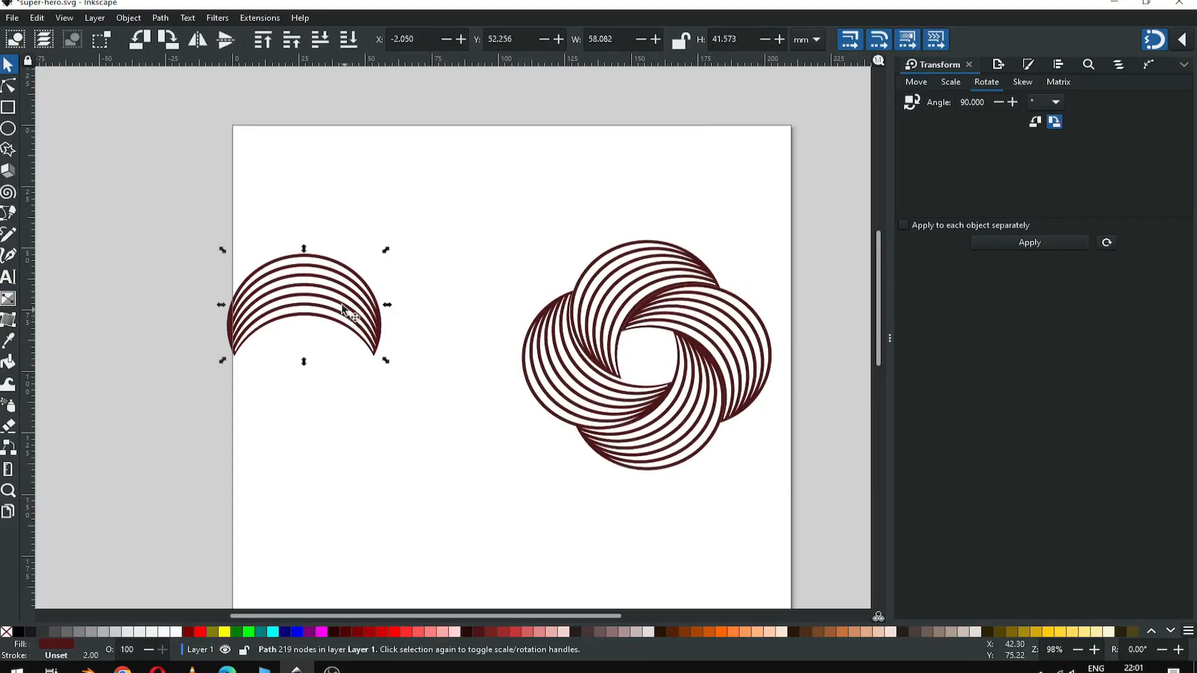
{"action": "left_click_drag", "start_coordinate": [344, 313], "coordinate": [377, 295]}
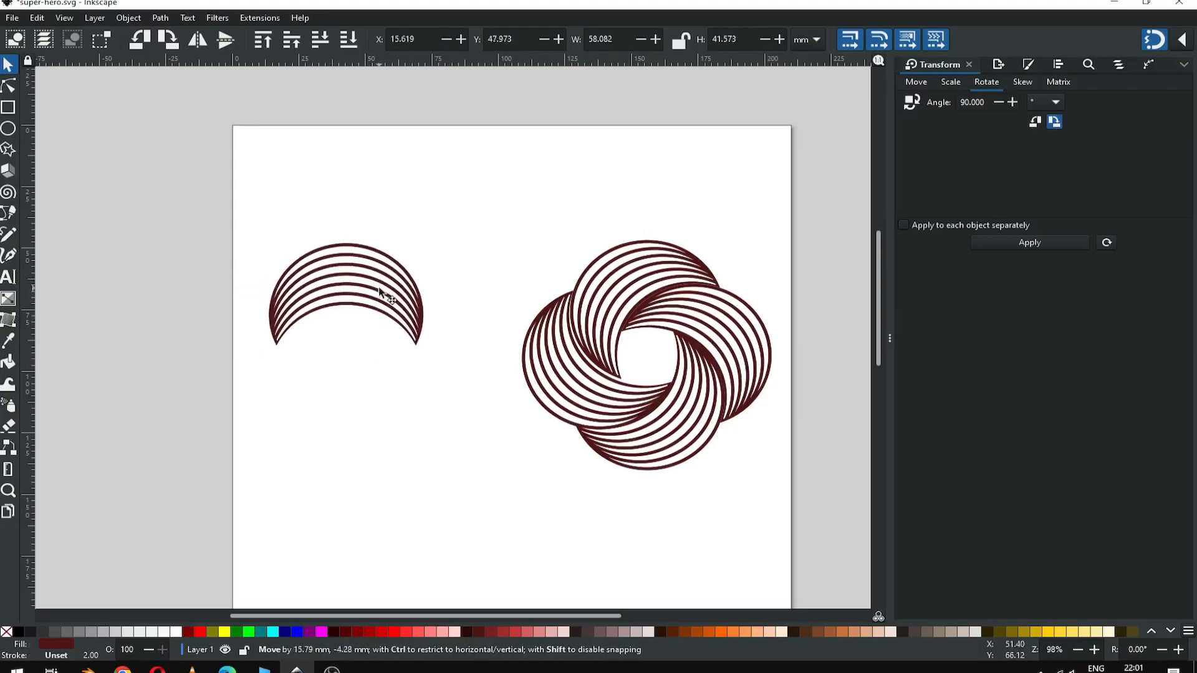
Step: Duplicate the left crescent again and place the new copy just below it
{"action": "left_click", "coordinate": [348, 298]}
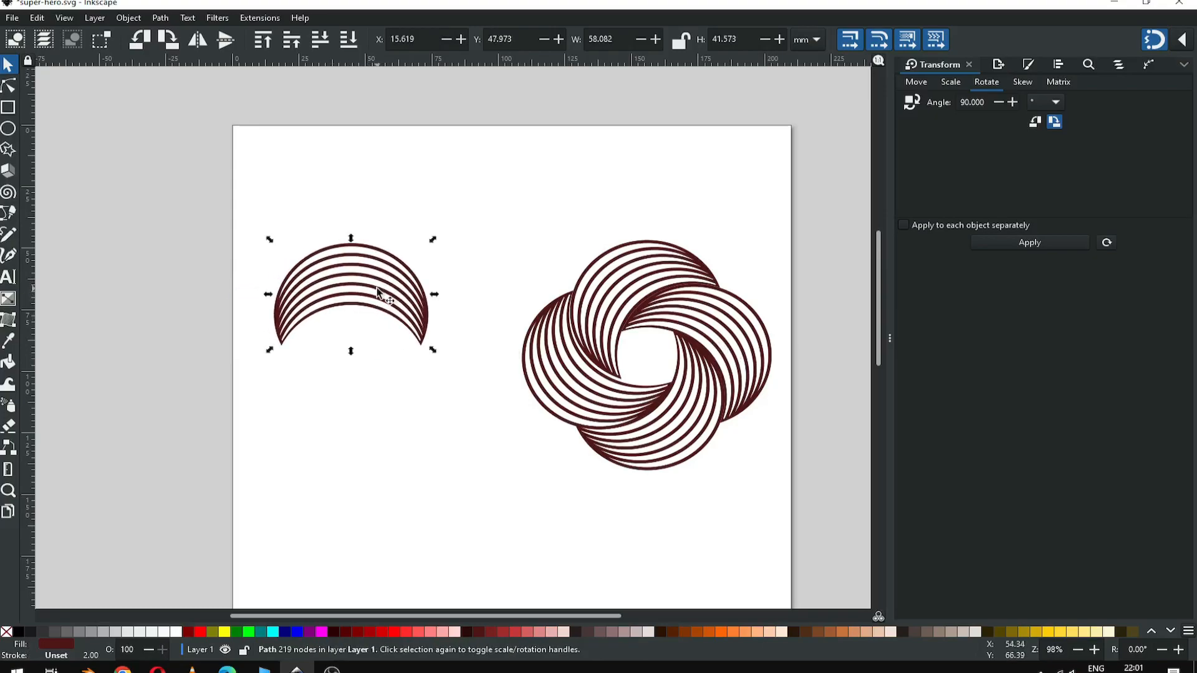
{"action": "right_click", "coordinate": [379, 296]}
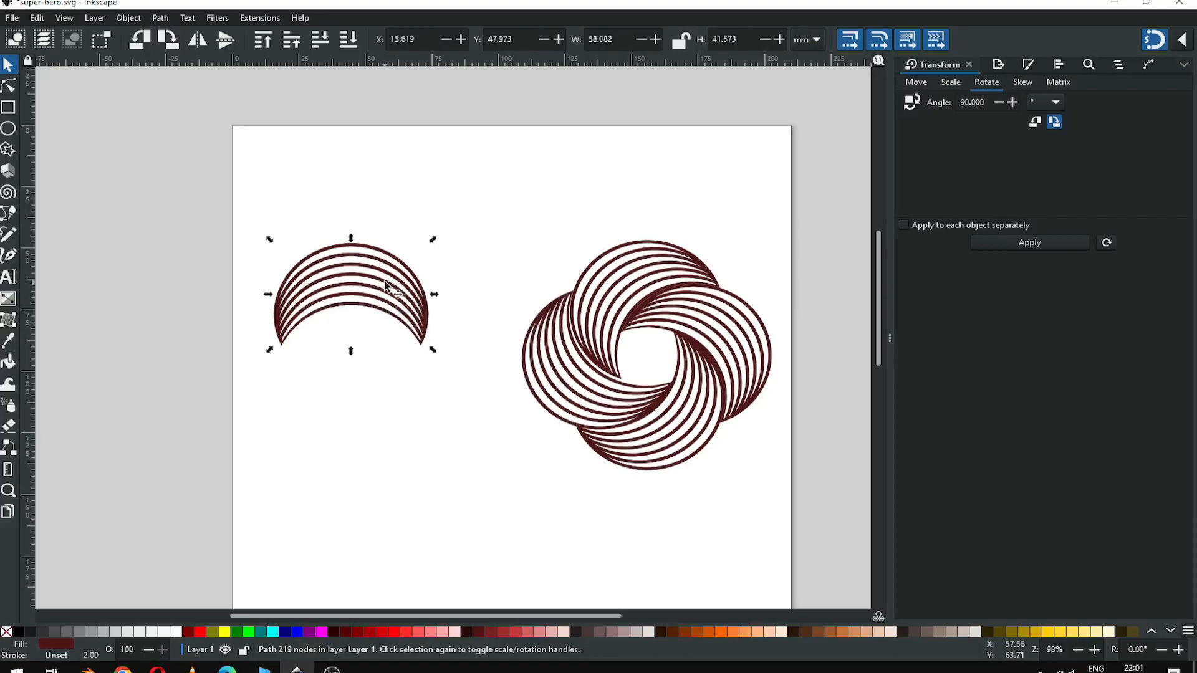
{"action": "left_click_drag", "start_coordinate": [351, 298], "coordinate": [359, 370]}
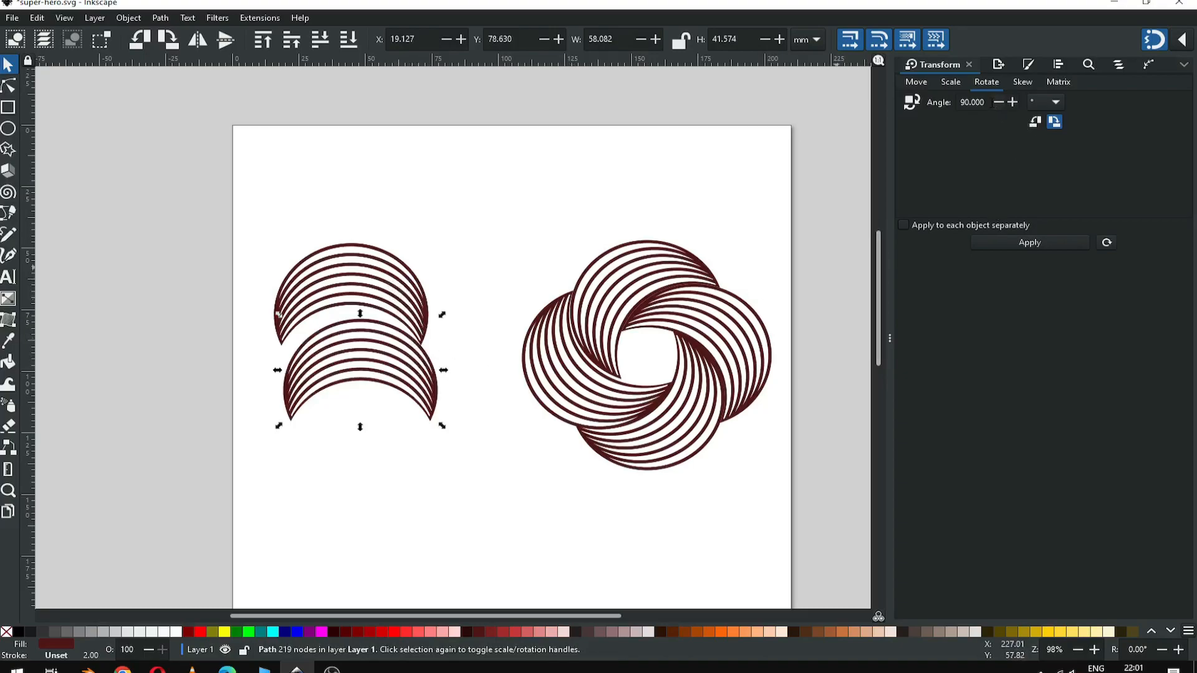
Step: Rotate crescent copies by 120 degrees via Transform > Rotate and move the third into the ring
{"action": "type", "text": "120"}
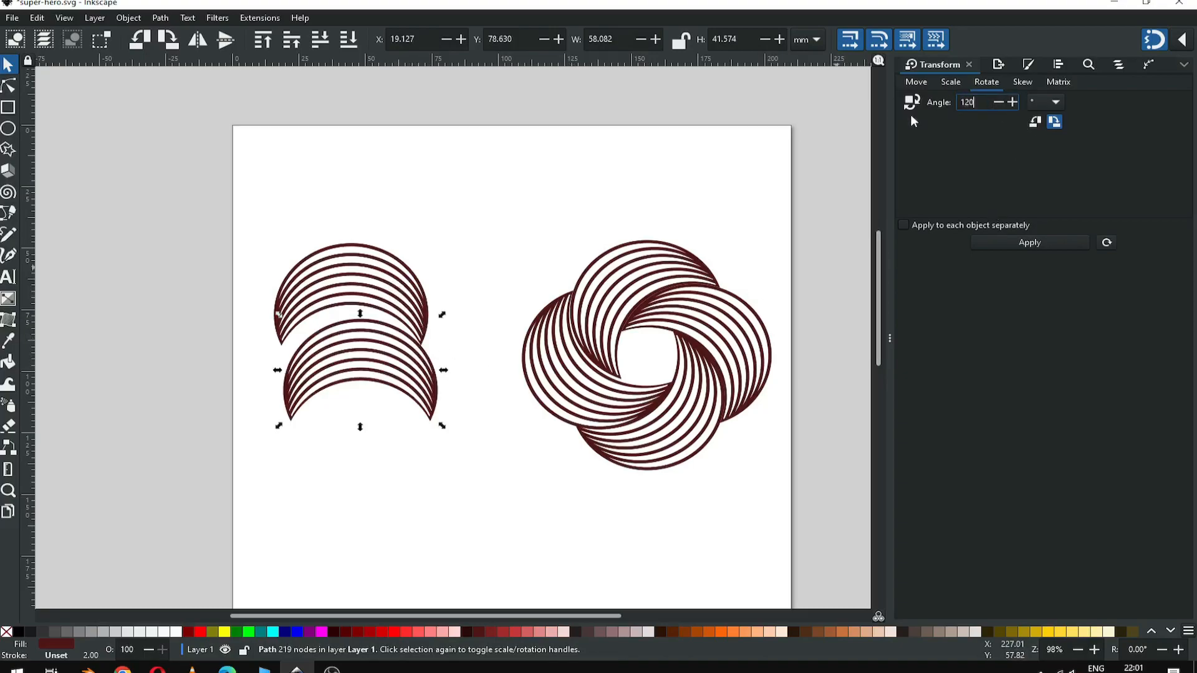
{"action": "left_click", "coordinate": [1029, 241]}
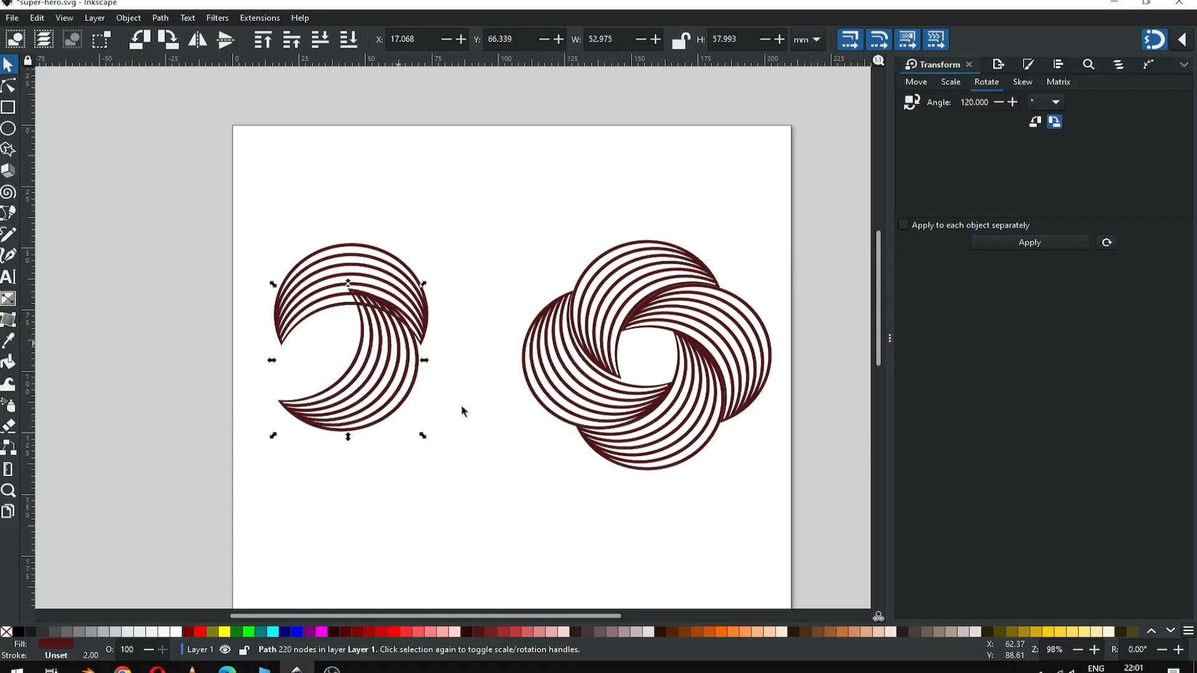
{"action": "left_click", "coordinate": [1028, 242]}
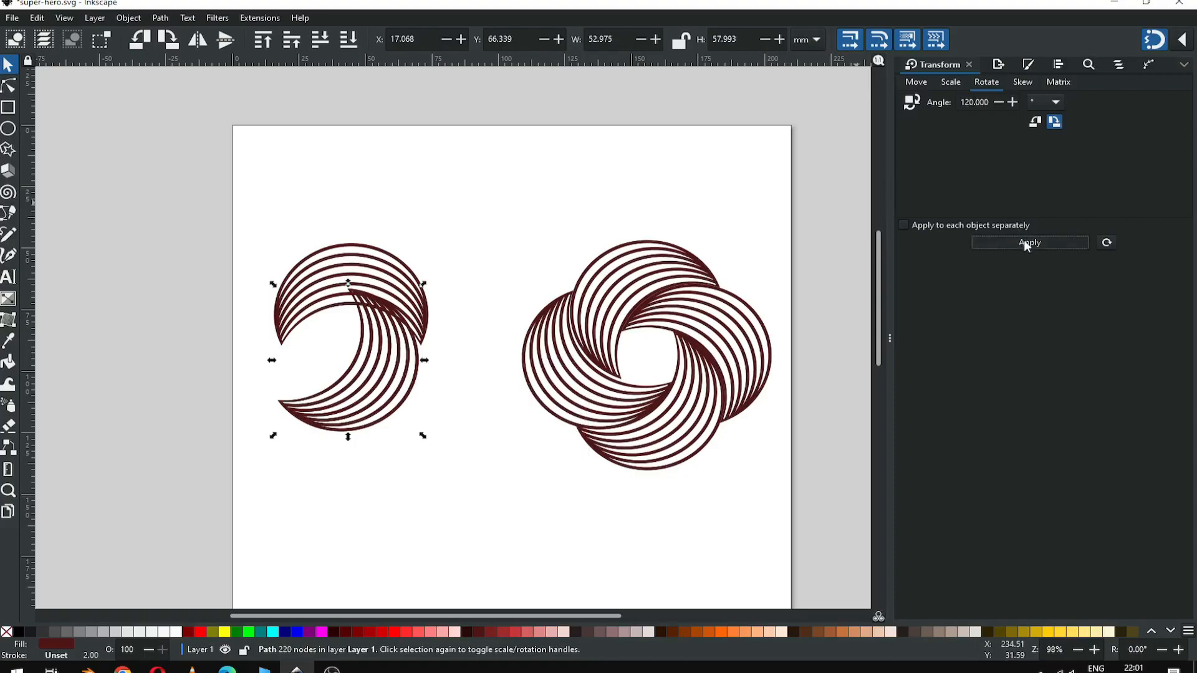
{"action": "left_click", "coordinate": [1028, 242]}
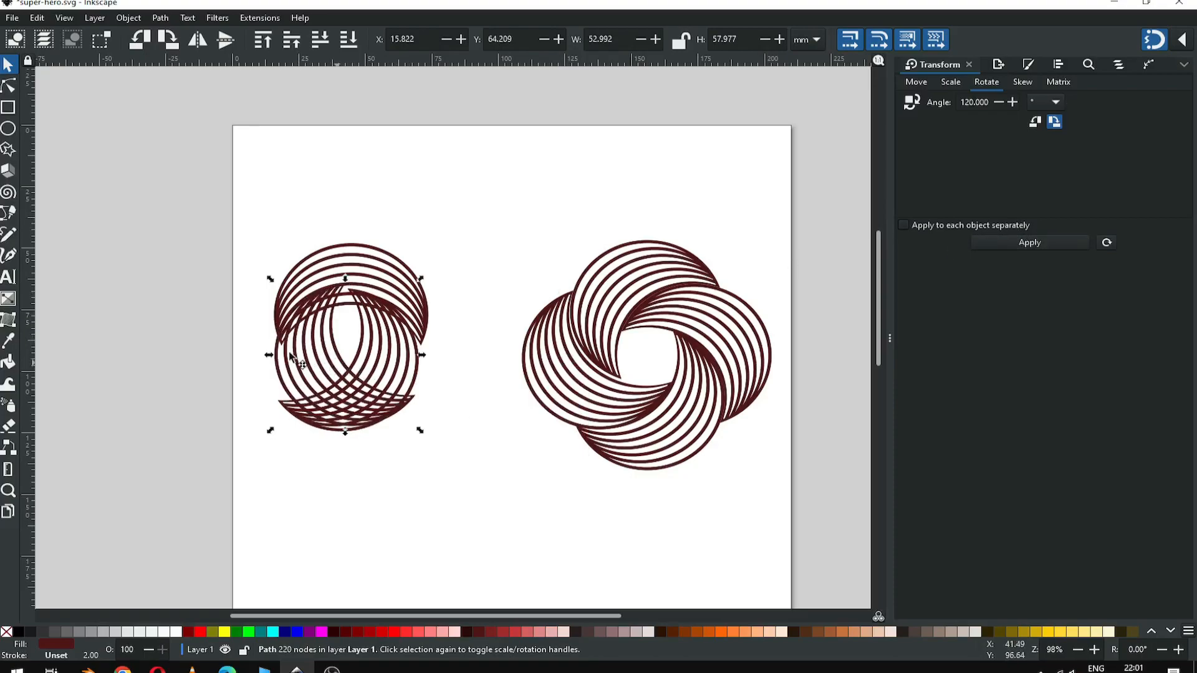
{"action": "left_click_drag", "start_coordinate": [344, 355], "coordinate": [298, 355]}
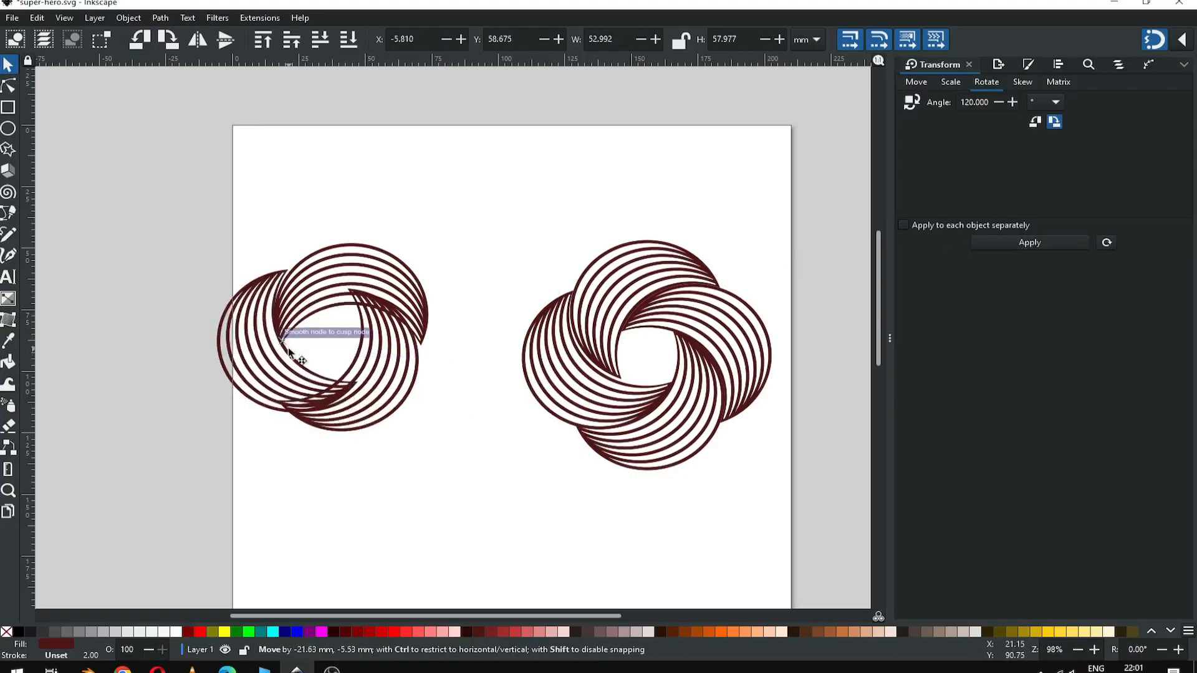
Step: Nudge the three crescents so their ends line up into a closed interlocking ring
{"action": "left_click", "coordinate": [8, 490]}
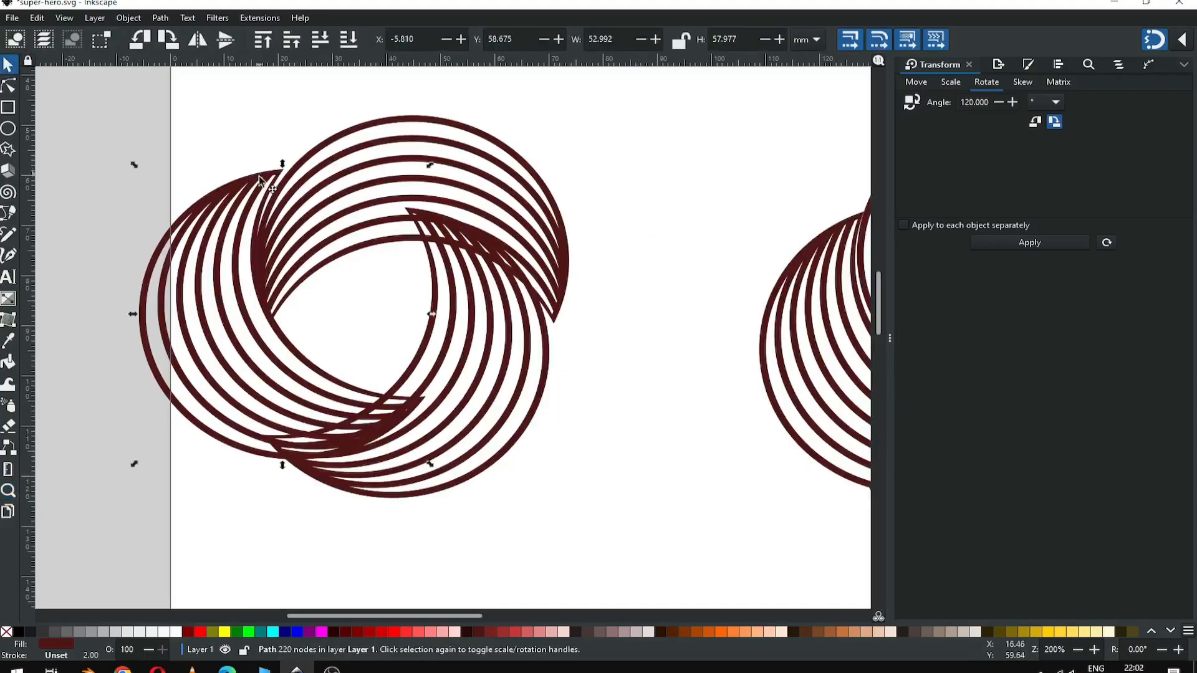
{"action": "left_click_drag", "start_coordinate": [280, 172], "coordinate": [277, 192]}
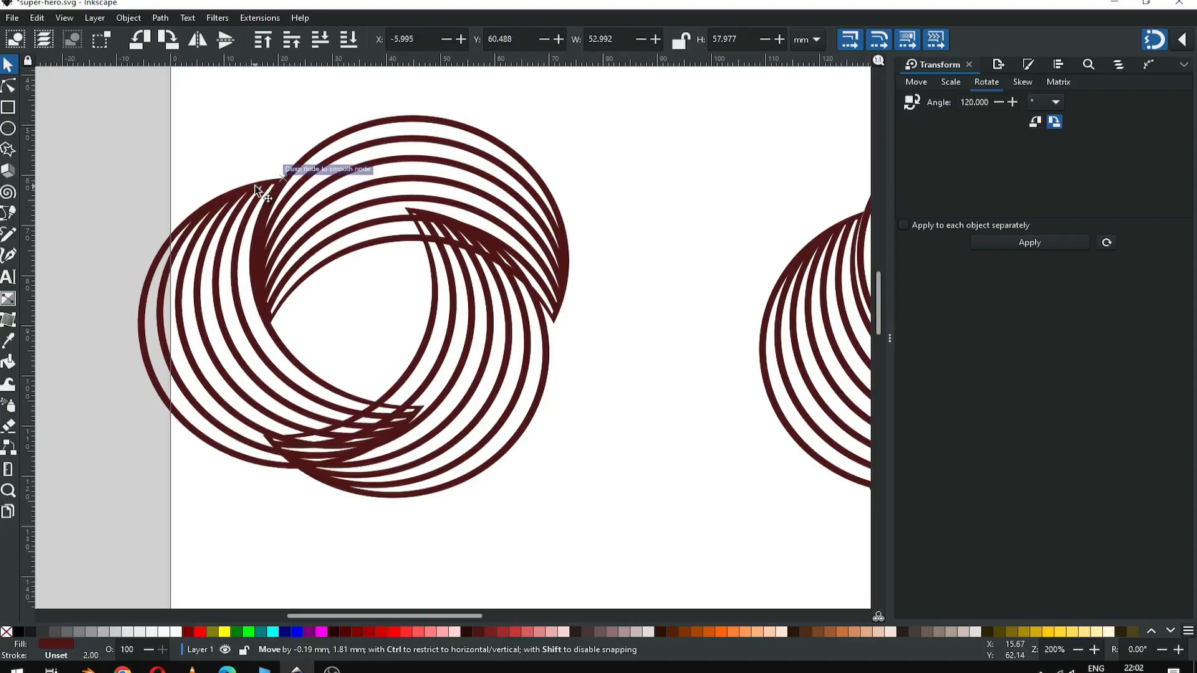
{"action": "left_click_drag", "start_coordinate": [283, 176], "coordinate": [412, 198]}
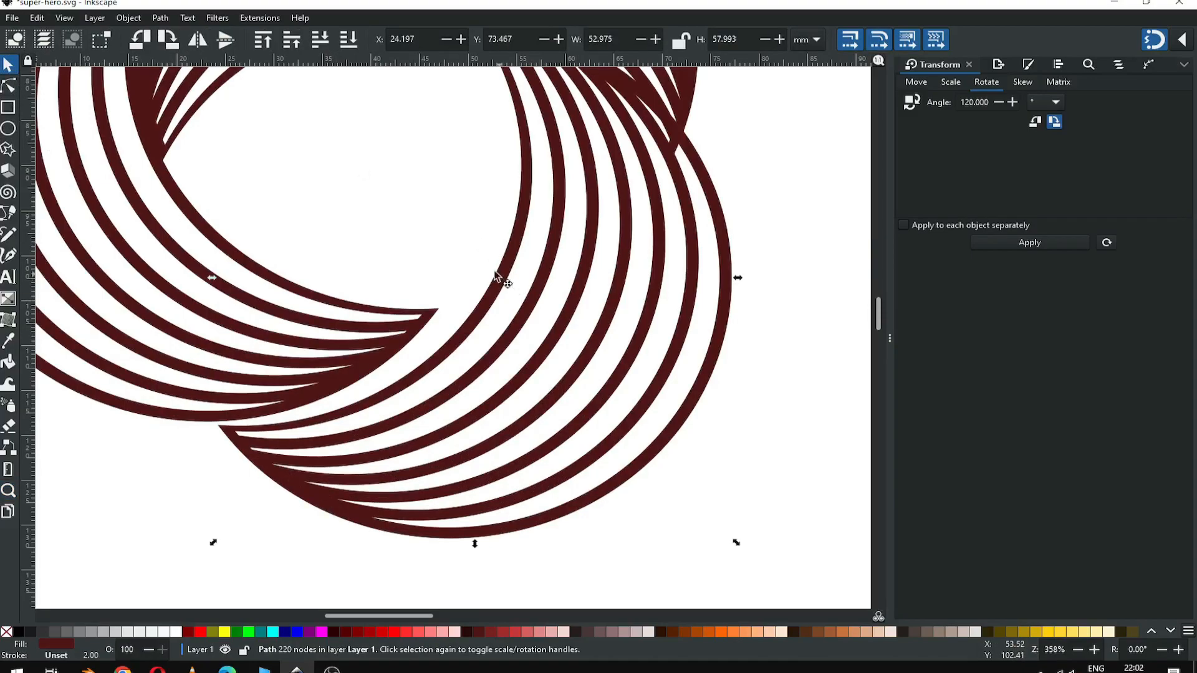
{"action": "left_click_drag", "start_coordinate": [504, 278], "coordinate": [485, 276]}
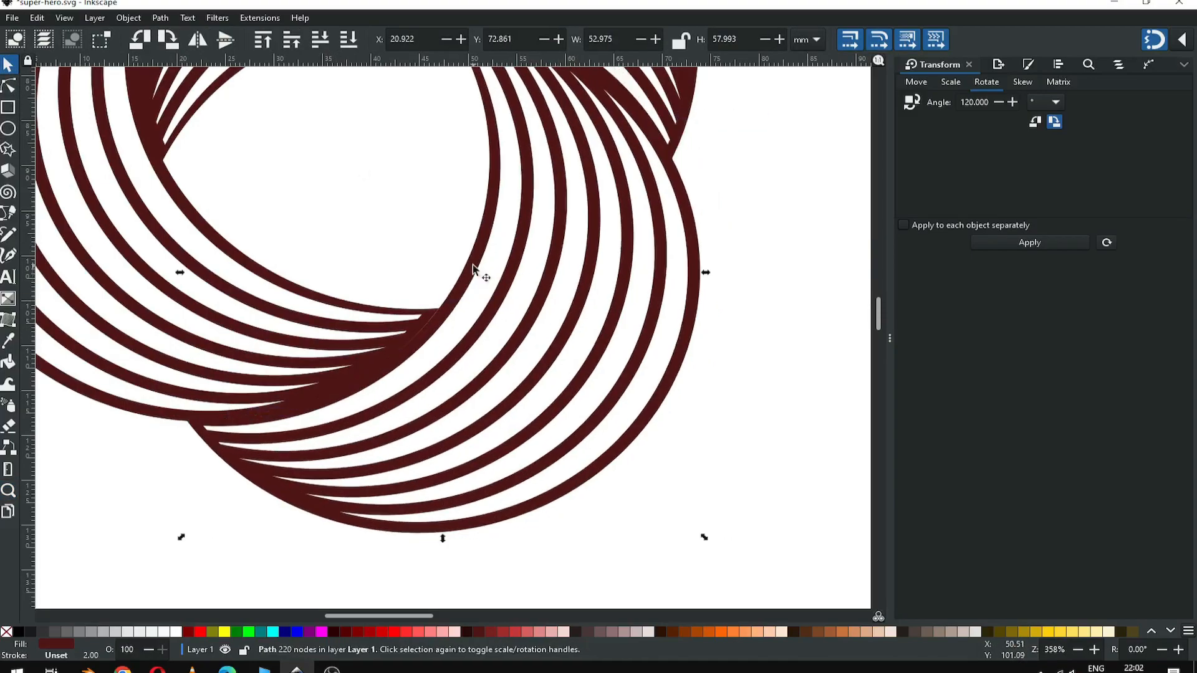
{"action": "scroll", "scroll_direction": "down", "scroll_amount": 3}
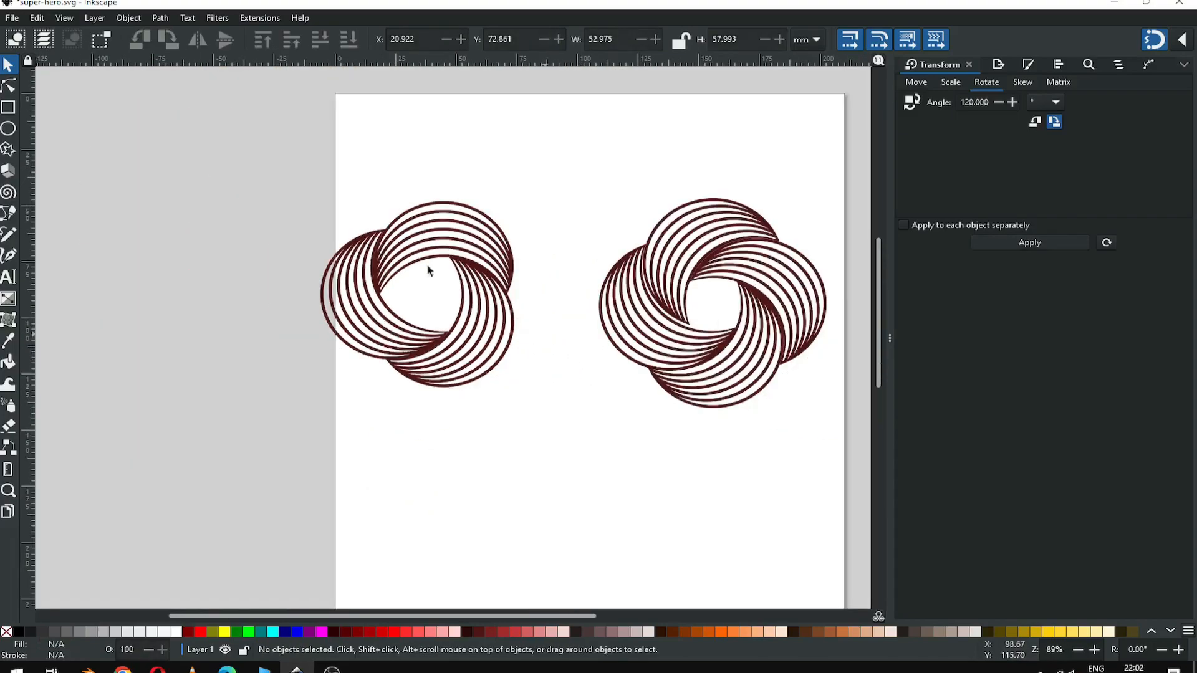
{"action": "left_click", "coordinate": [417, 294]}
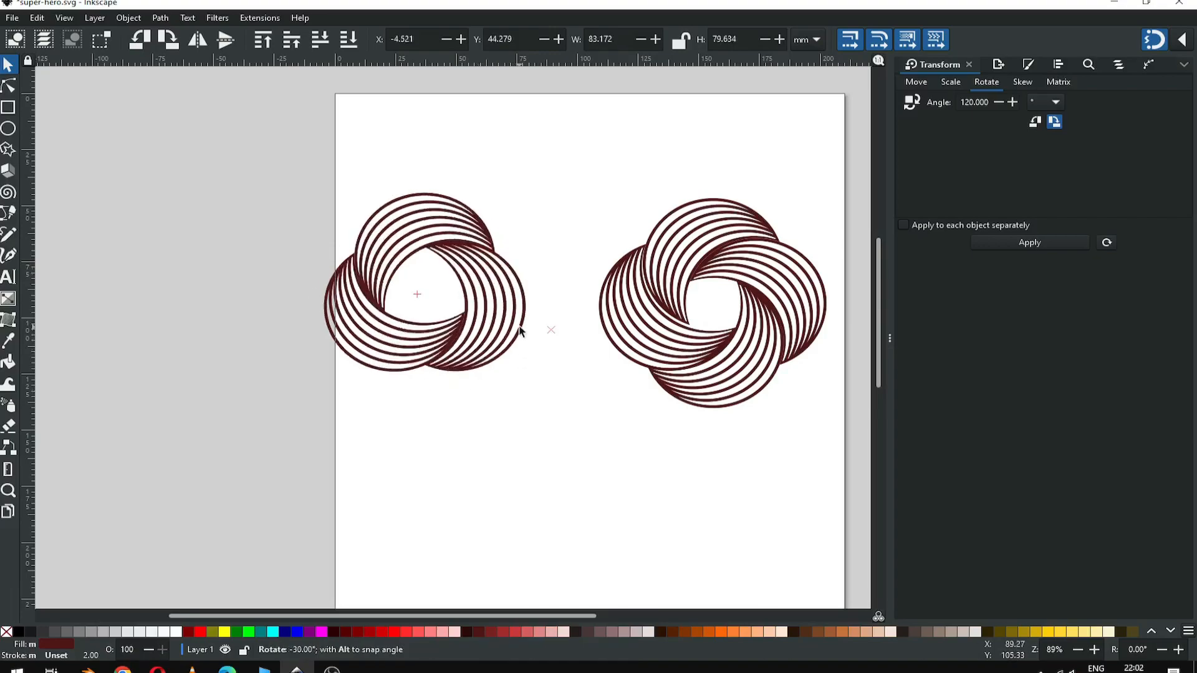
Step: Tilt the three-crescent ring by about 30 degrees with the rotate handle
{"action": "left_click_drag", "start_coordinate": [416, 294], "coordinate": [435, 312]}
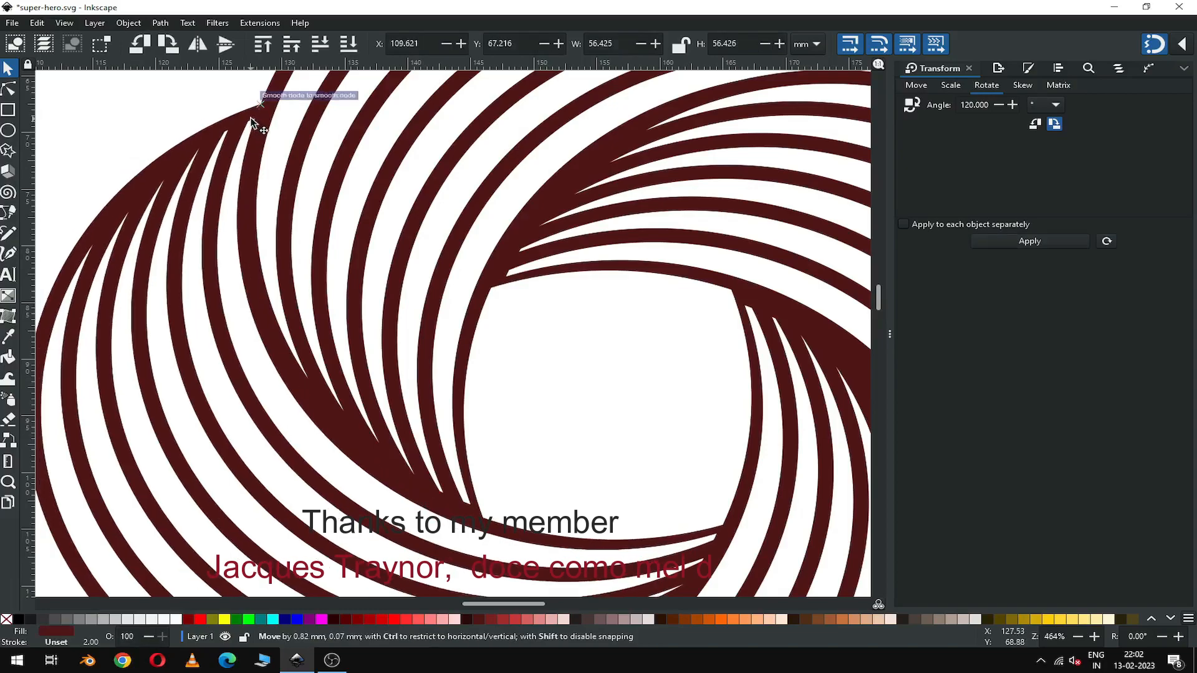
{"action": "left_click", "coordinate": [604, 384]}
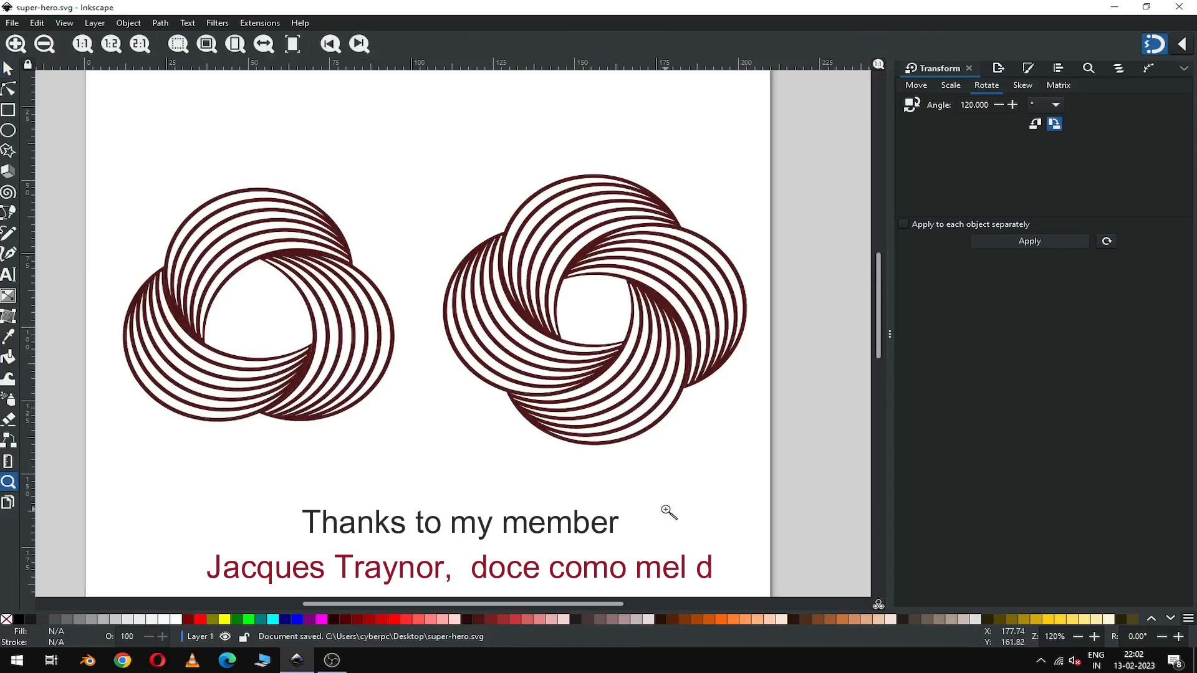
{"action": "mouse_move", "coordinate": [526, 532]}
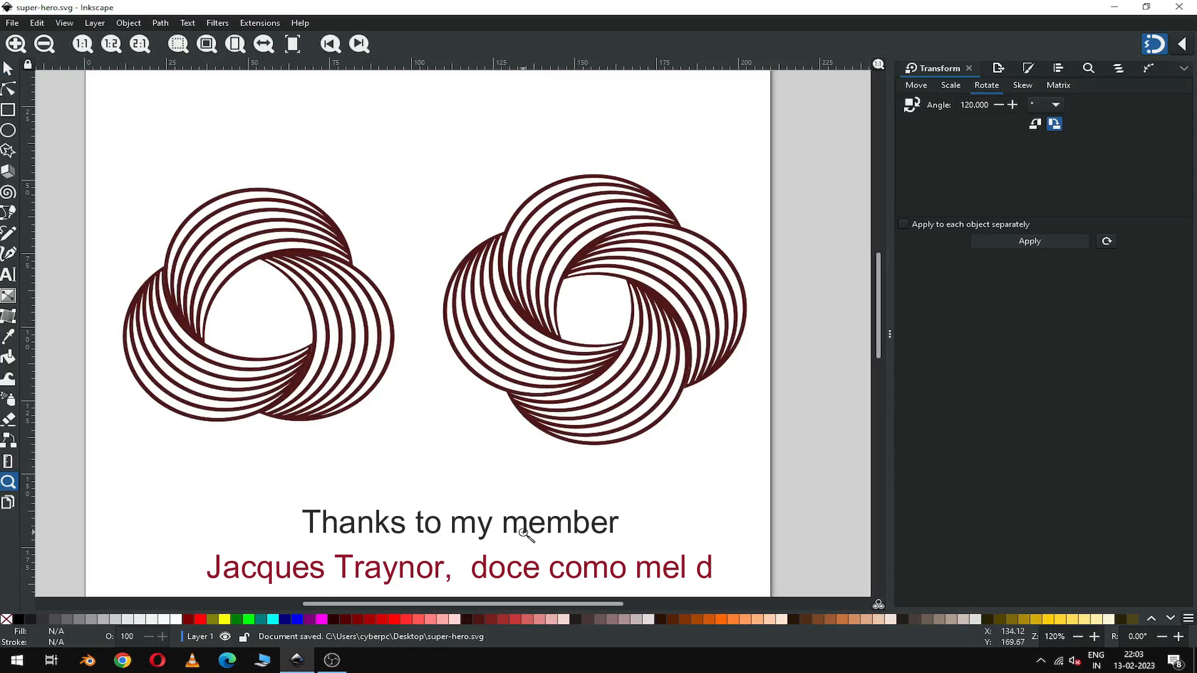
{"action": "mouse_move", "coordinate": [391, 561]}
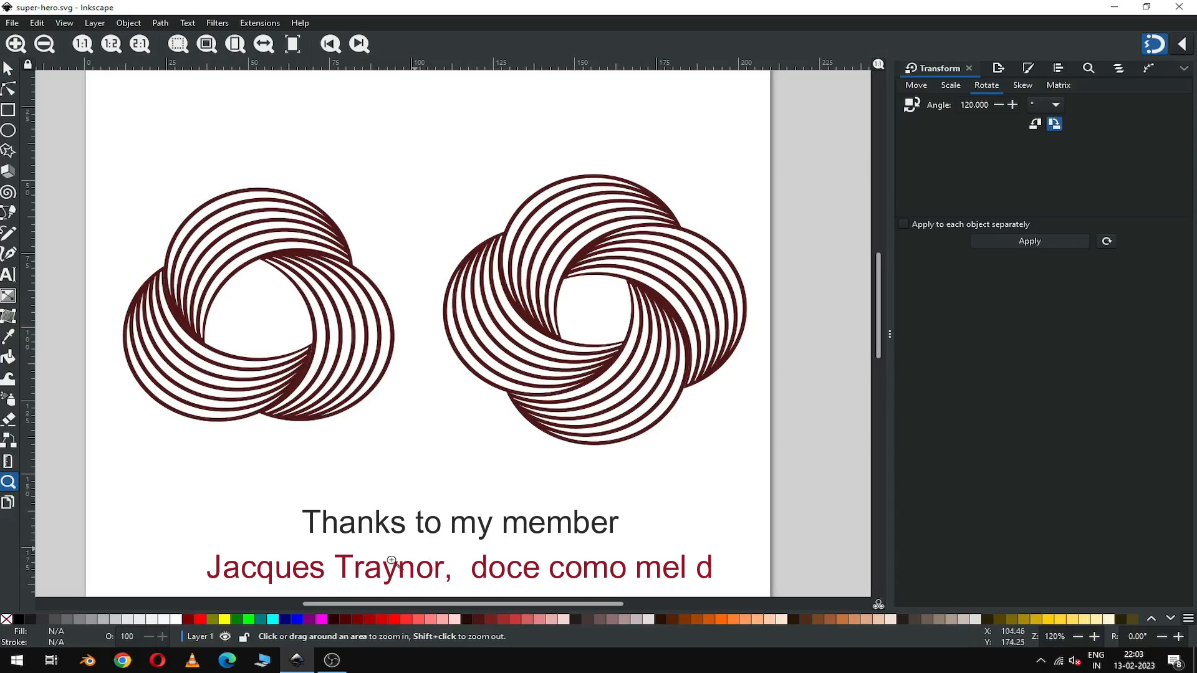